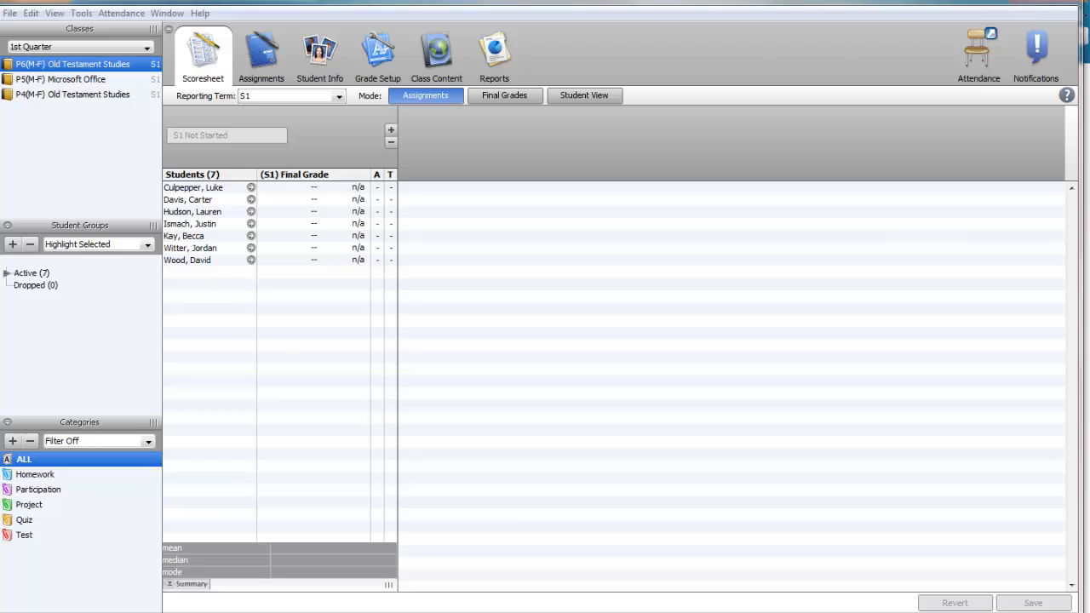
pyautogui.moveTo(1033, 357)
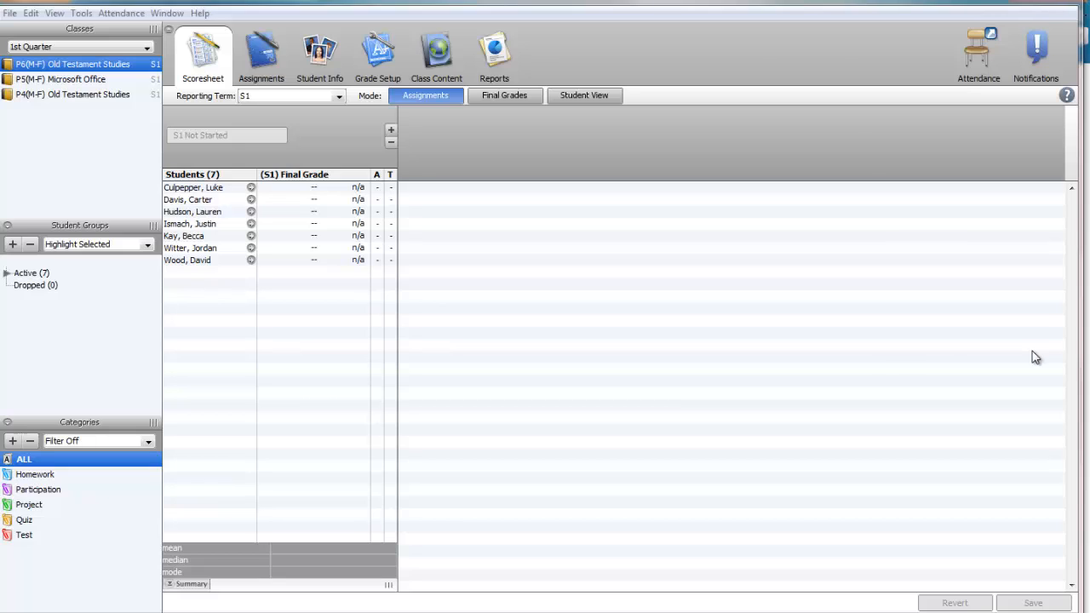
pyautogui.moveTo(419, 194)
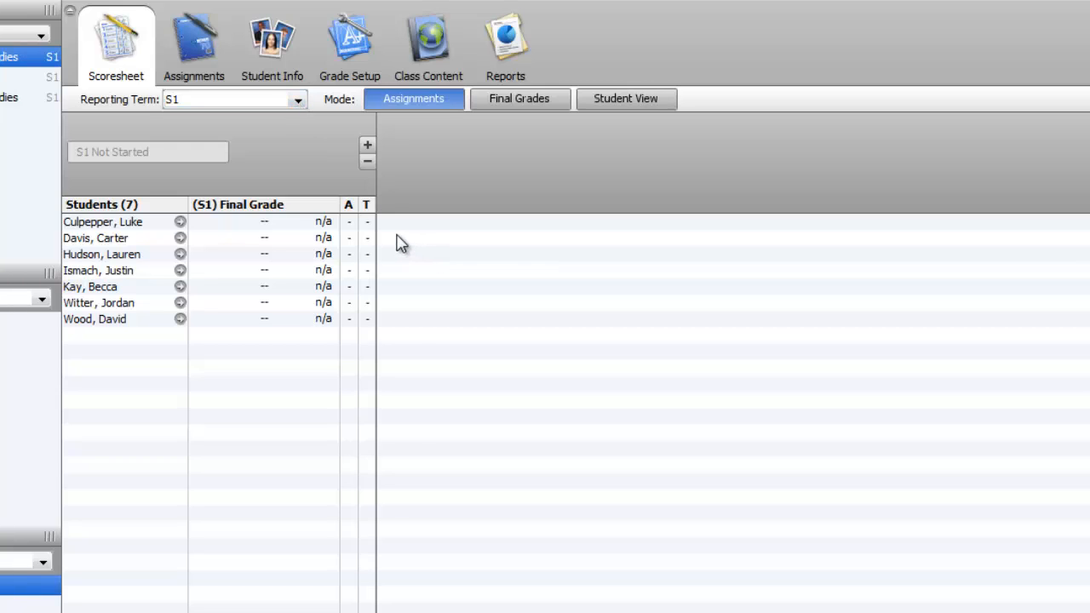
pyautogui.moveTo(726, 293)
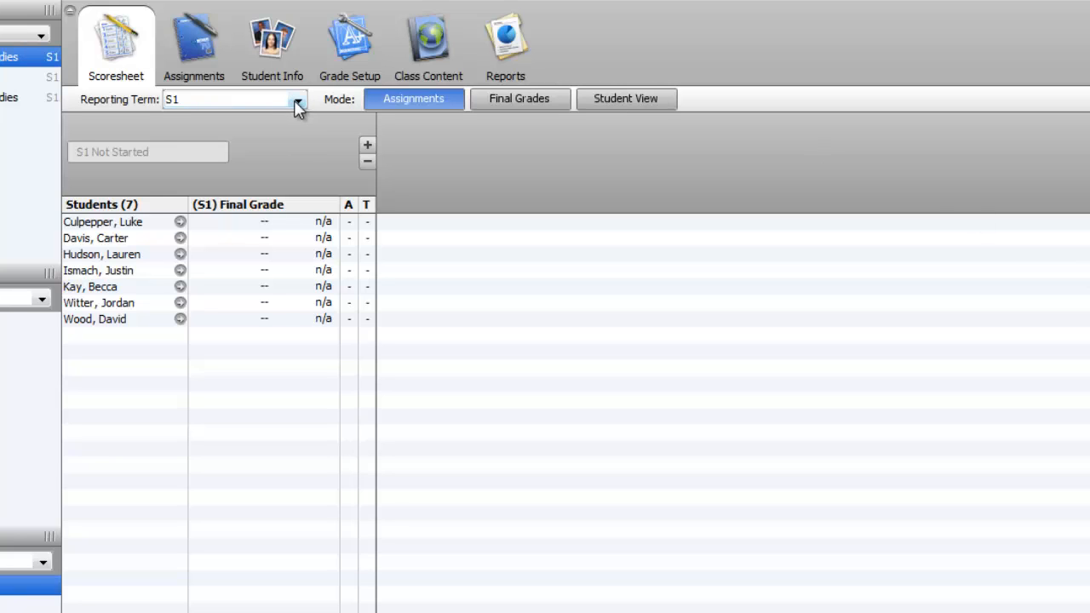
# Switch the scoresheet's reporting term to Q1, then back to S1 from the term list
pyautogui.click(295, 99)
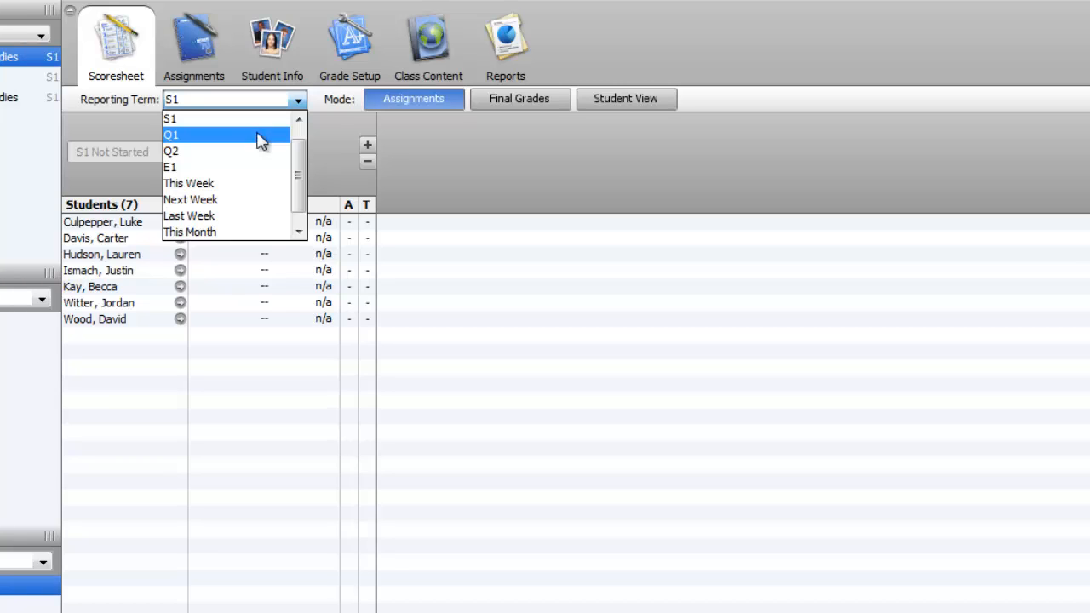
pyautogui.click(174, 133)
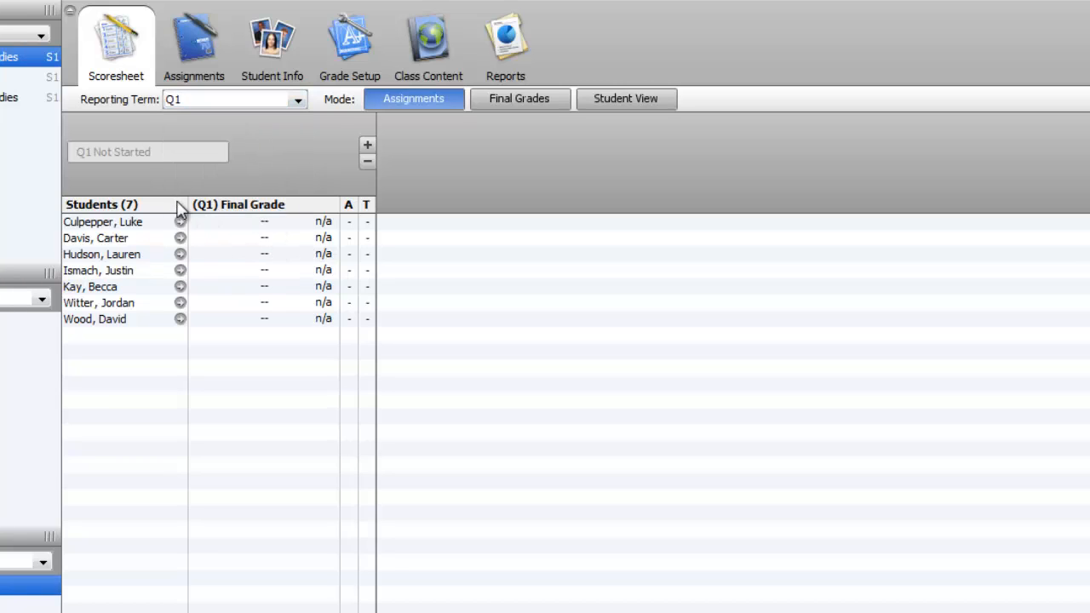
pyautogui.moveTo(212, 186)
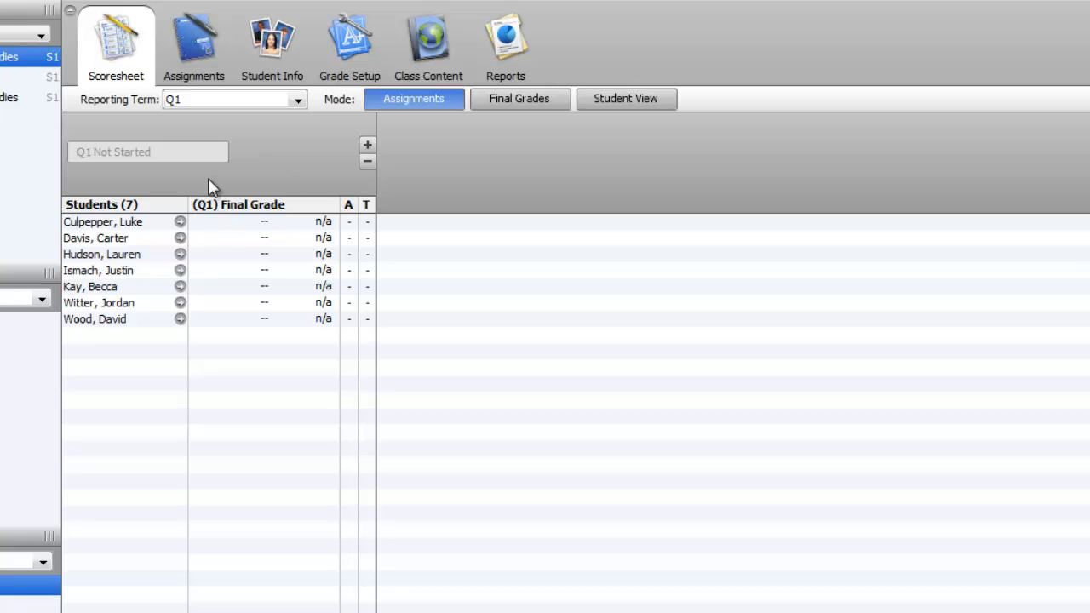
pyautogui.moveTo(266, 301)
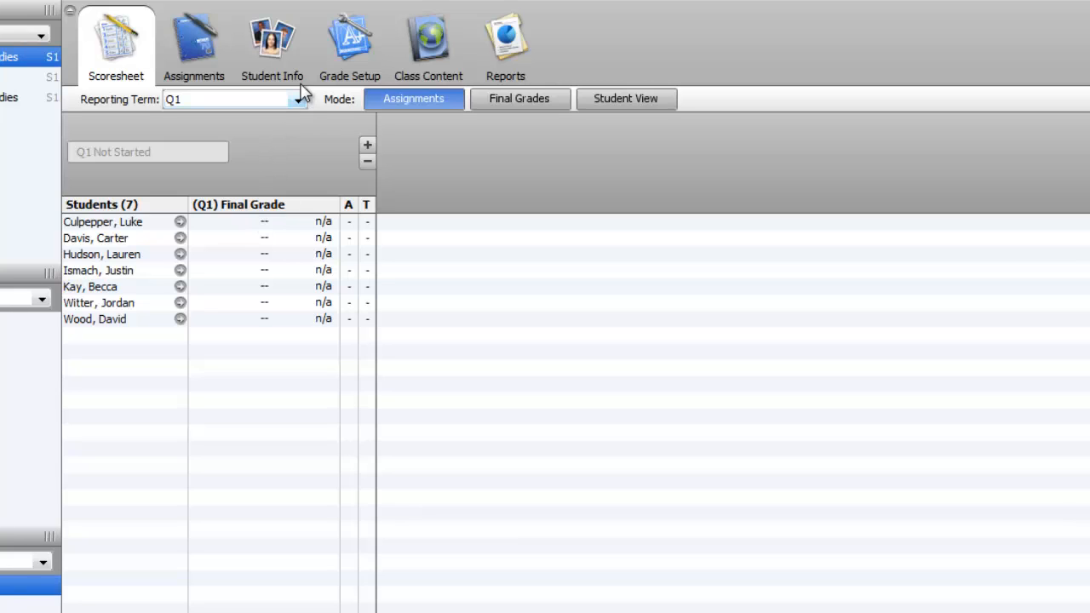
pyautogui.click(296, 98)
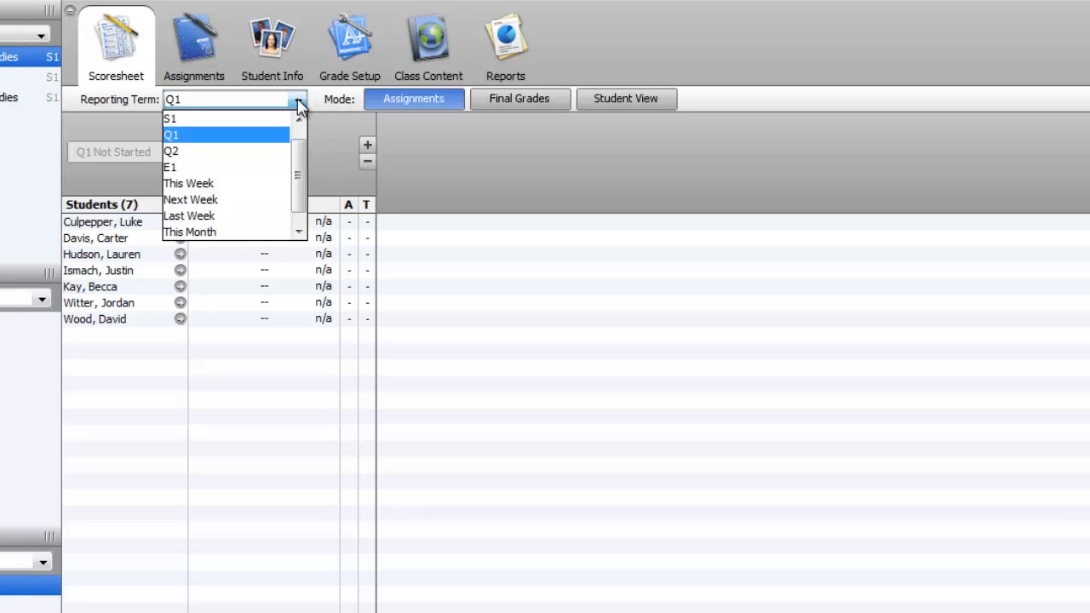
pyautogui.click(174, 119)
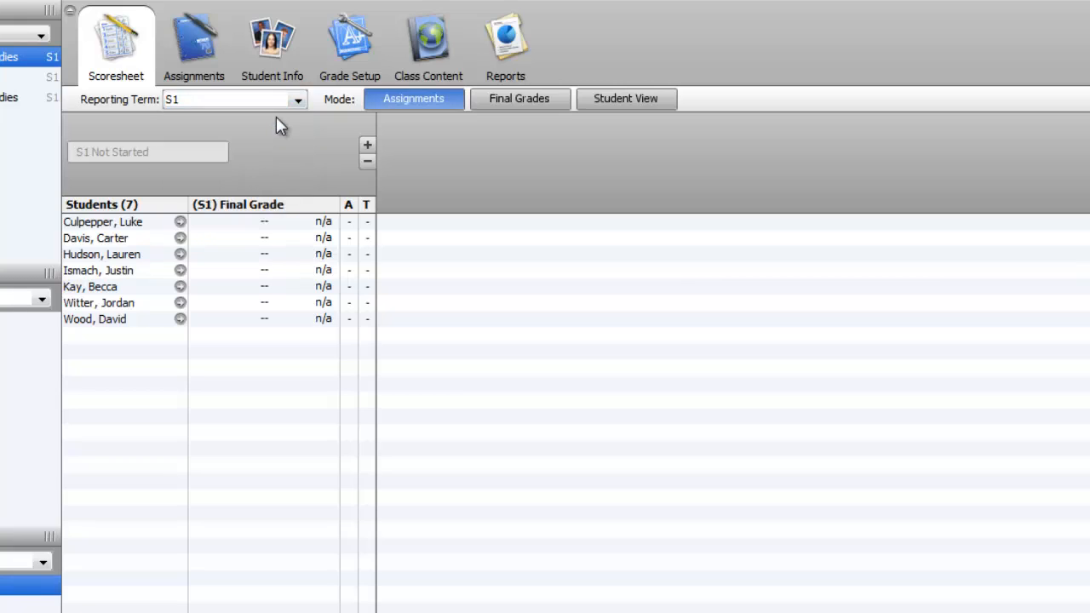
pyautogui.moveTo(269, 249)
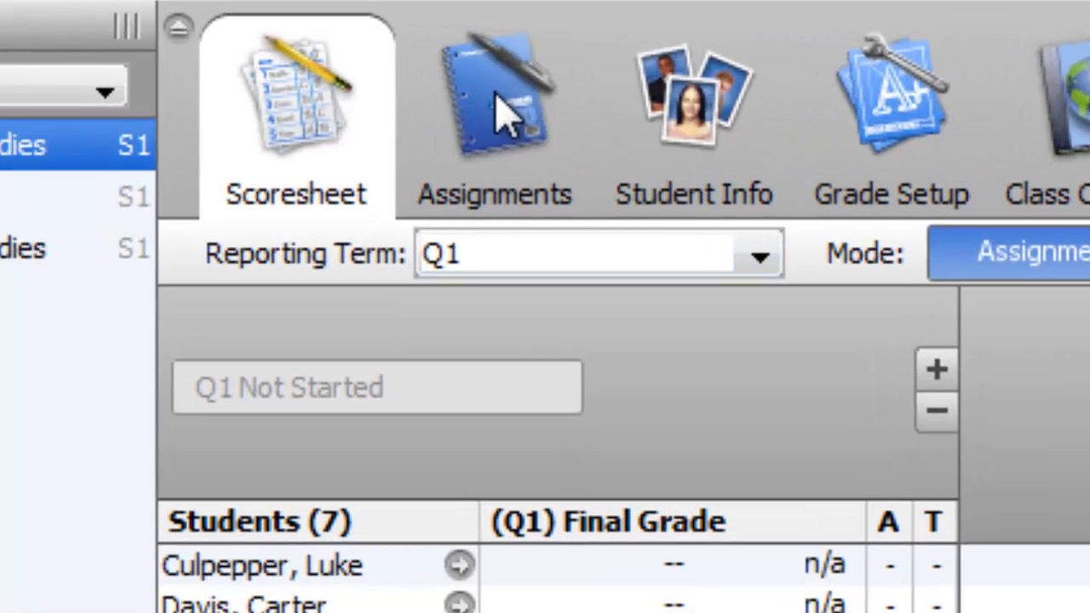
# Show the class's Assignments page for term Q1
pyautogui.click(498, 103)
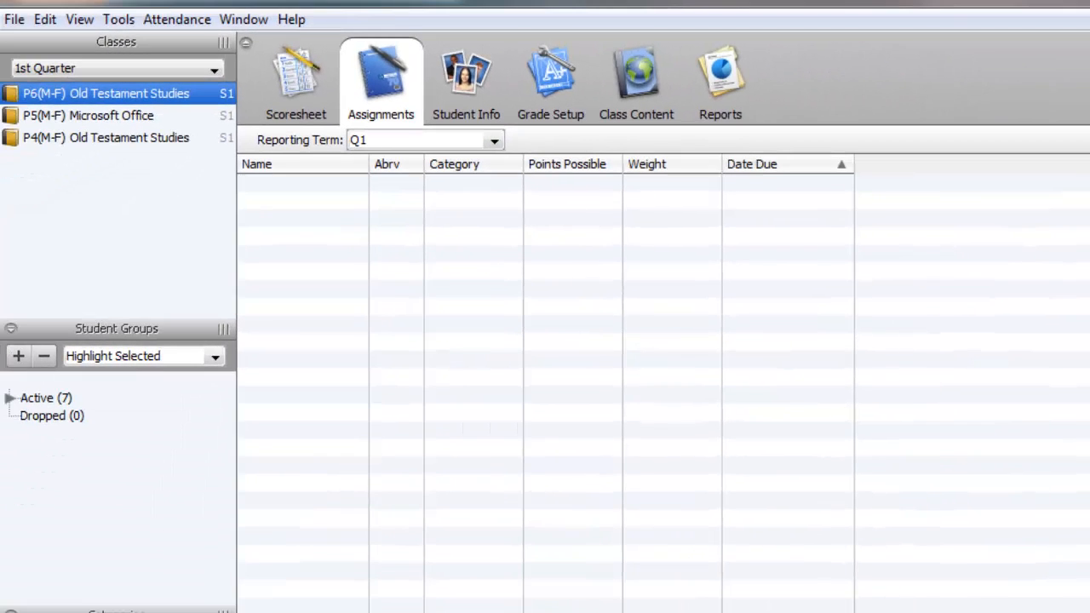
pyautogui.moveTo(197, 116)
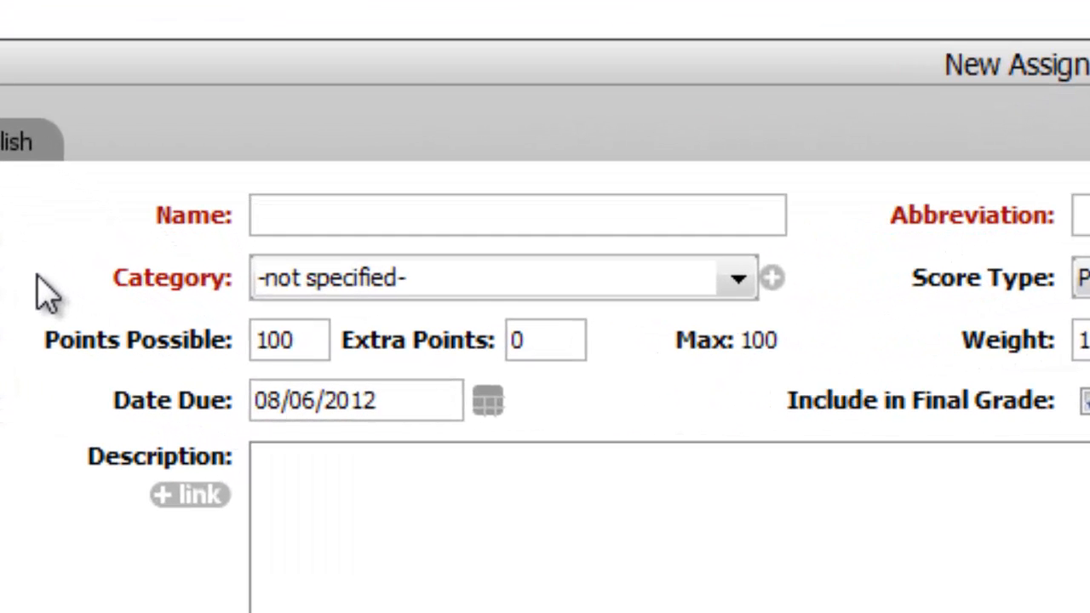
# Name the assignment 'Homework chapter 1' with the abbreviation 'Hwk-1'
pyautogui.write('Home')
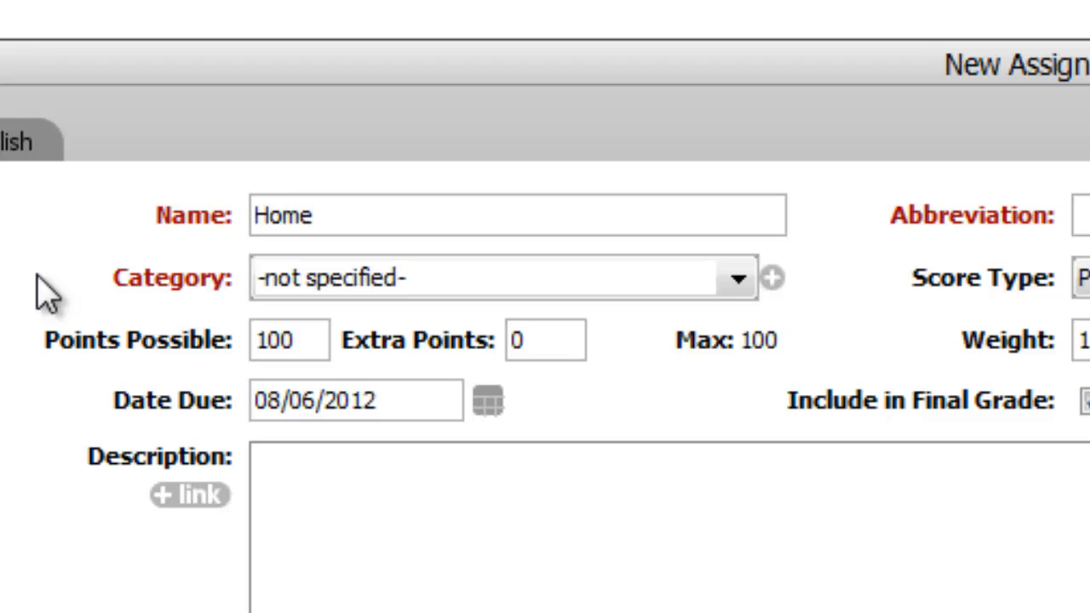
pyautogui.write('work')
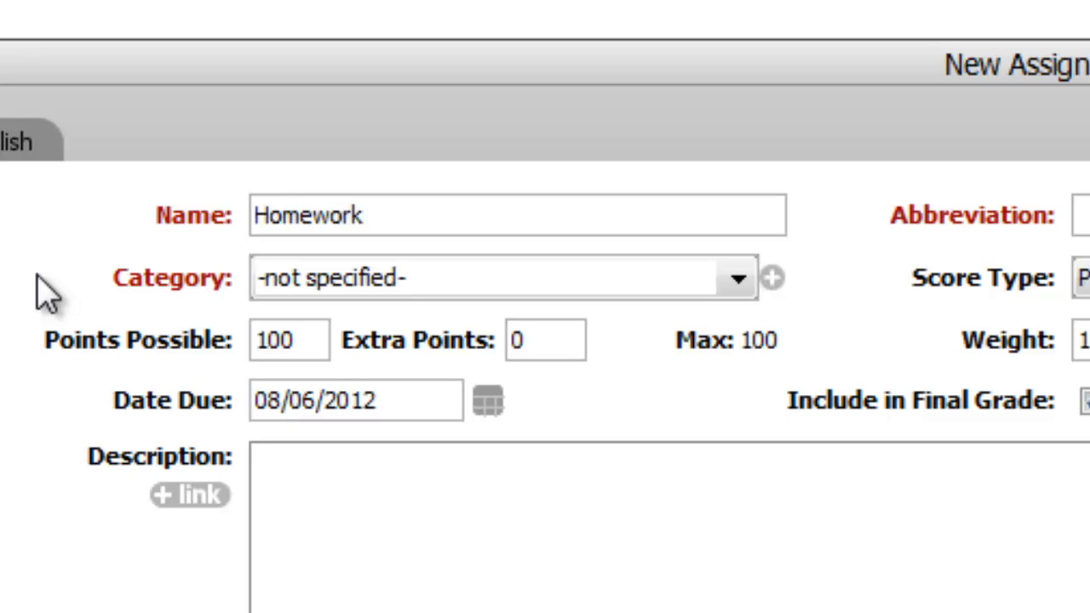
pyautogui.write('chapter 1')
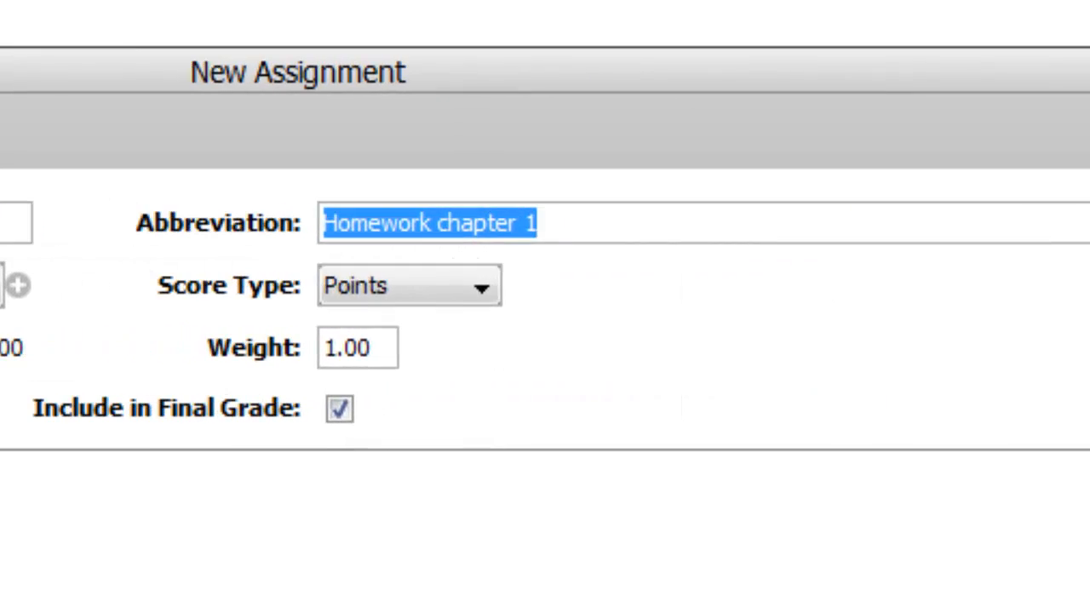
pyautogui.write('H')
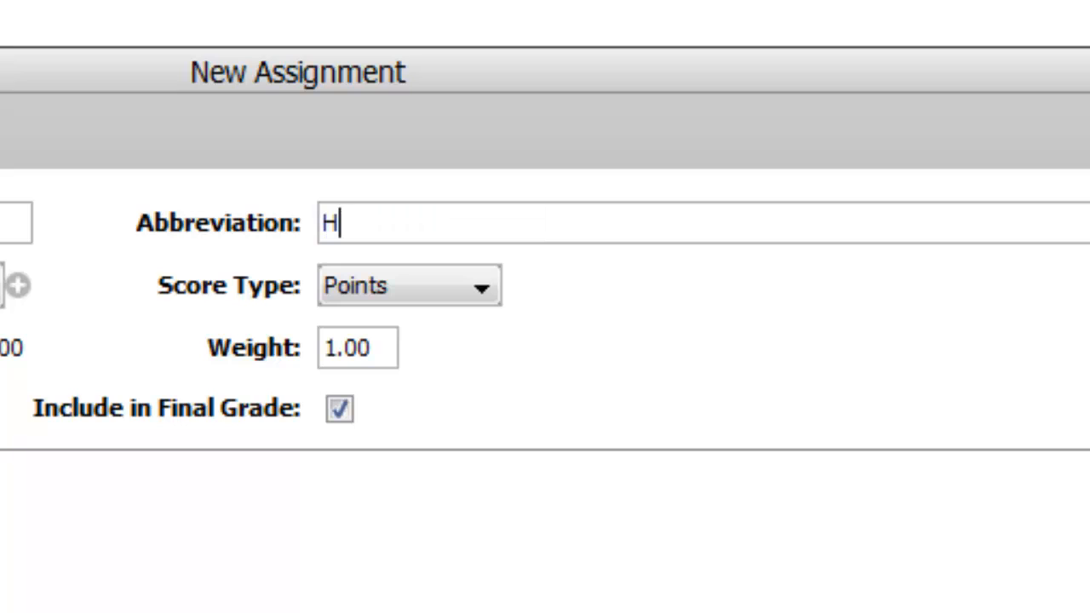
pyautogui.write('wk-')
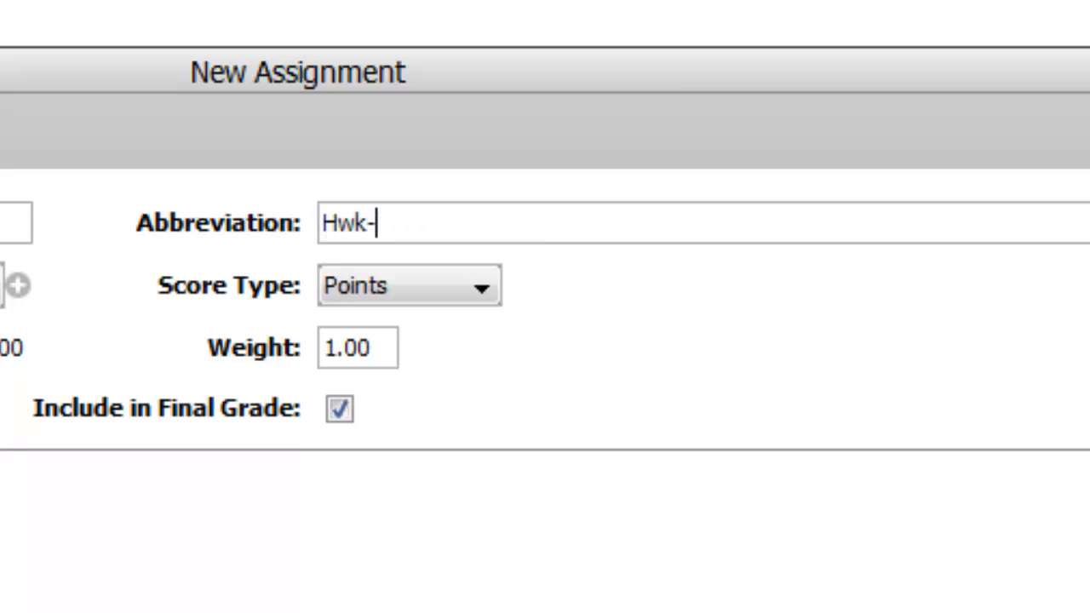
pyautogui.write('1')
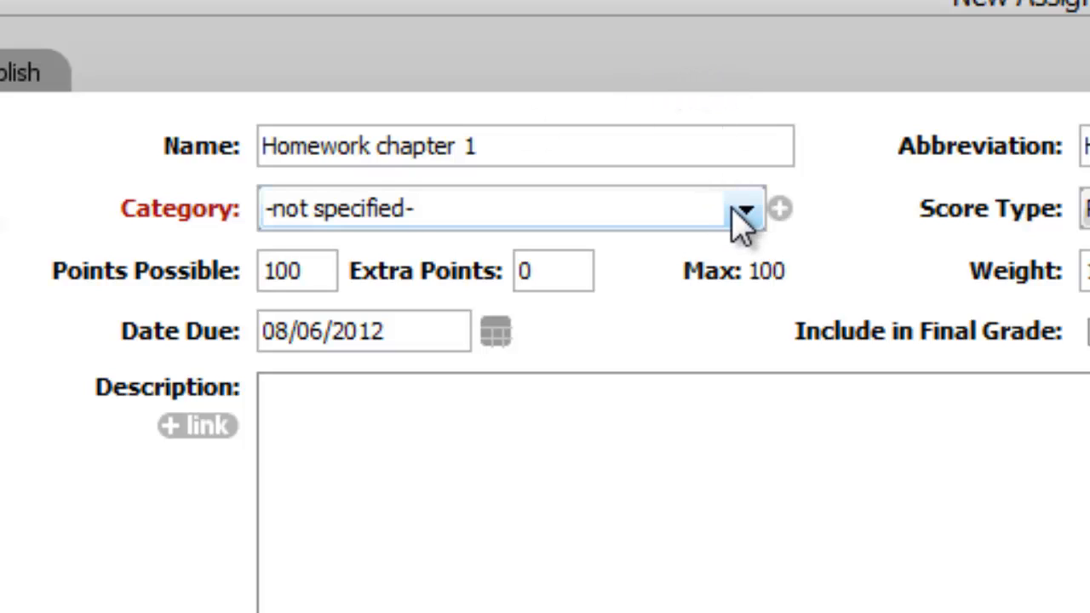
# File the assignment under the Homework category, scored as a Percentage
pyautogui.click(749, 208)
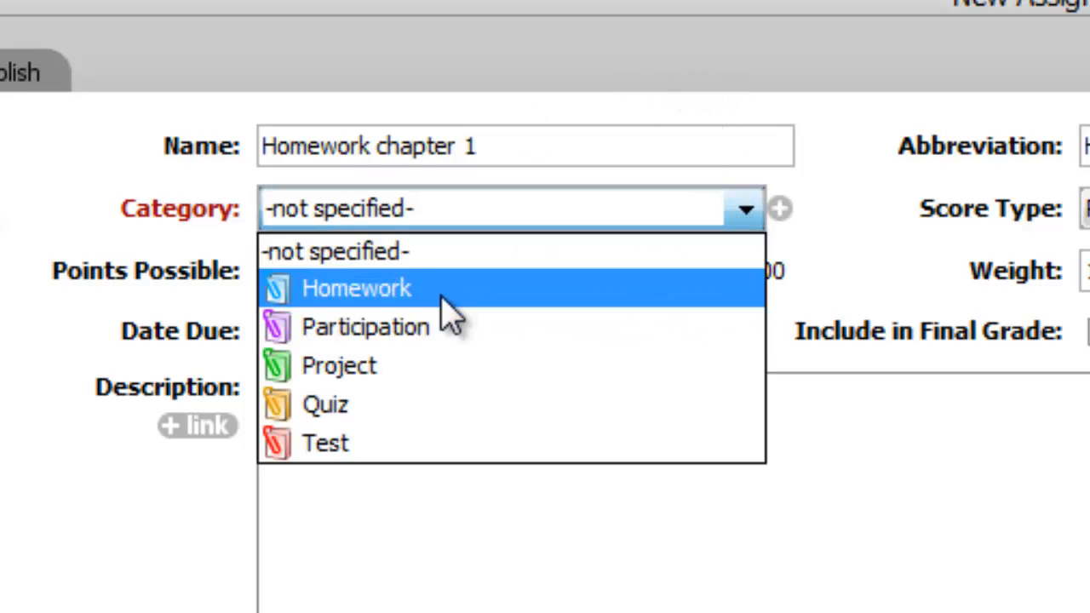
pyautogui.click(339, 288)
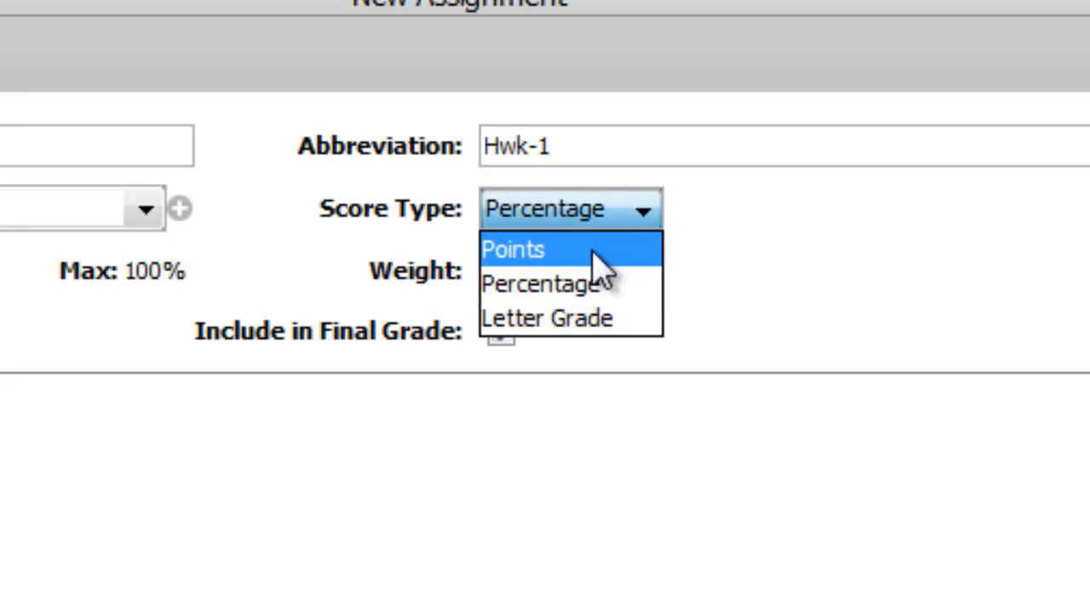
pyautogui.click(521, 249)
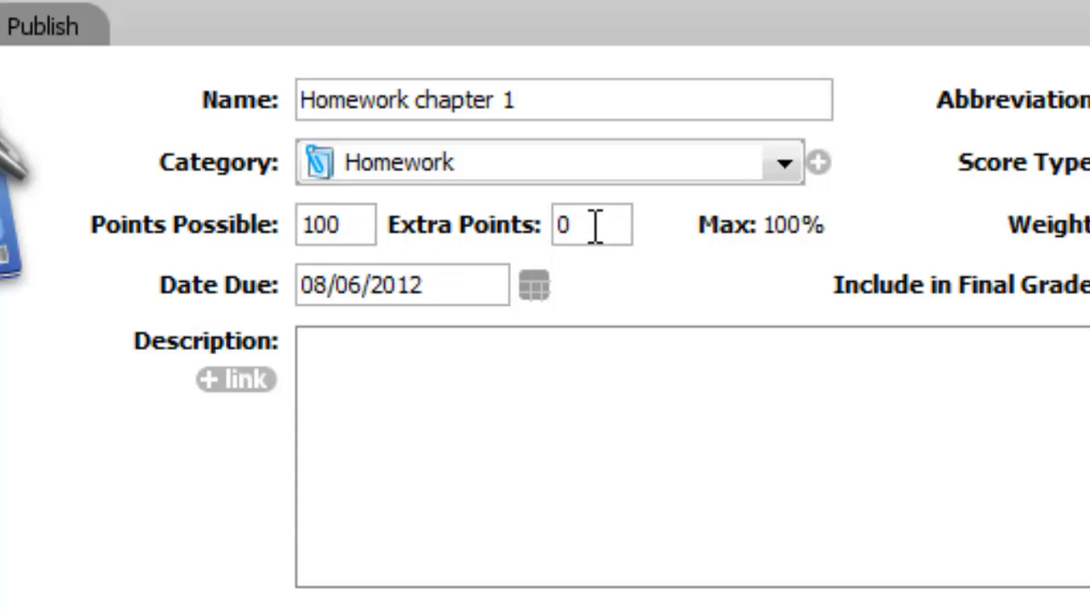
pyautogui.moveTo(634, 307)
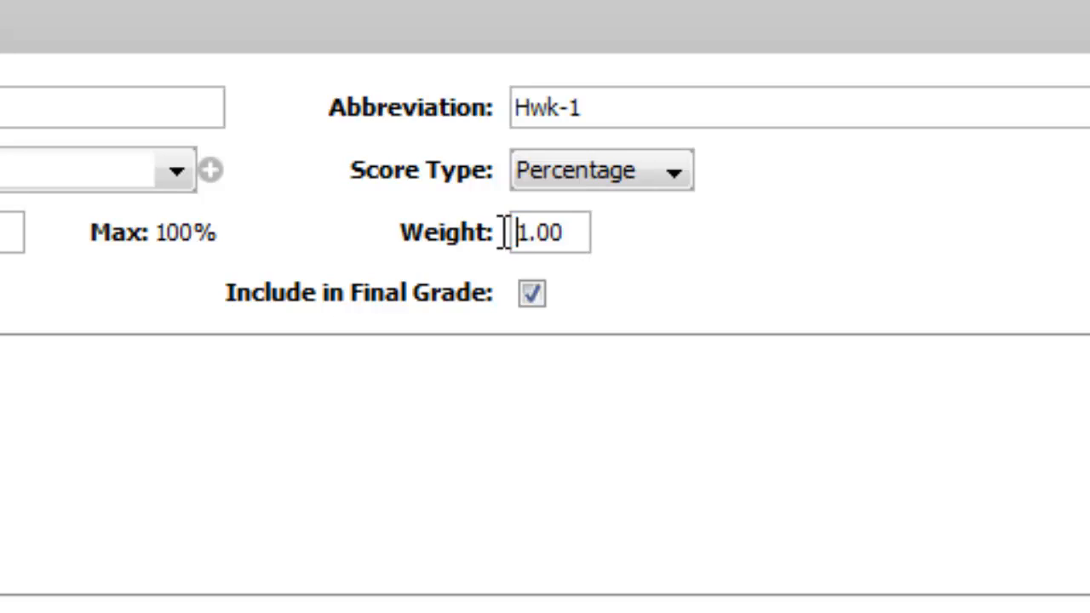
# Change the assignment's weight to 2.00
pyautogui.write('2.00')
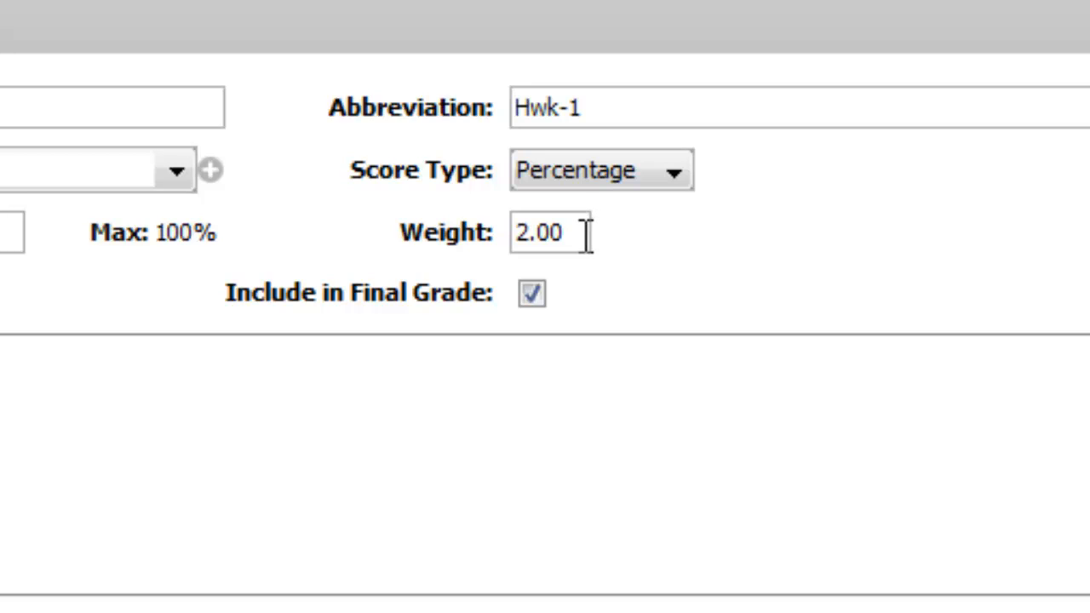
pyautogui.doubleClick(545, 235)
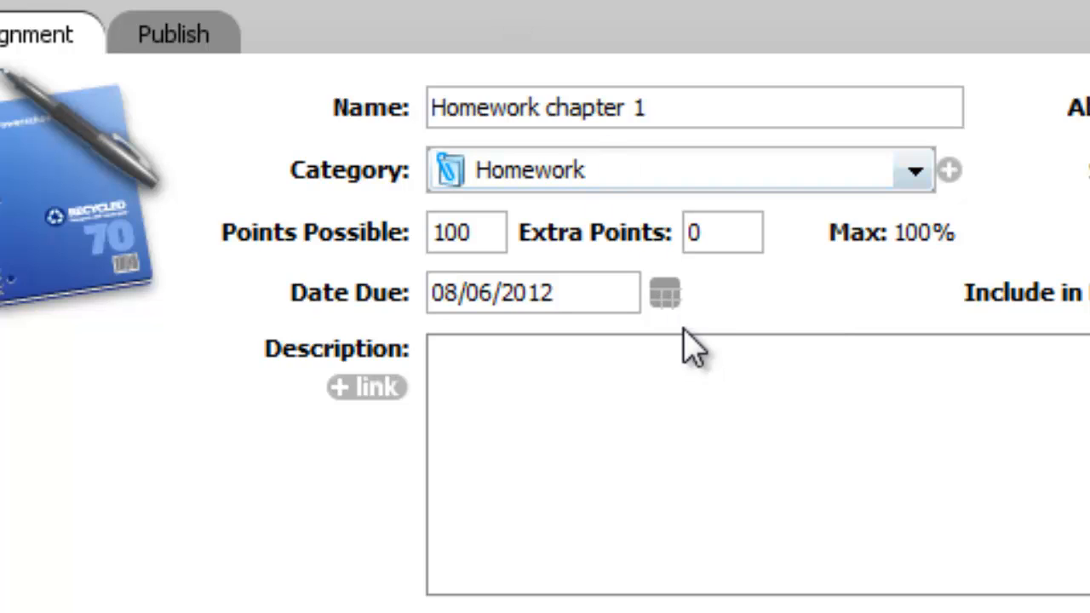
pyautogui.moveTo(665, 296)
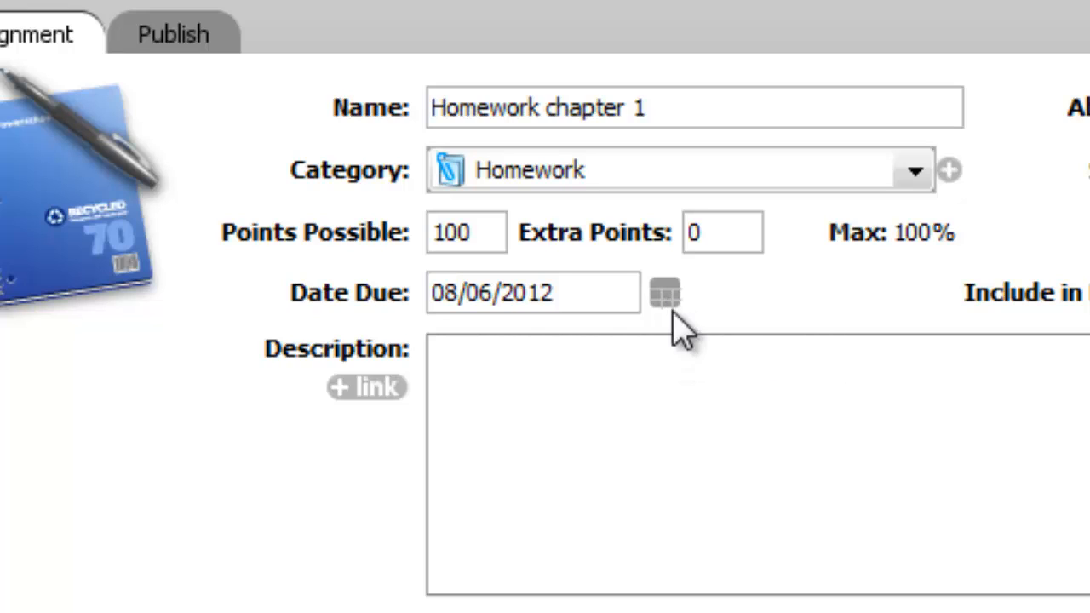
# Set the due date to 08/17/2012 and include the assignment in the final grade
pyautogui.click(667, 293)
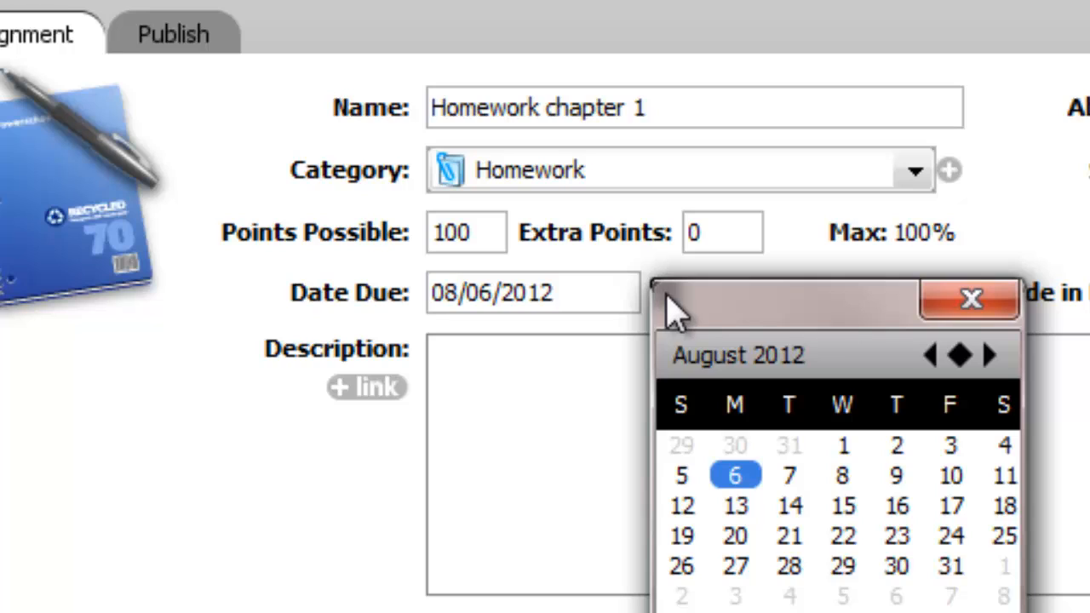
pyautogui.moveTo(750, 366)
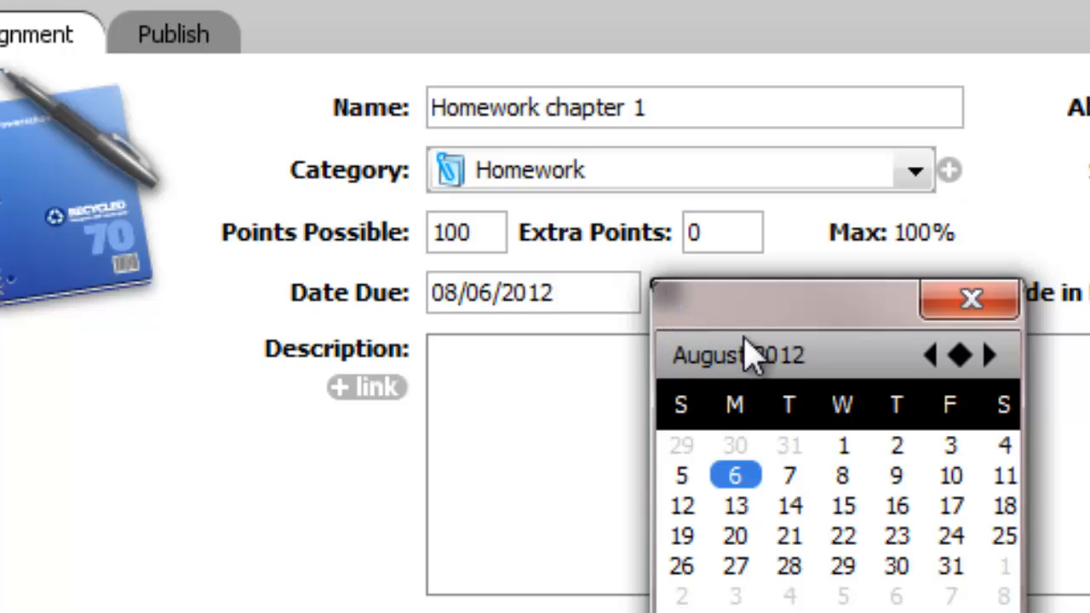
pyautogui.moveTo(941, 515)
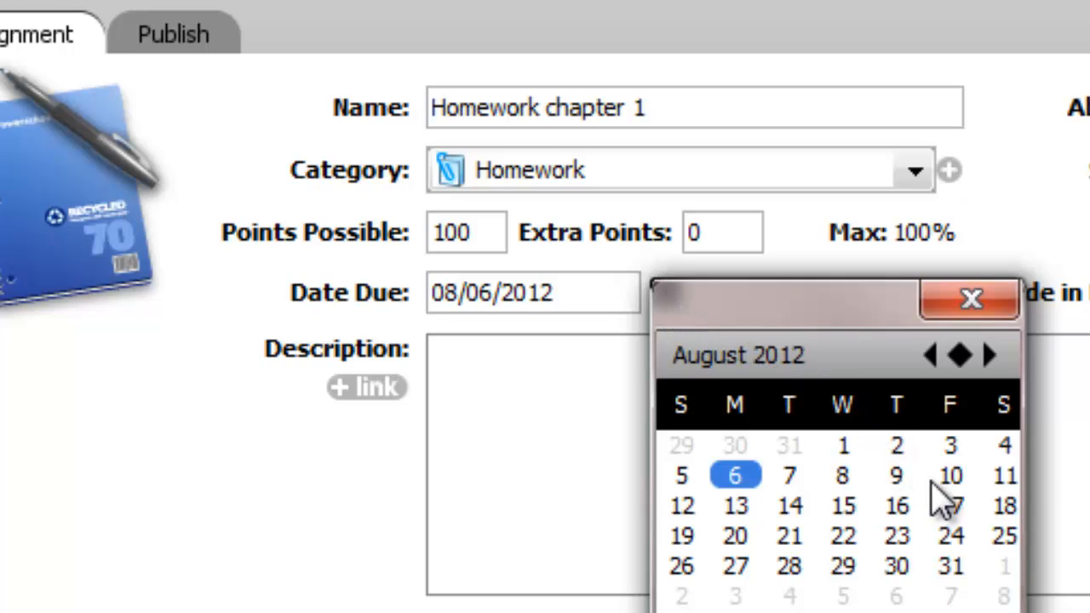
pyautogui.click(947, 498)
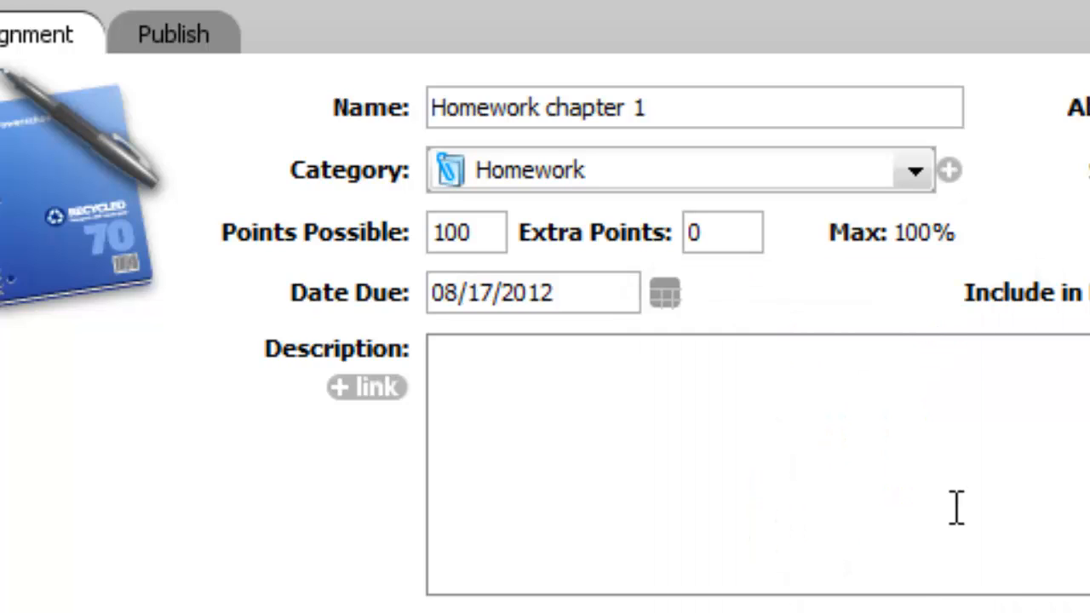
pyautogui.moveTo(690, 351)
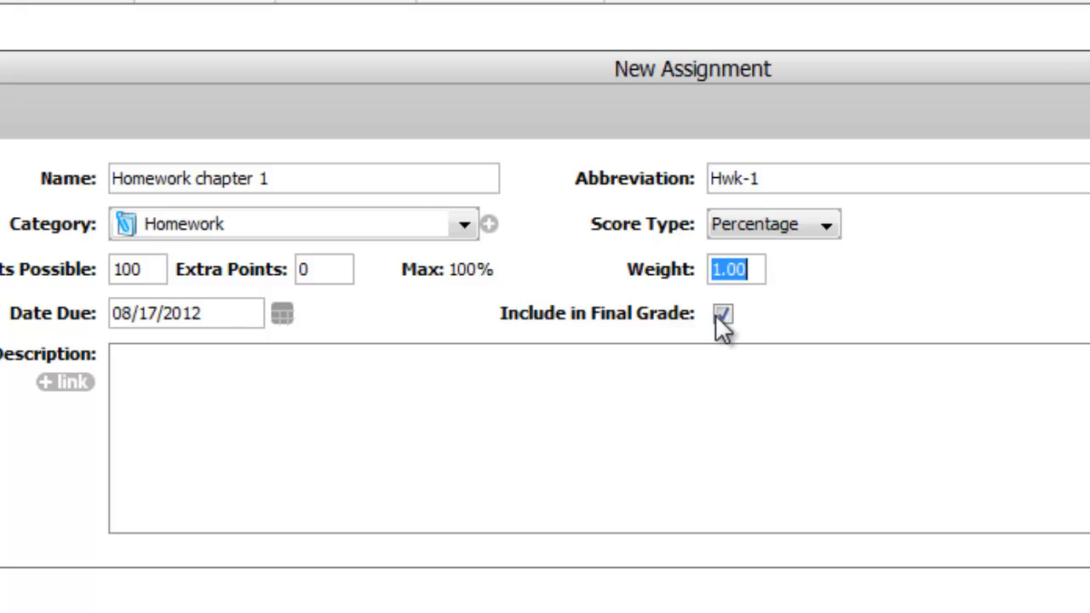
pyautogui.click(724, 313)
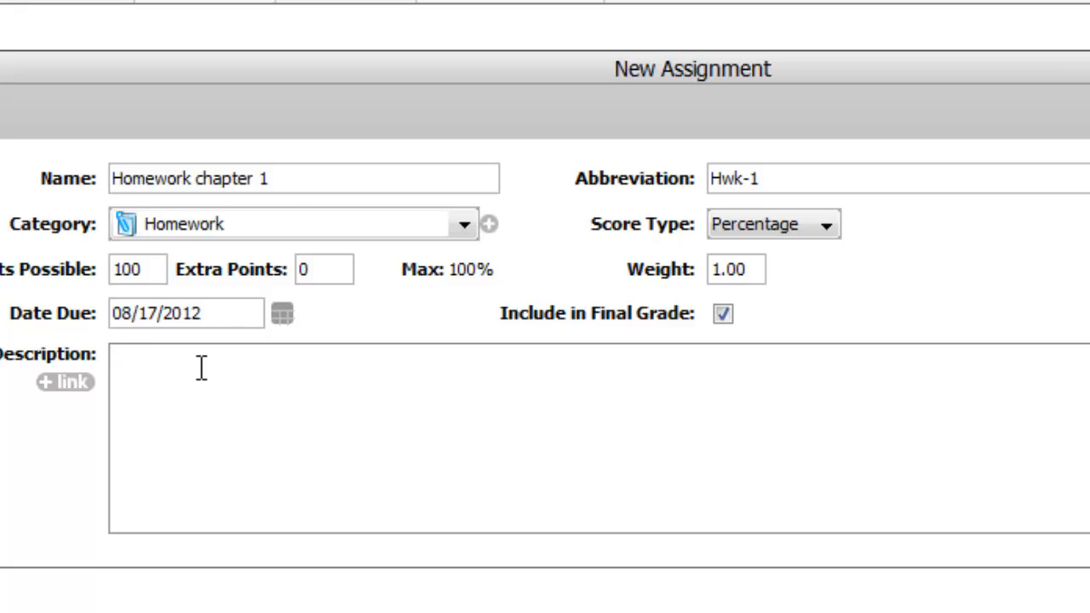
# Describe the assignment as 'Odd questions on p. 45 - be sure and use complete sentences'
pyautogui.write('Odd questions on p')
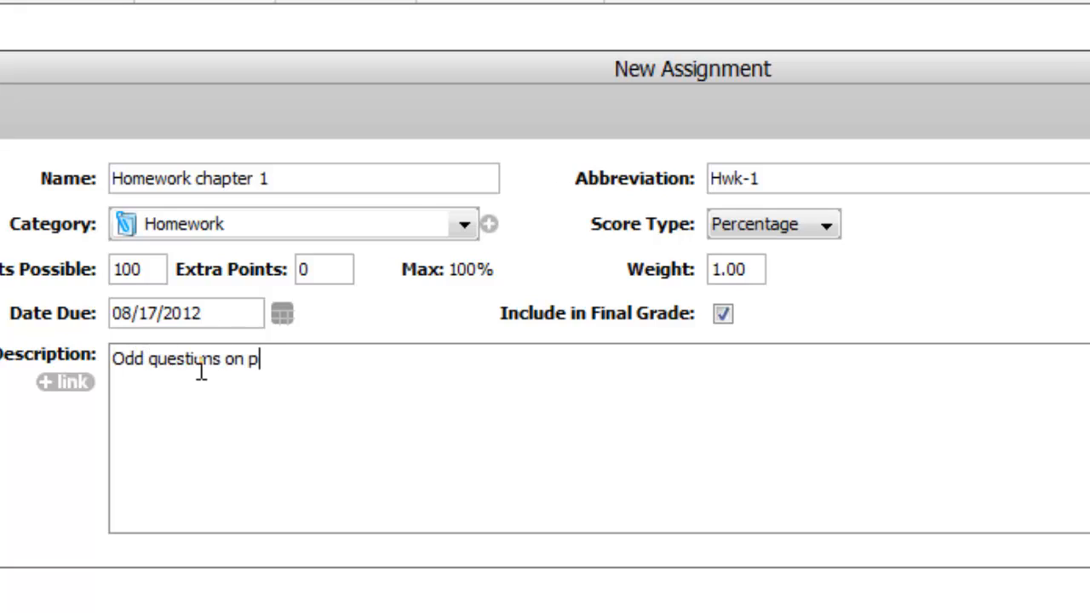
pyautogui.write('. 45')
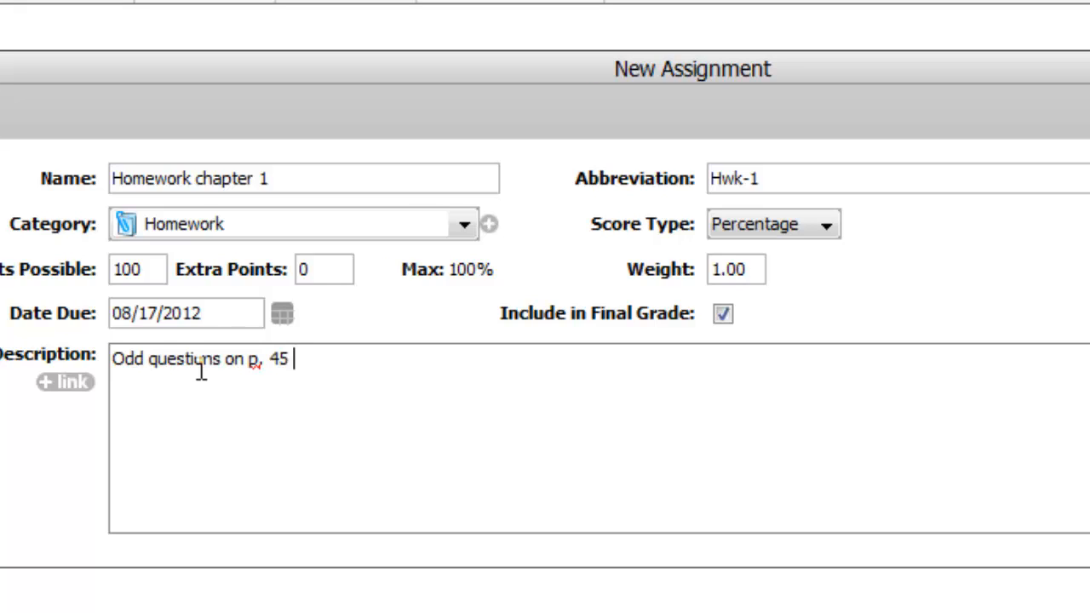
pyautogui.write('- be s')
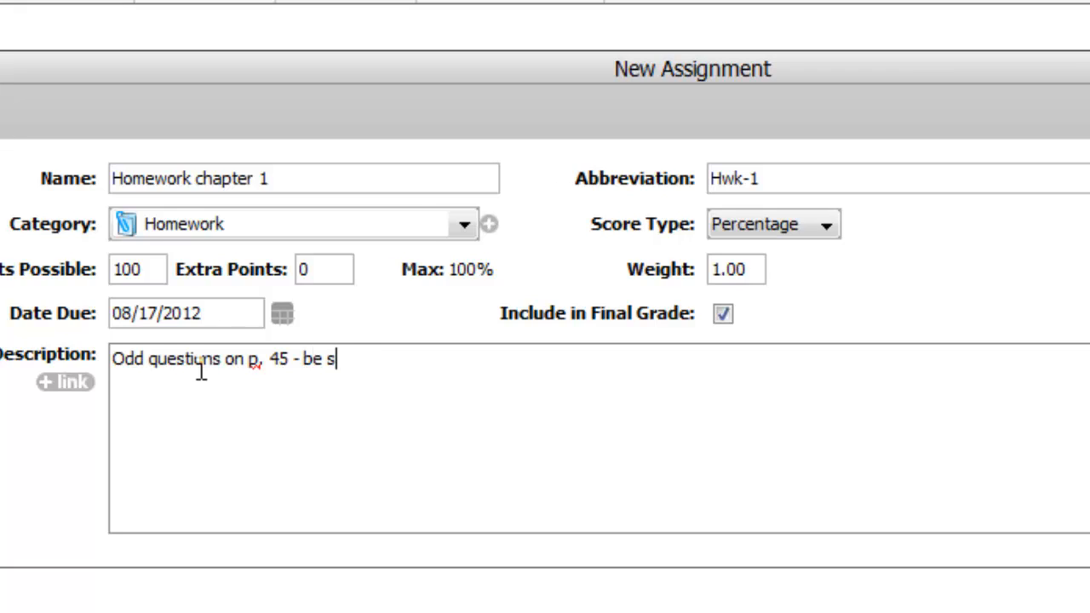
pyautogui.write('ure and use complet')
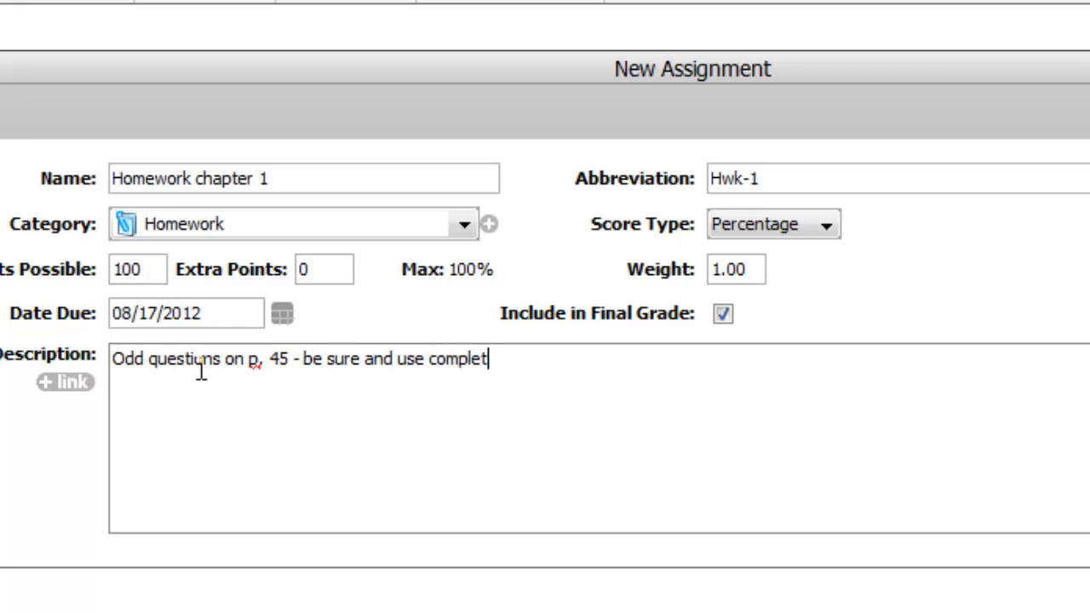
pyautogui.write('e sentence')
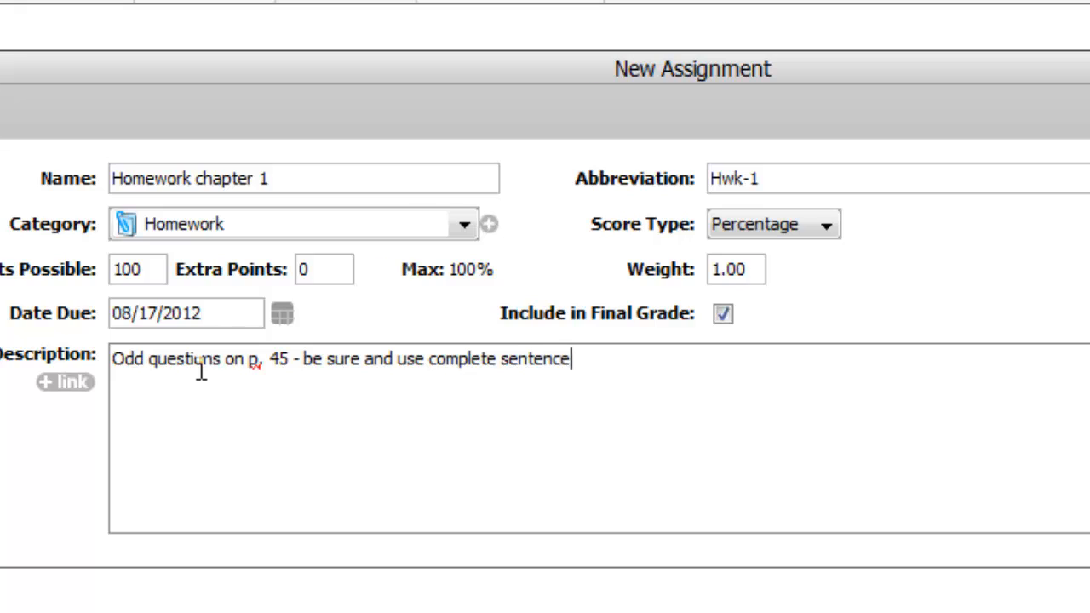
pyautogui.write('s')
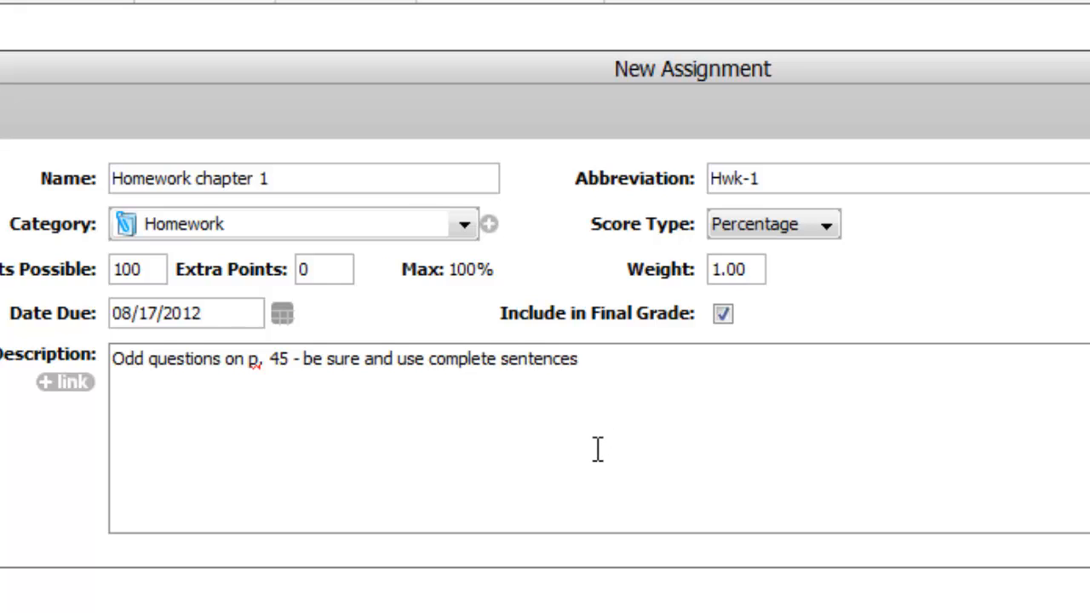
pyautogui.moveTo(600, 455)
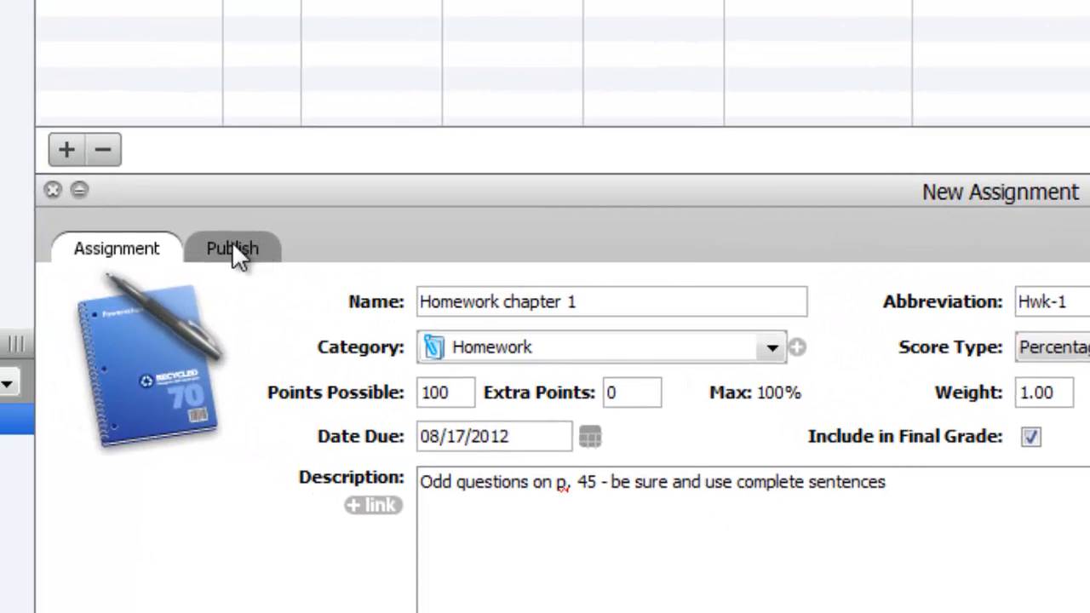
# Review the Publish options, trying 'days before due', and save Homework chapter 1
pyautogui.click(232, 249)
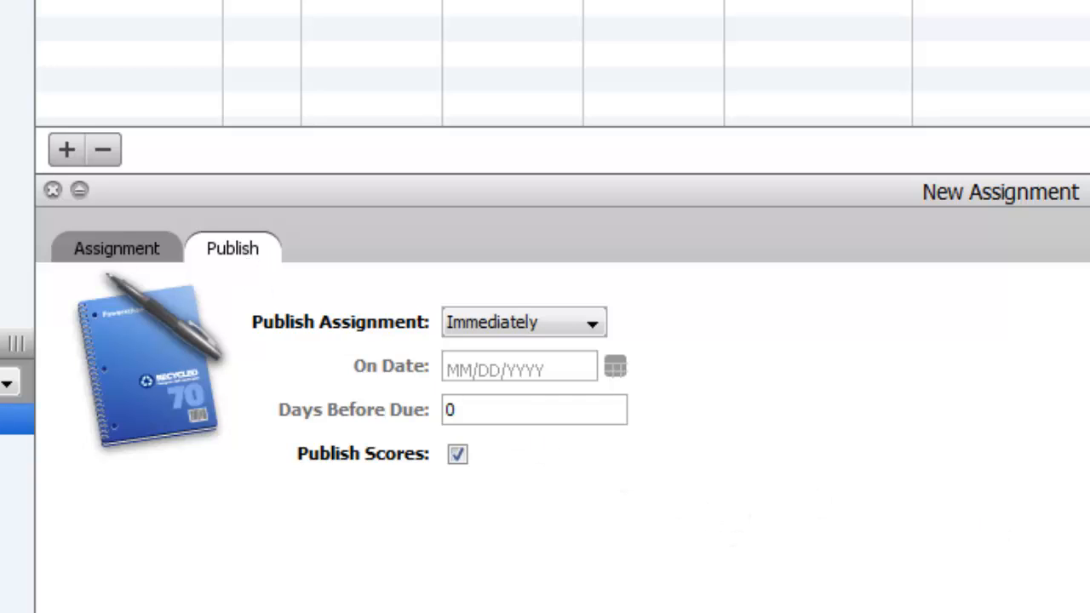
pyautogui.moveTo(926, 546)
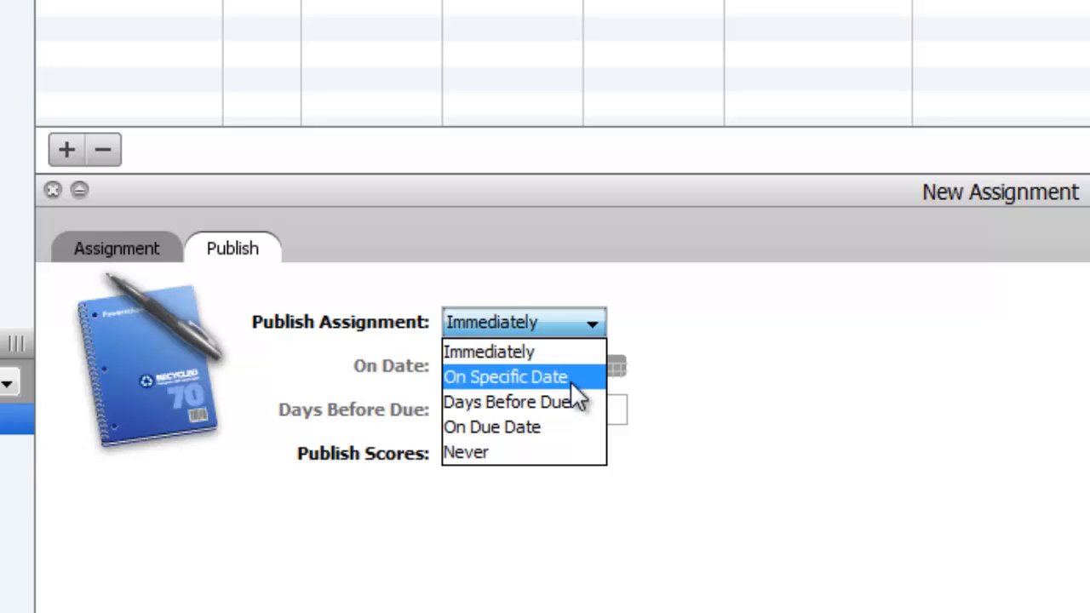
pyautogui.moveTo(571, 396)
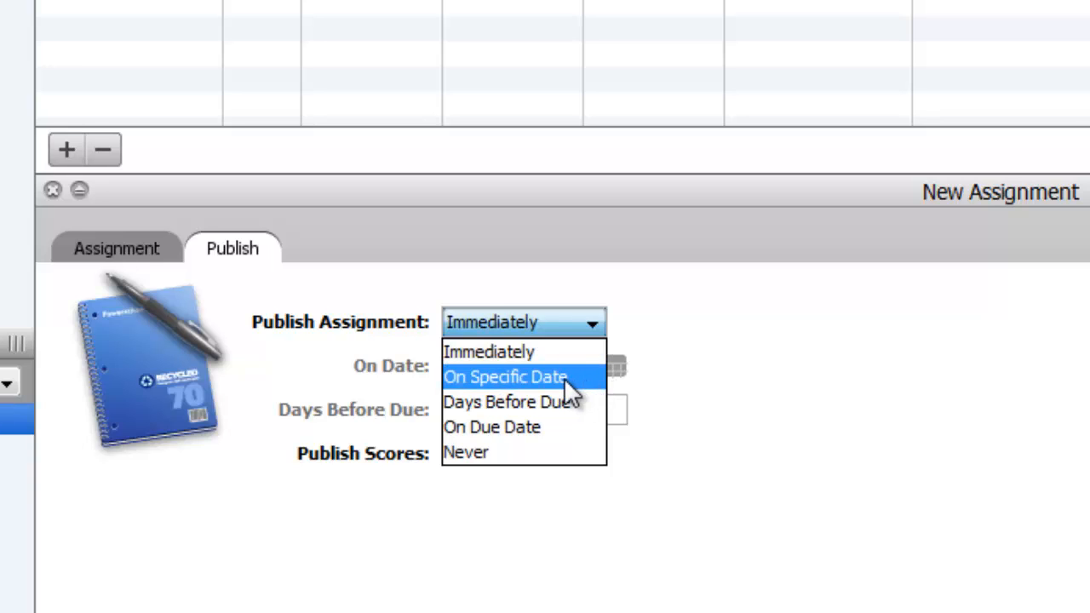
pyautogui.moveTo(566, 412)
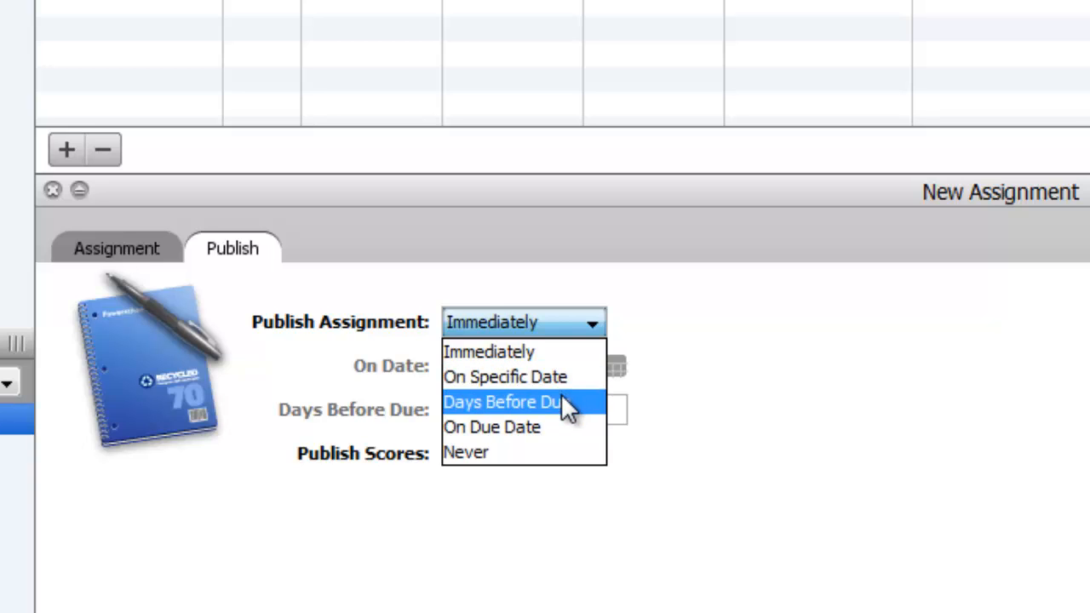
pyautogui.click(514, 400)
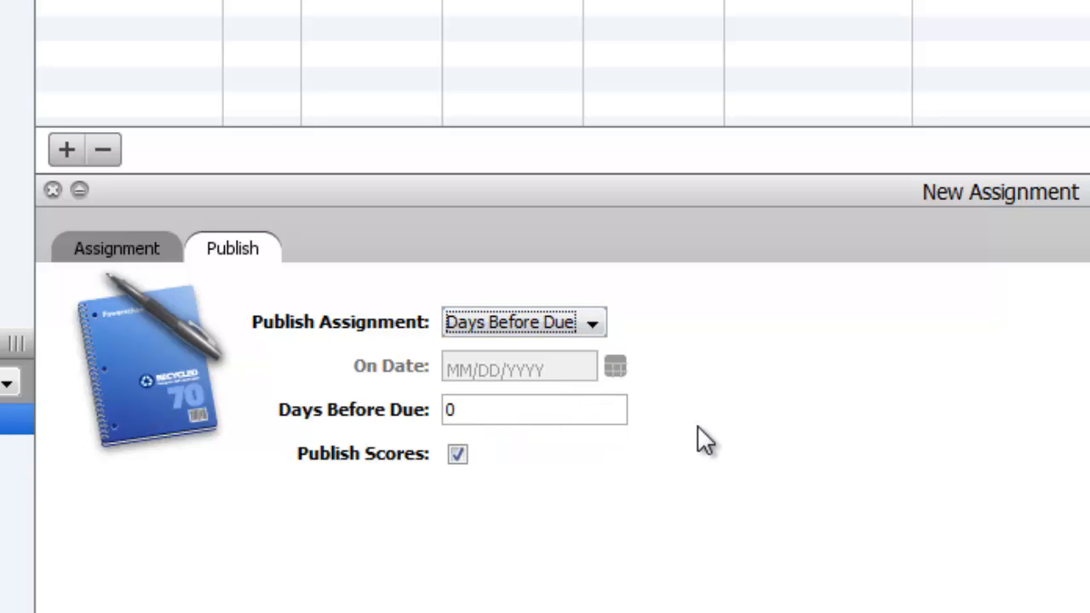
pyautogui.moveTo(569, 457)
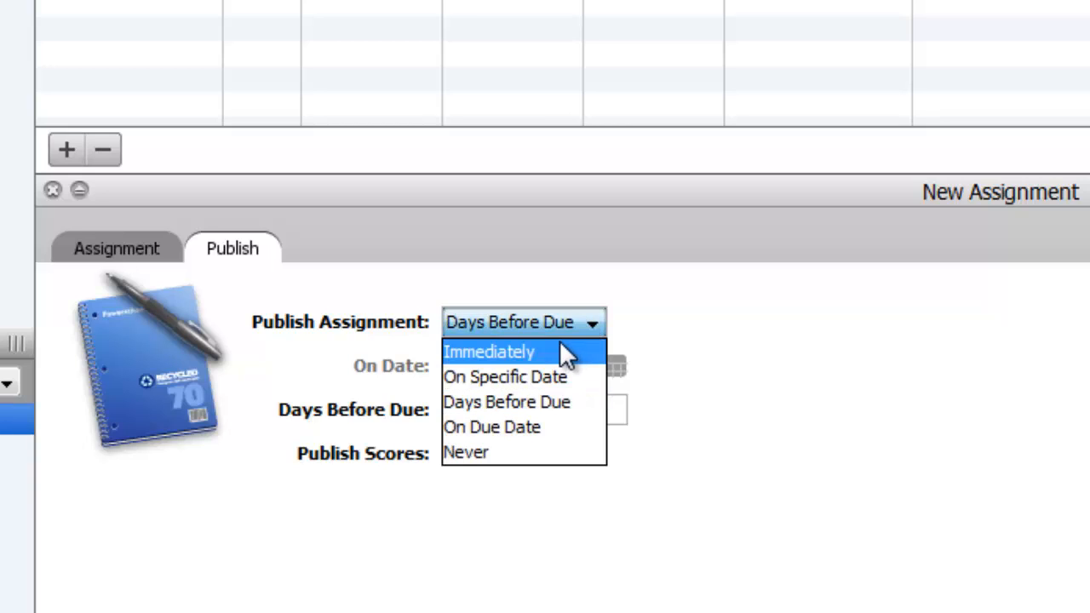
pyautogui.click(490, 351)
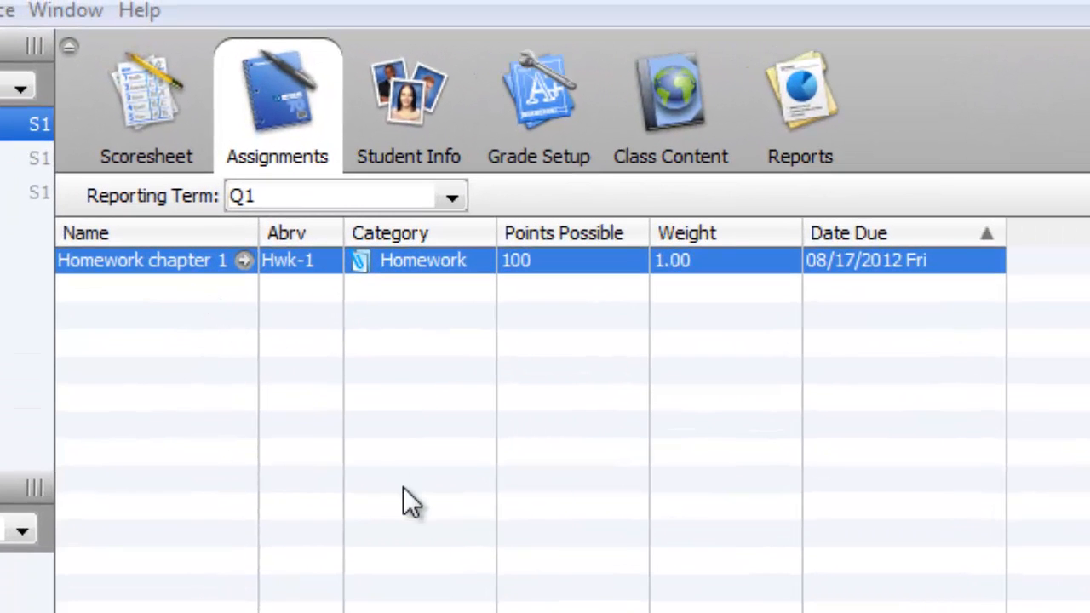
pyautogui.moveTo(536, 577)
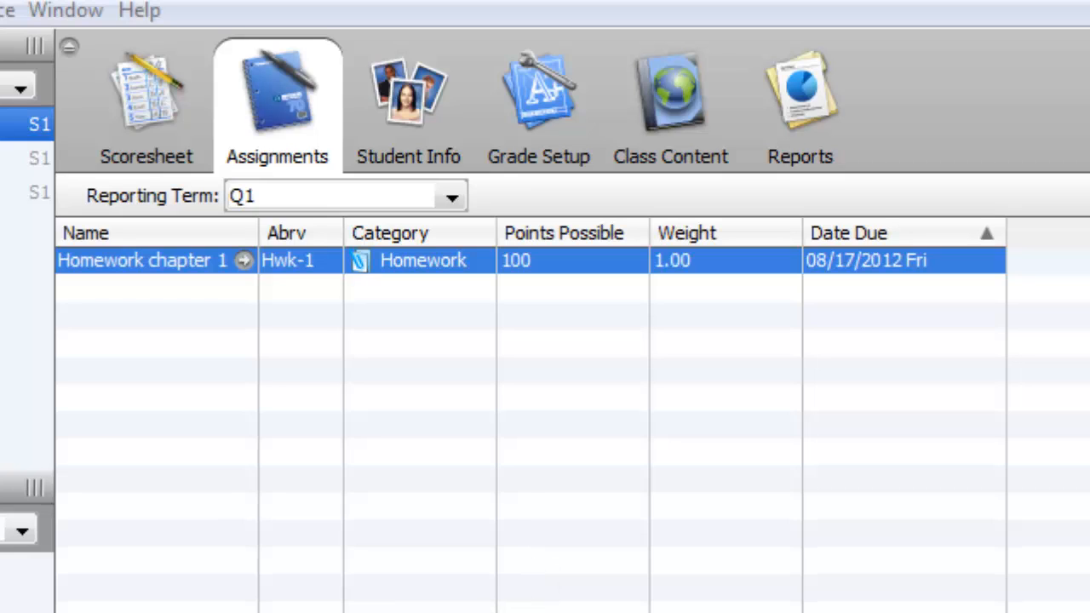
pyautogui.moveTo(145, 307)
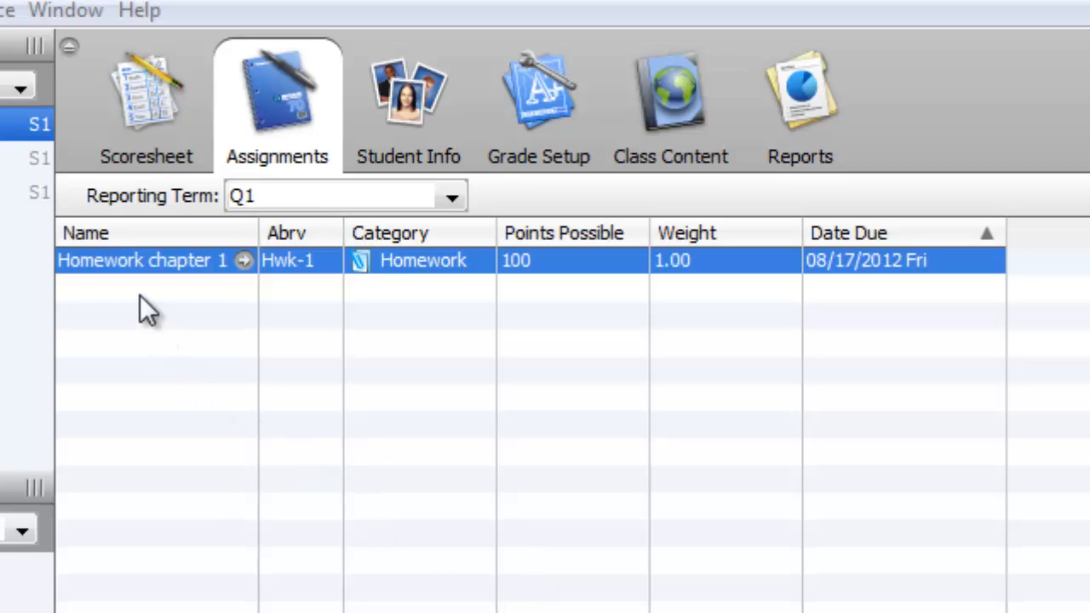
pyautogui.moveTo(309, 611)
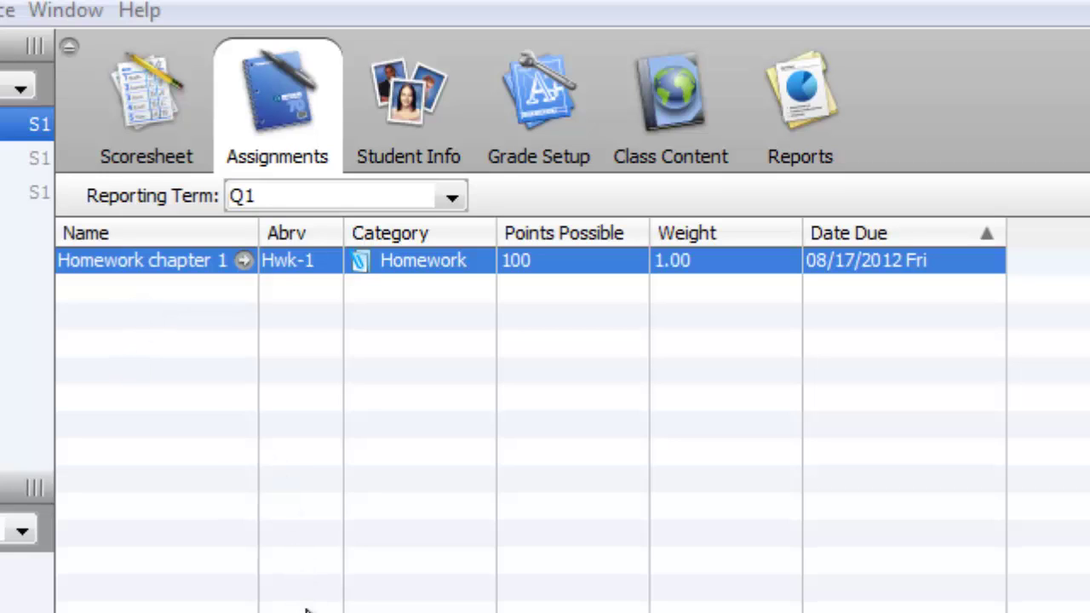
pyautogui.moveTo(274, 490)
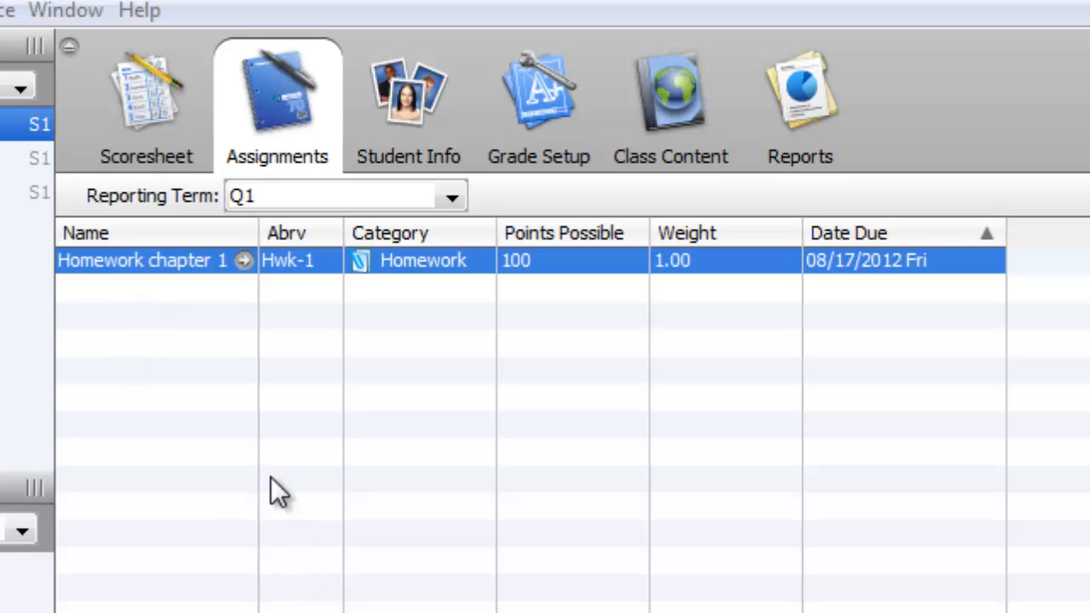
pyautogui.moveTo(152, 168)
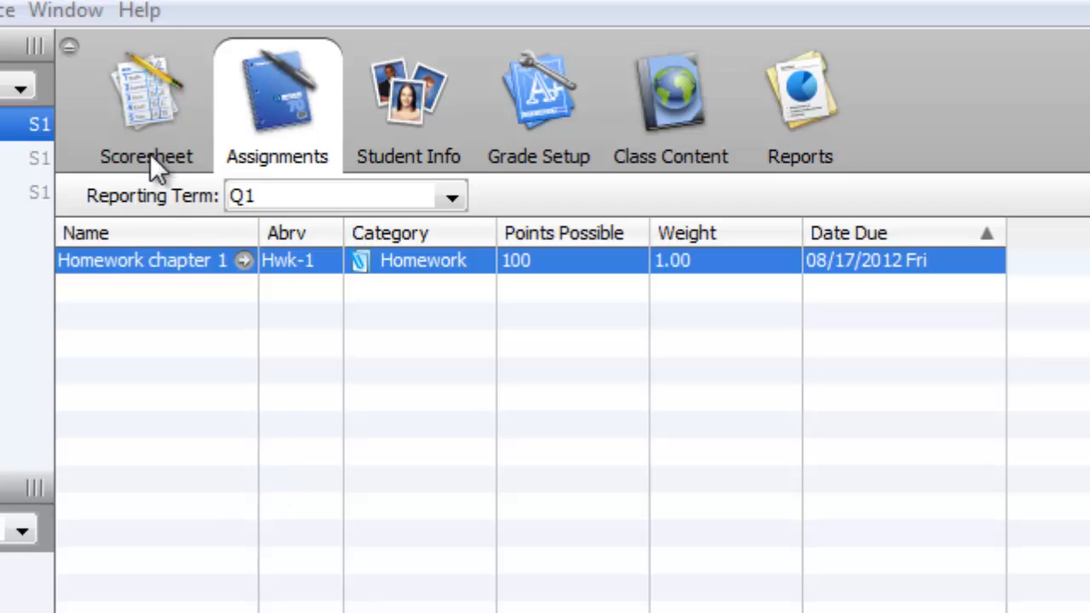
# Return to the Q1 scoresheet showing the new Homework chapter 1 column
pyautogui.click(147, 102)
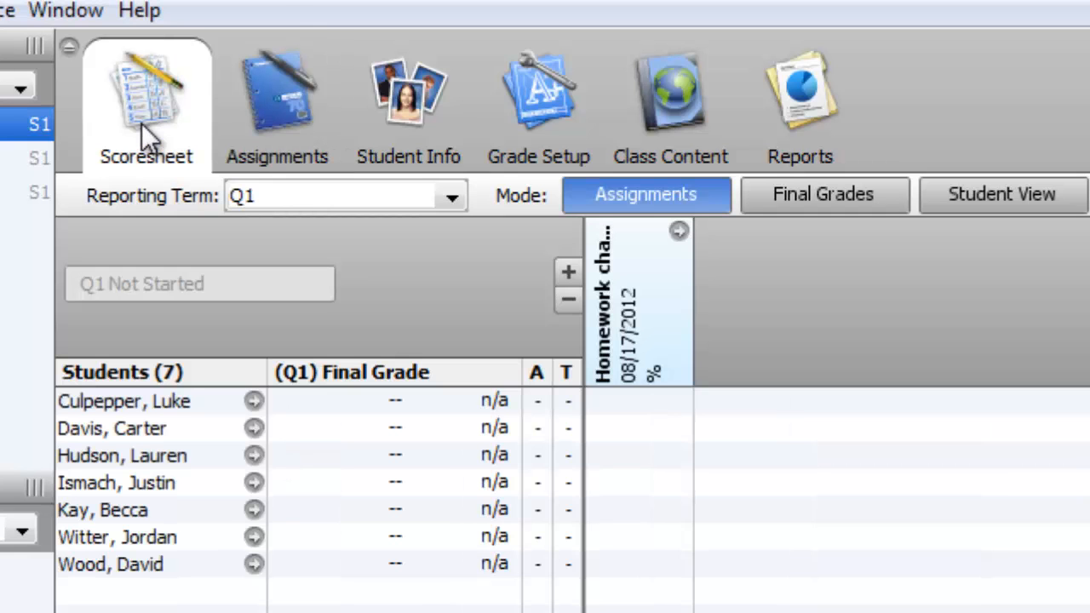
pyautogui.moveTo(458, 307)
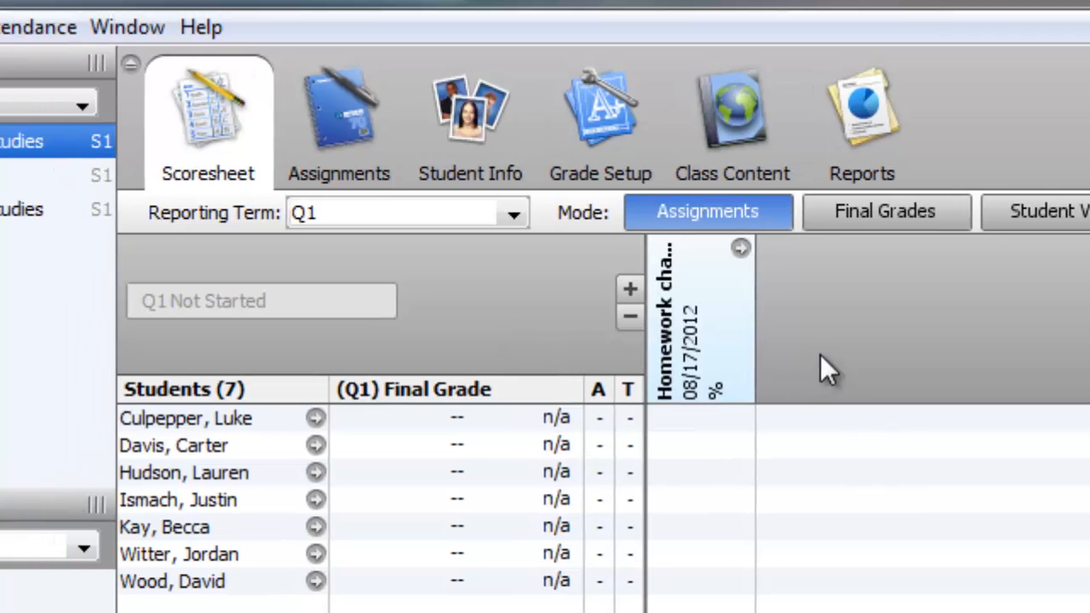
# Start Copy Assignments from Tools and mark Homework chapter 1 for copying
pyautogui.click(242, 112)
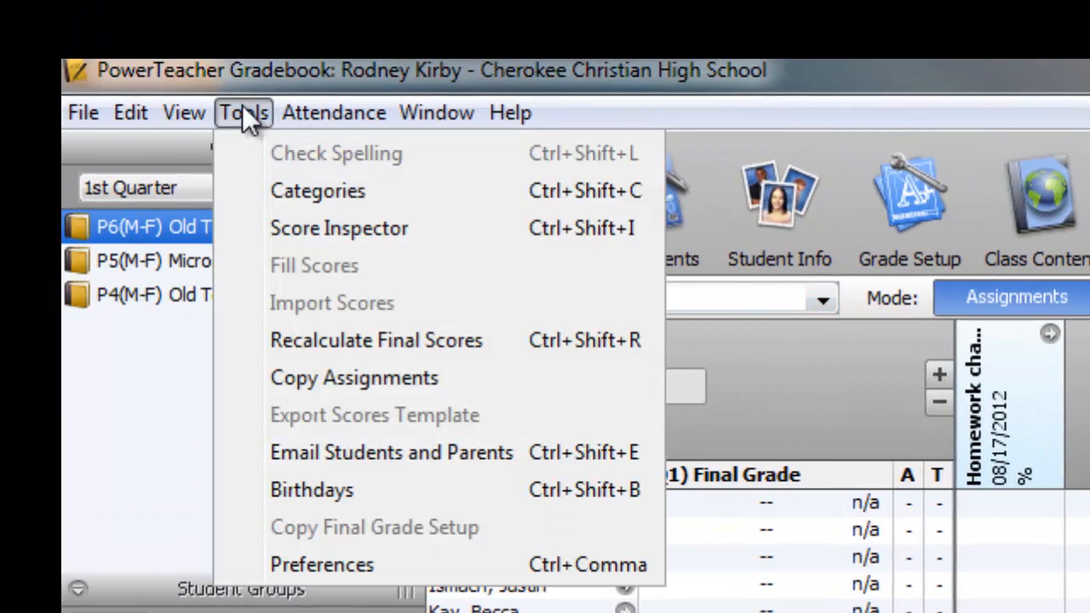
pyautogui.moveTo(297, 382)
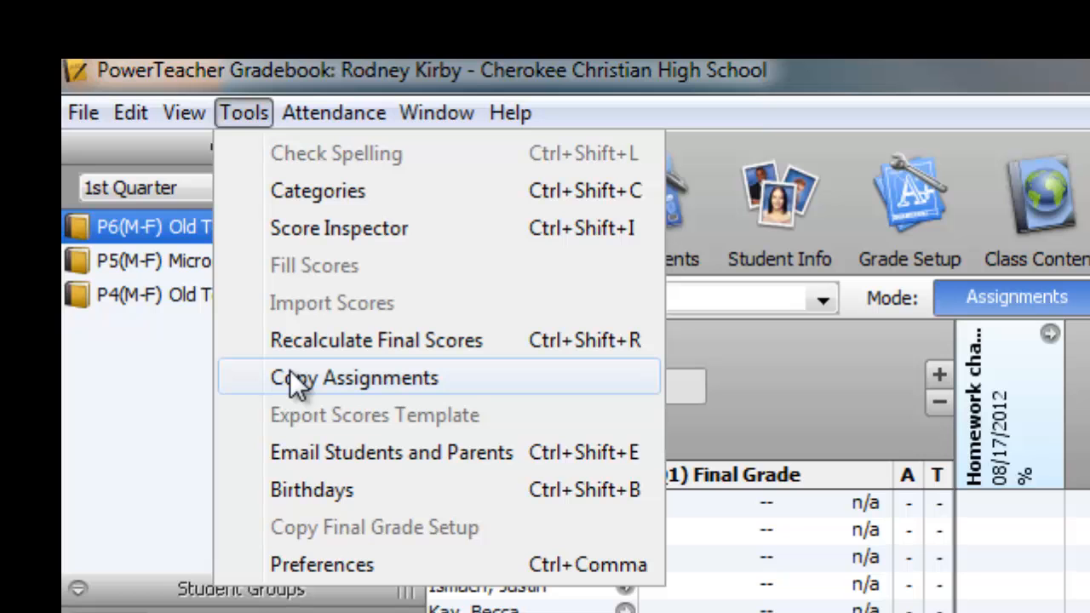
pyautogui.click(354, 378)
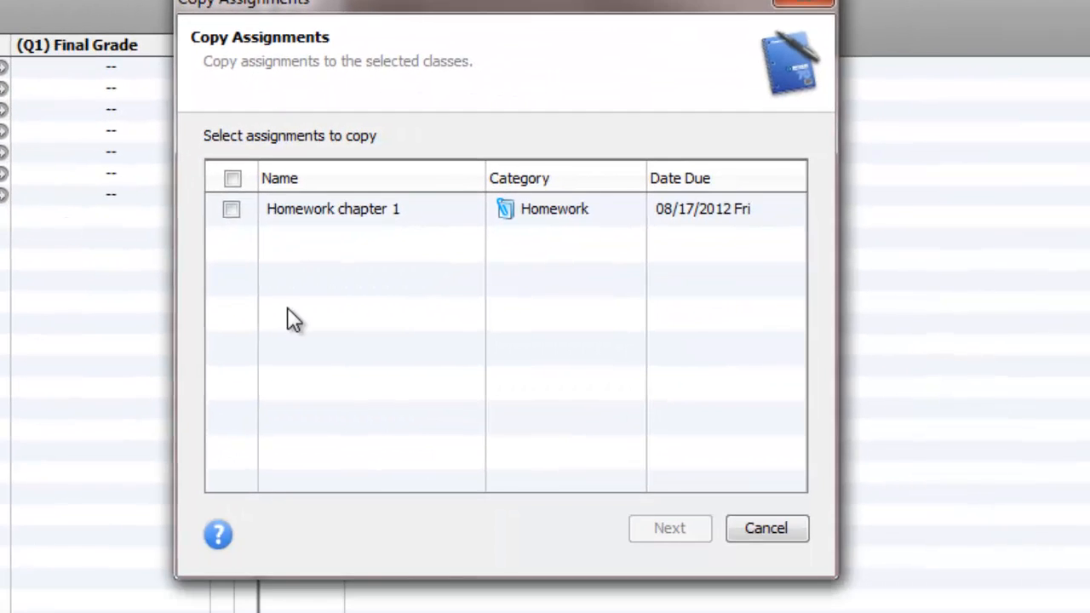
pyautogui.click(232, 209)
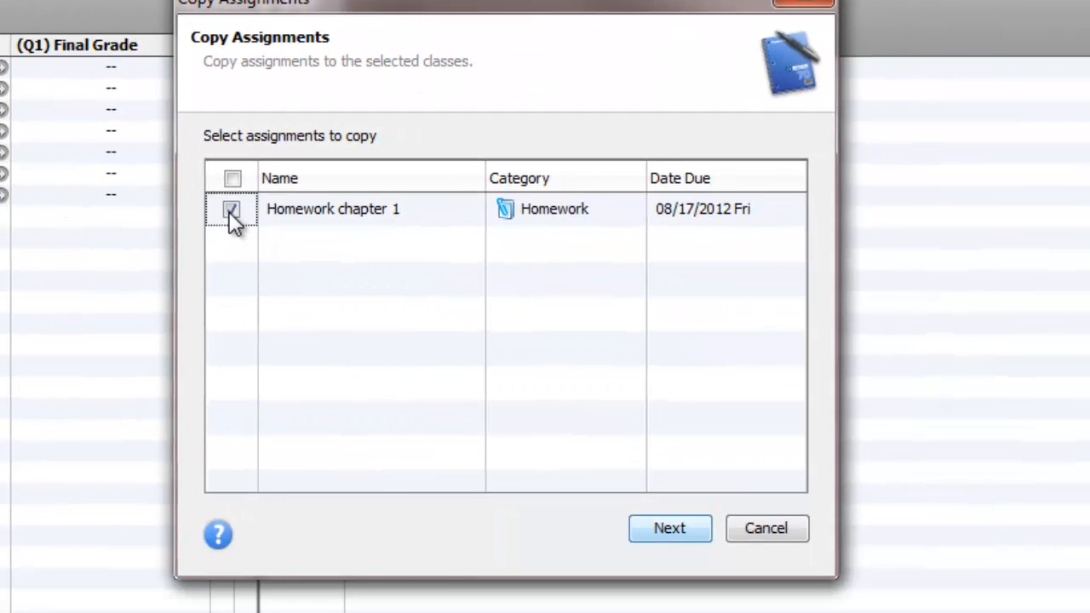
pyautogui.click(232, 208)
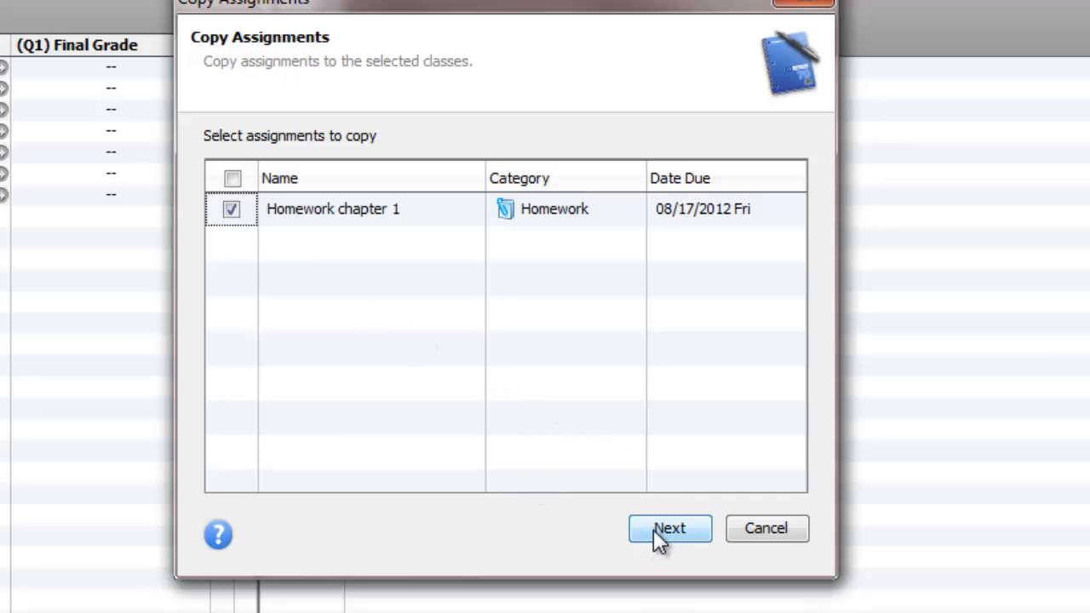
pyautogui.click(671, 528)
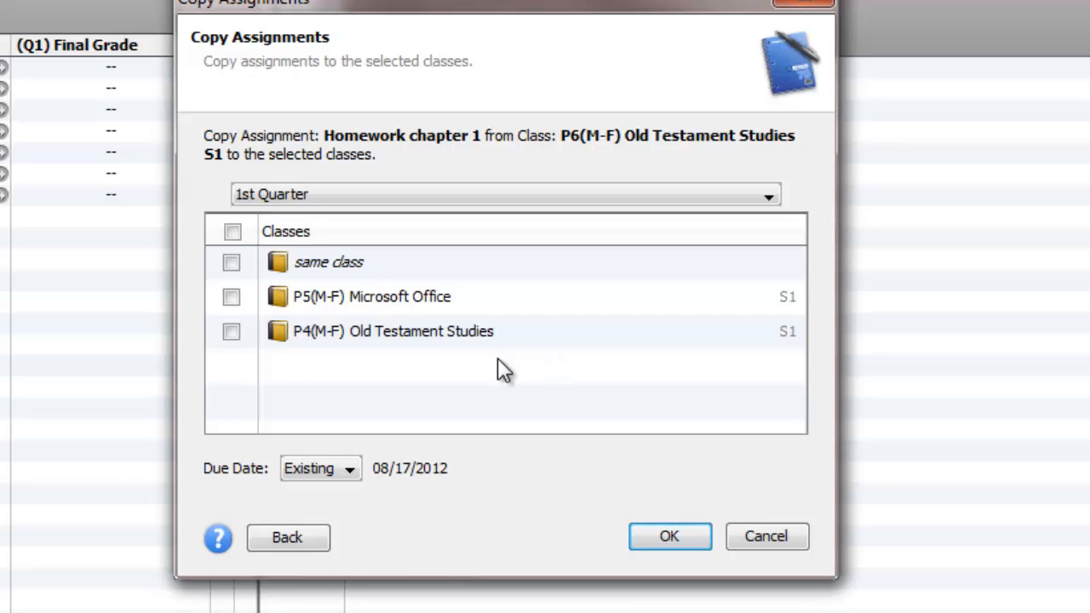
# Copy it to P4(M-F) Old Testament Studies, keeping the existing due date
pyautogui.click(233, 330)
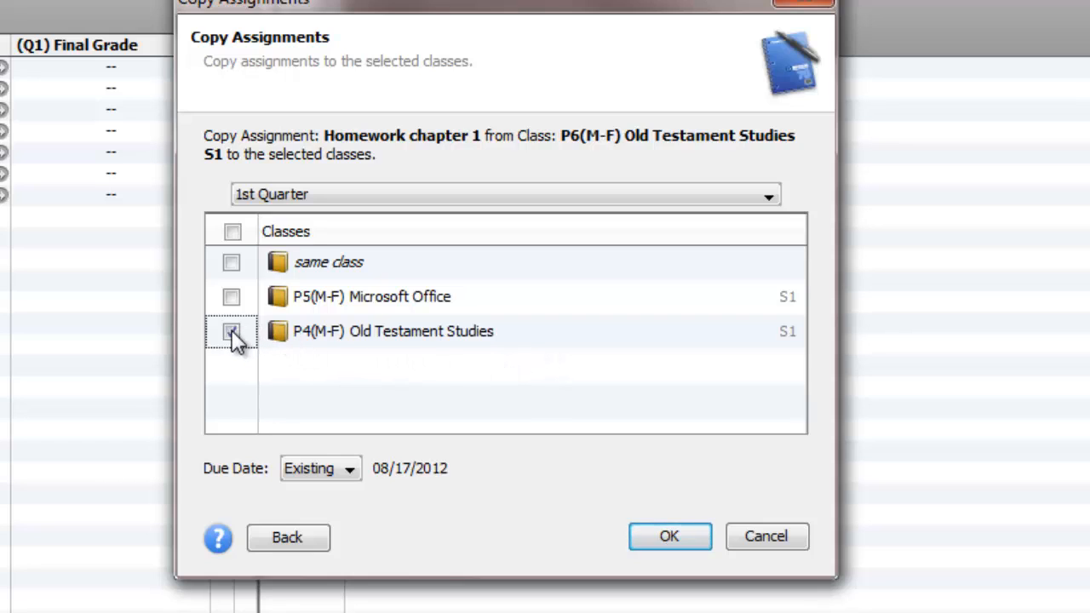
pyautogui.click(232, 331)
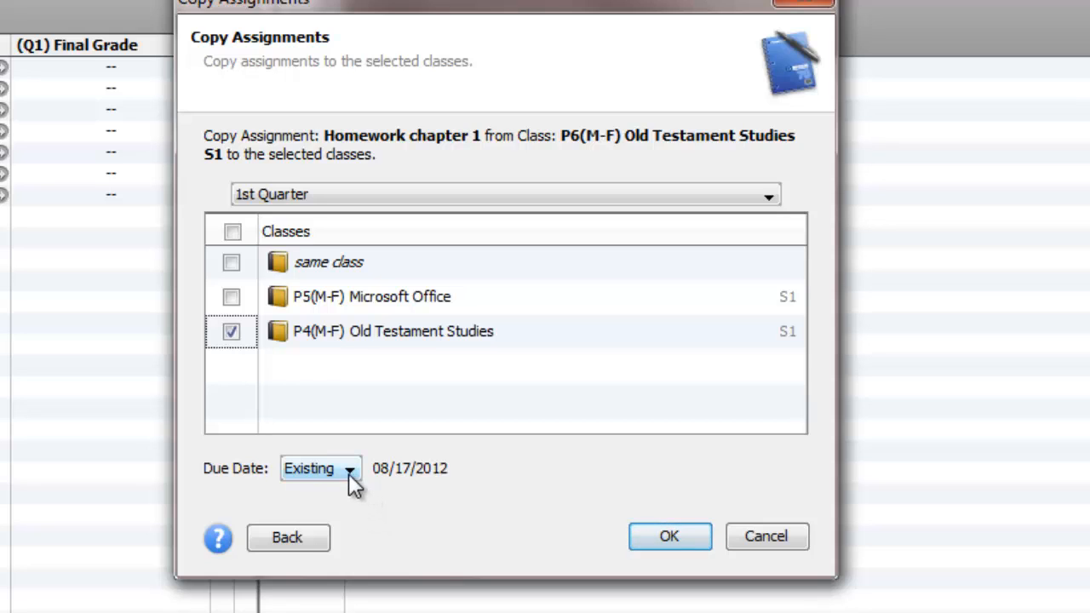
pyautogui.click(351, 468)
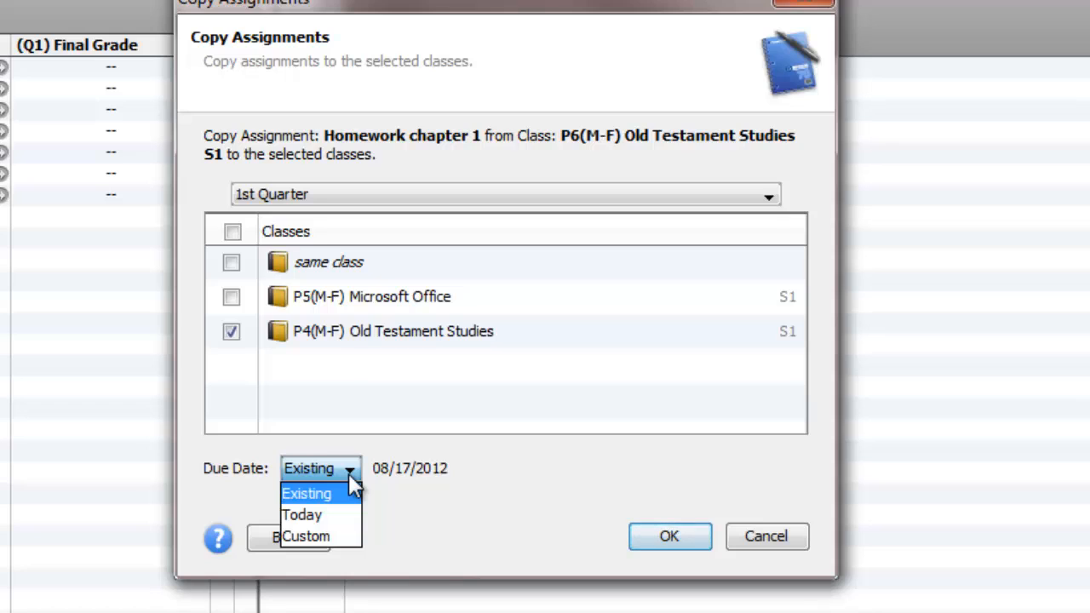
pyautogui.moveTo(376, 503)
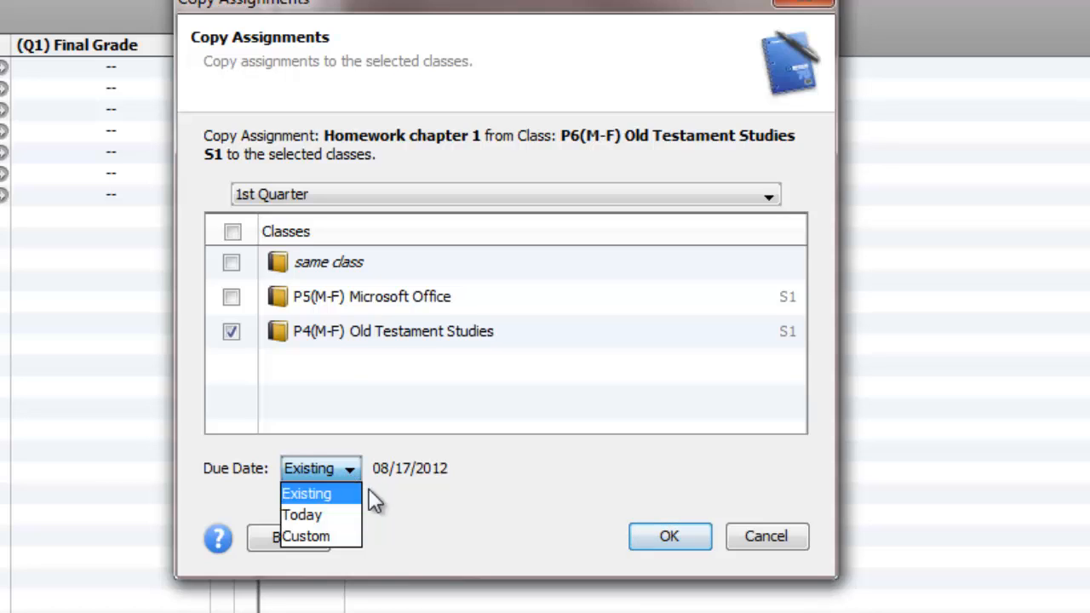
pyautogui.click(307, 494)
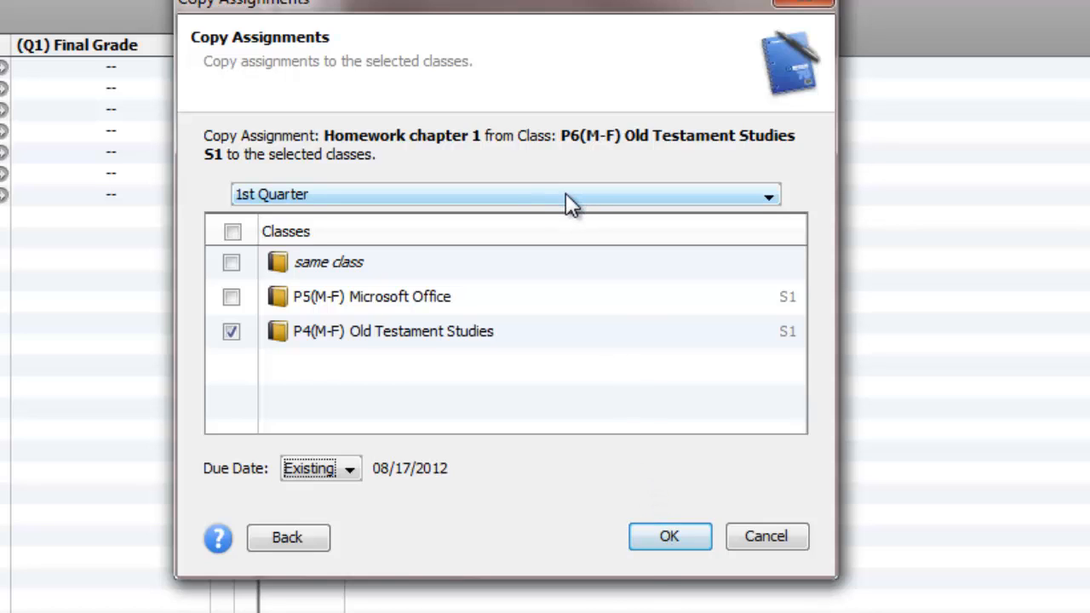
pyautogui.moveTo(609, 518)
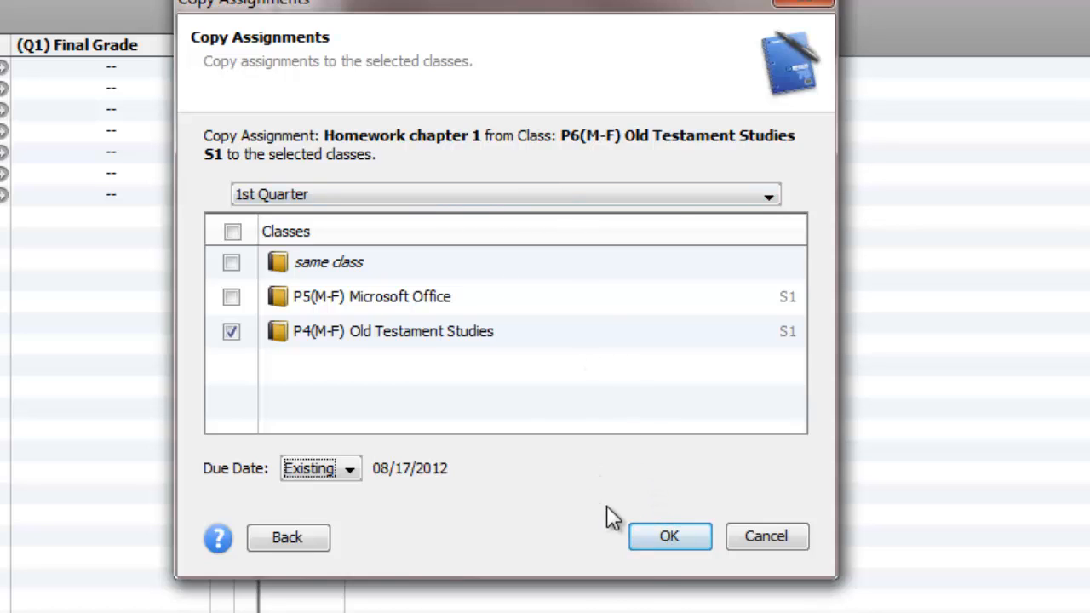
pyautogui.click(670, 535)
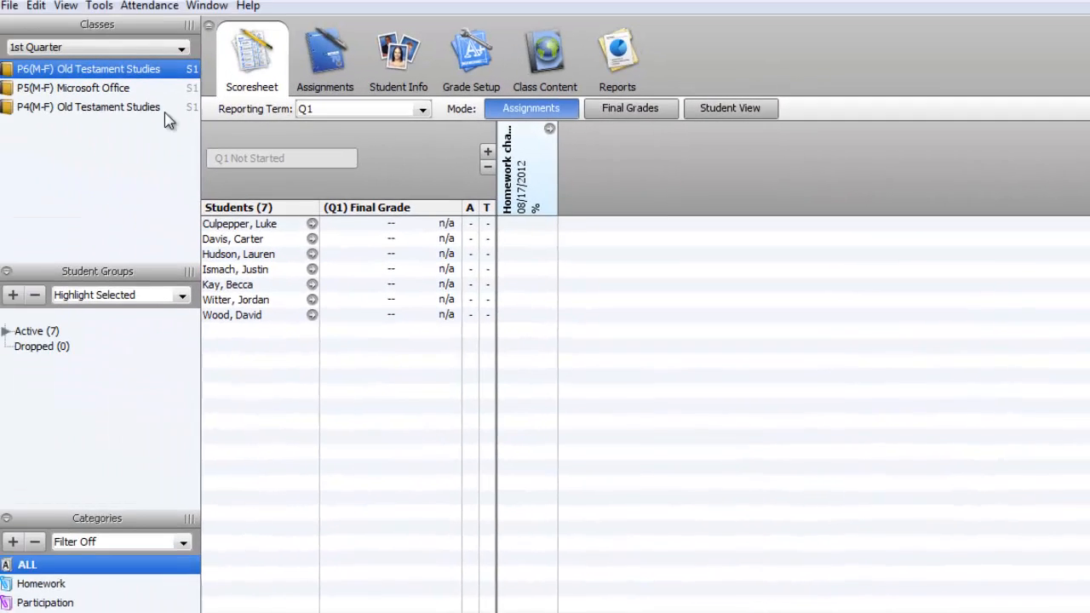
pyautogui.click(89, 107)
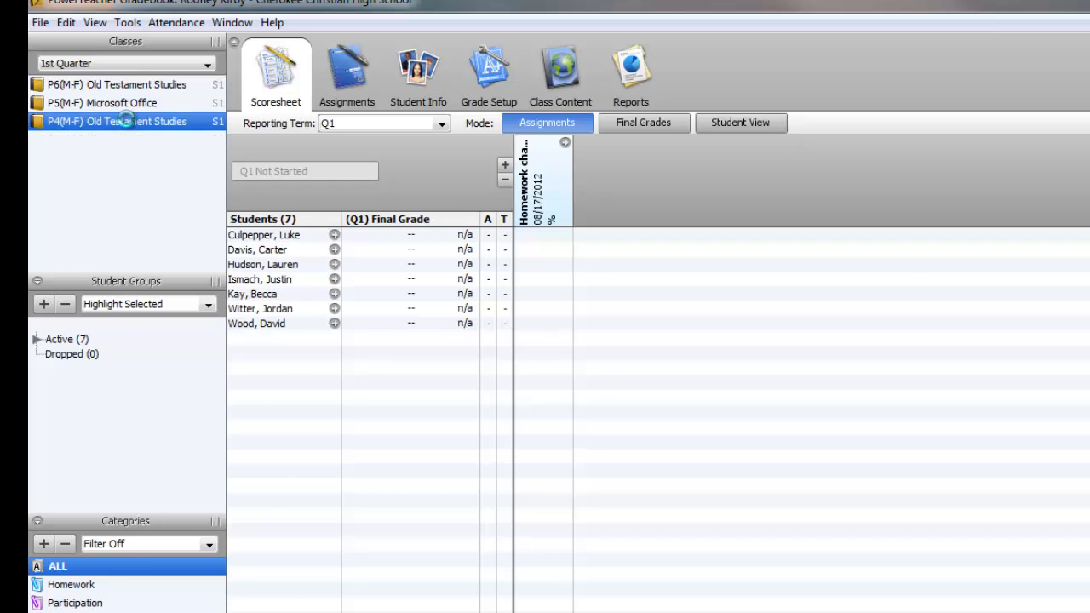
pyautogui.click(136, 121)
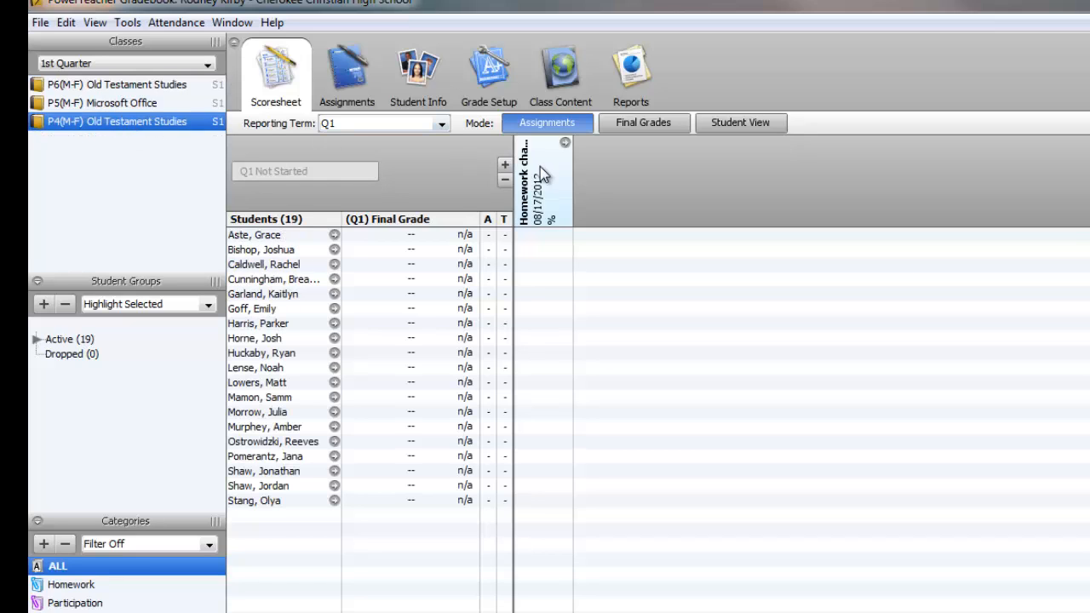
pyautogui.moveTo(122, 89)
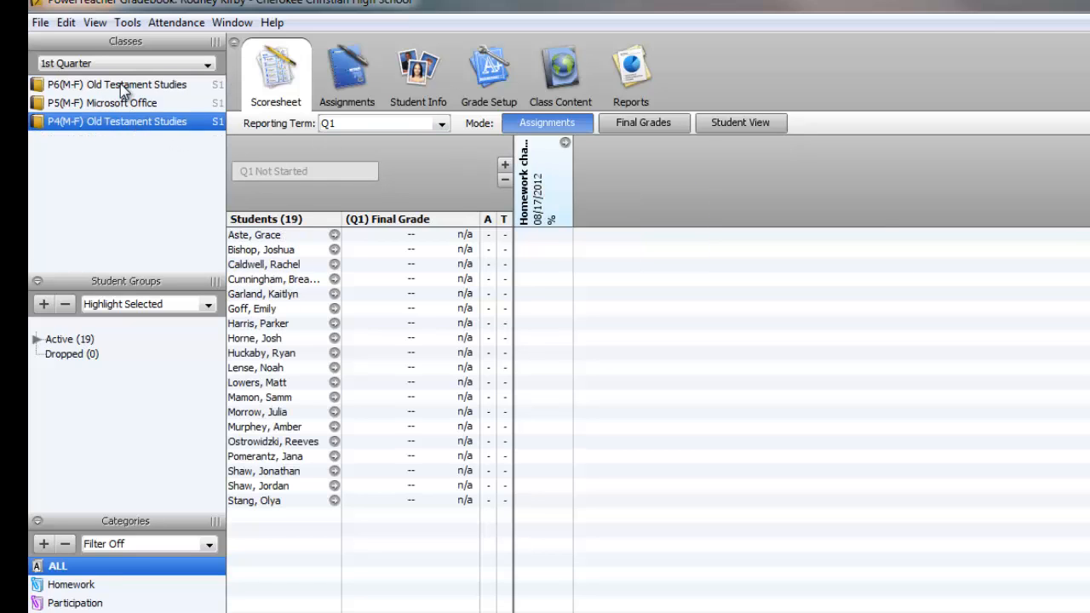
pyautogui.click(119, 85)
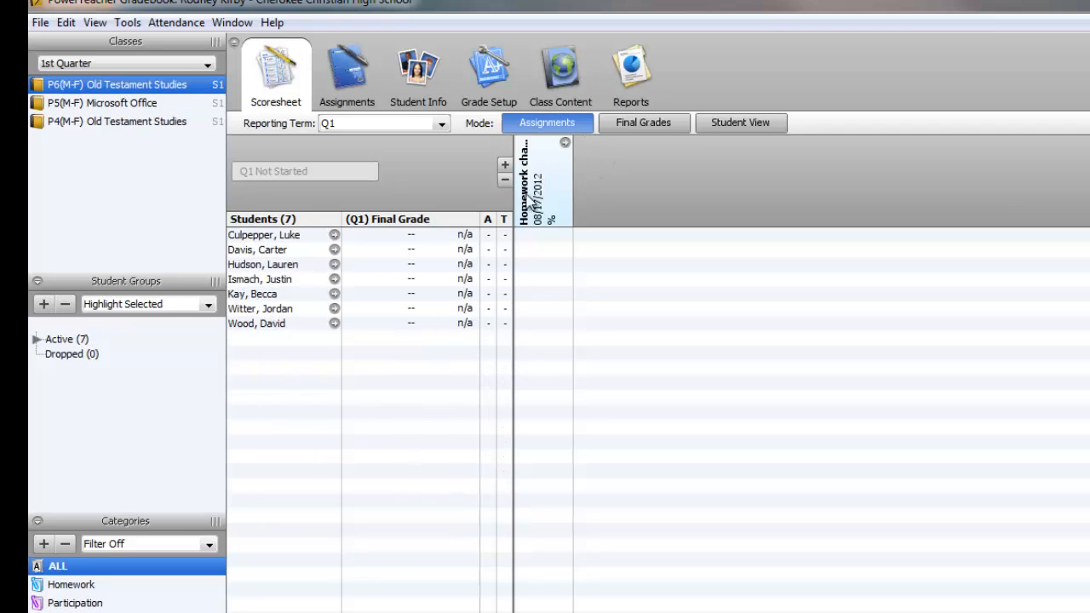
pyautogui.moveTo(605, 328)
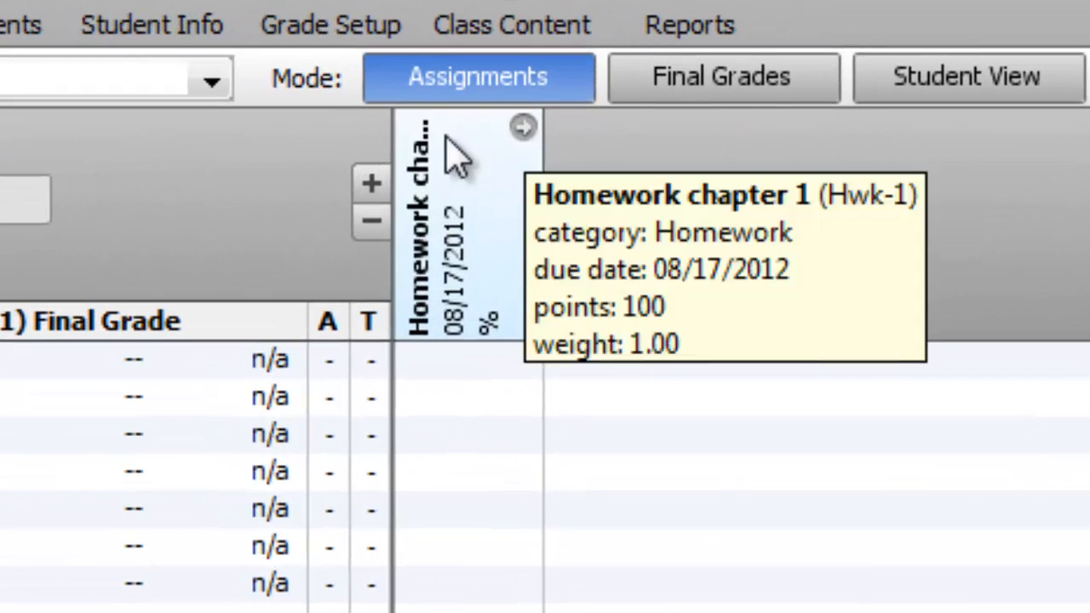
pyautogui.moveTo(524, 179)
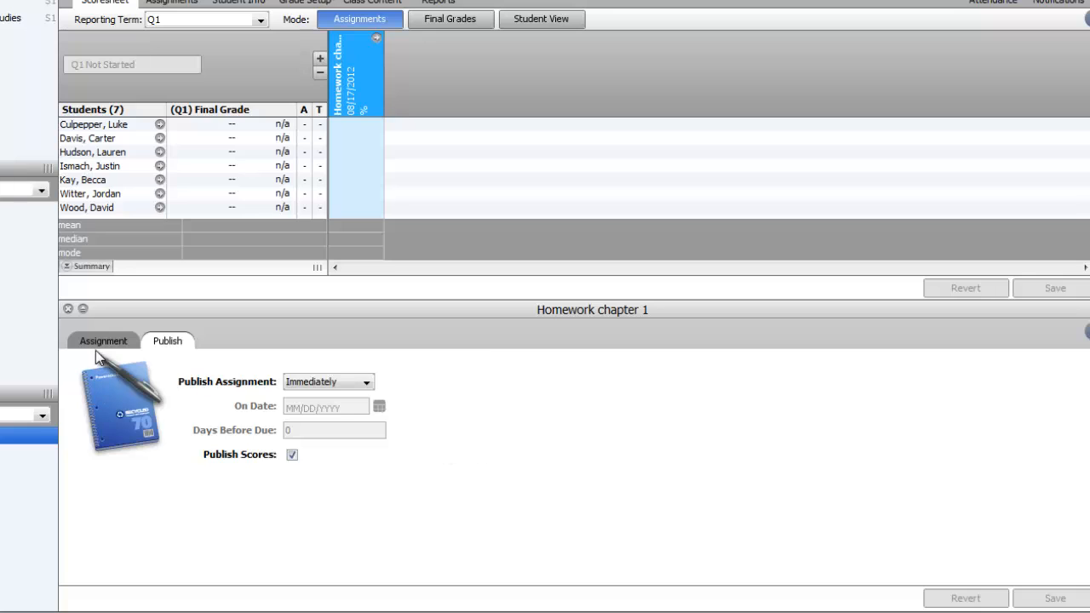
# Review Homework chapter 1's name, points and description, then close the details pane
pyautogui.click(102, 341)
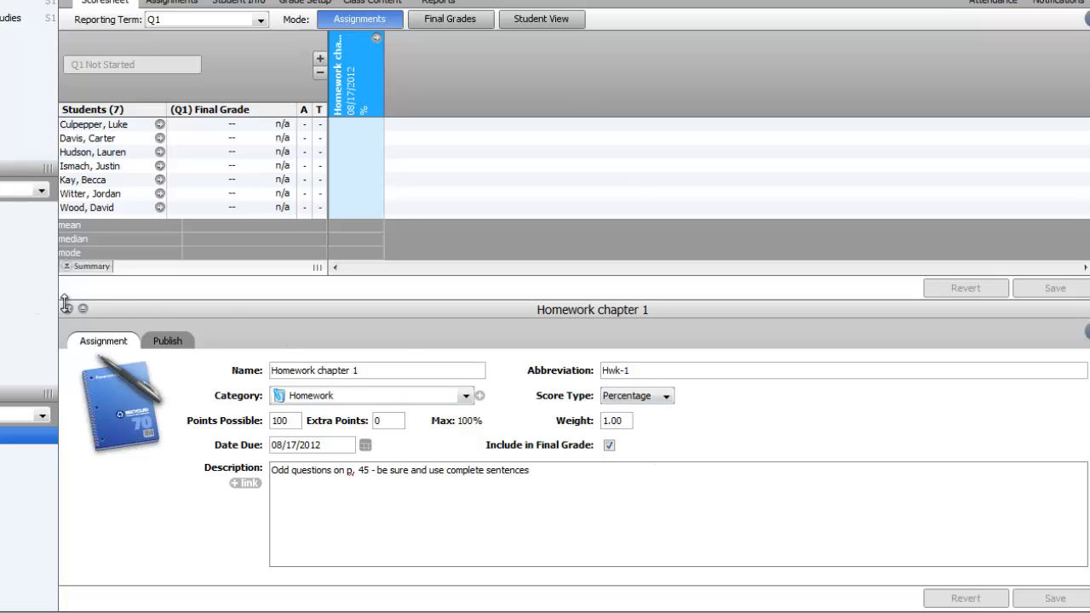
pyautogui.click(64, 307)
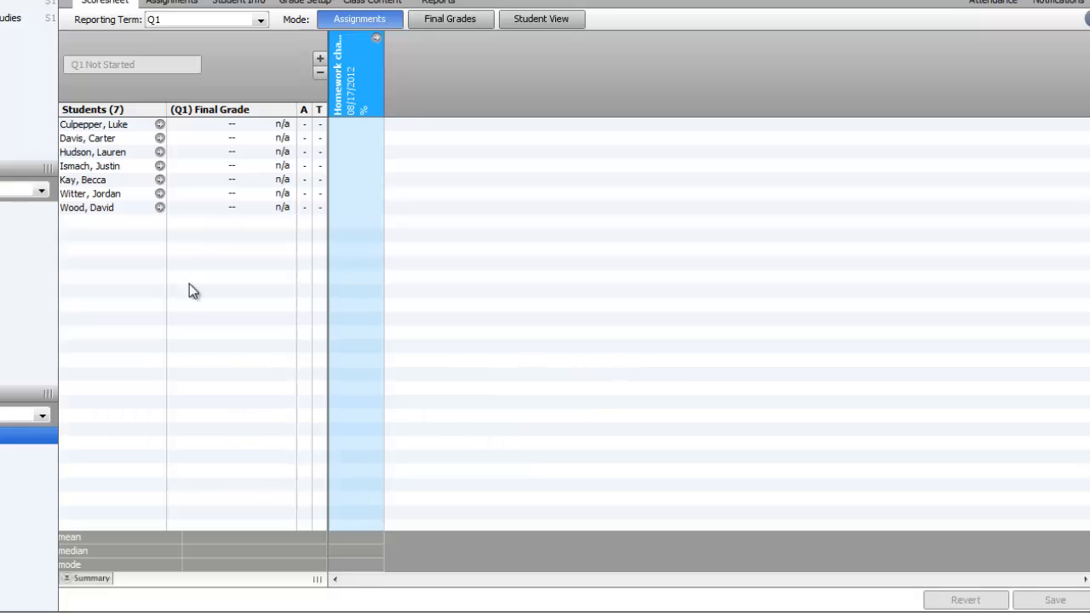
pyautogui.moveTo(431, 330)
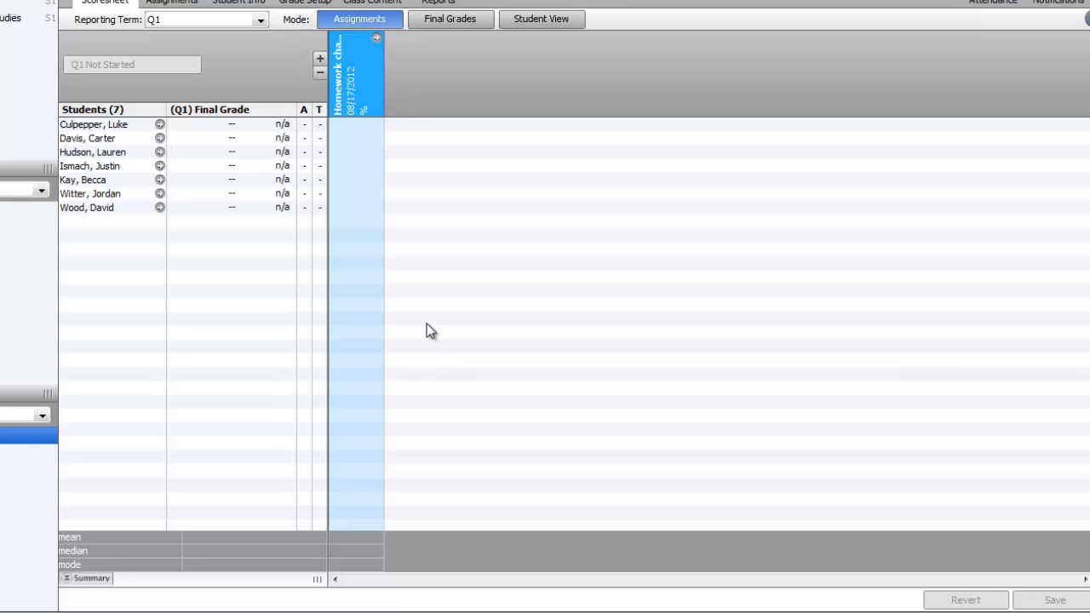
pyautogui.click(356, 125)
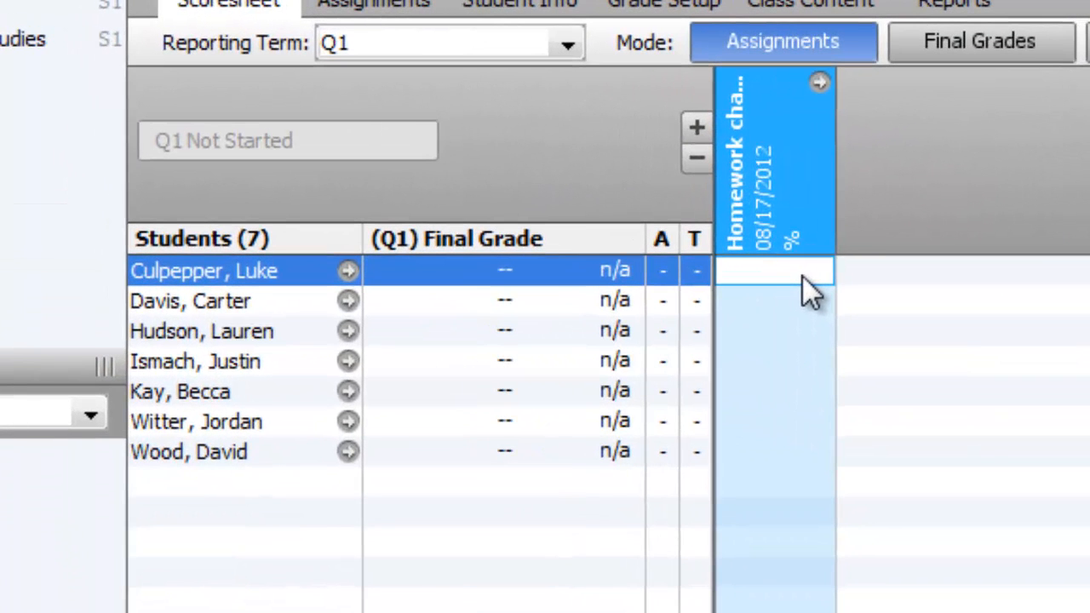
pyautogui.write('95%')
pyautogui.click(775, 331)
pyautogui.write('100')
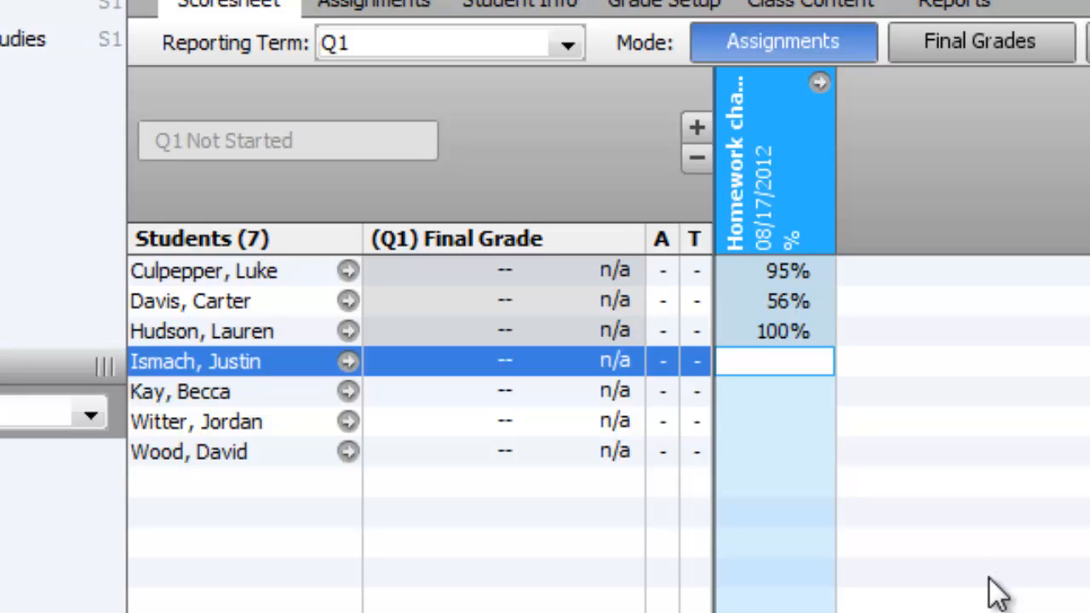
pyautogui.moveTo(974, 553)
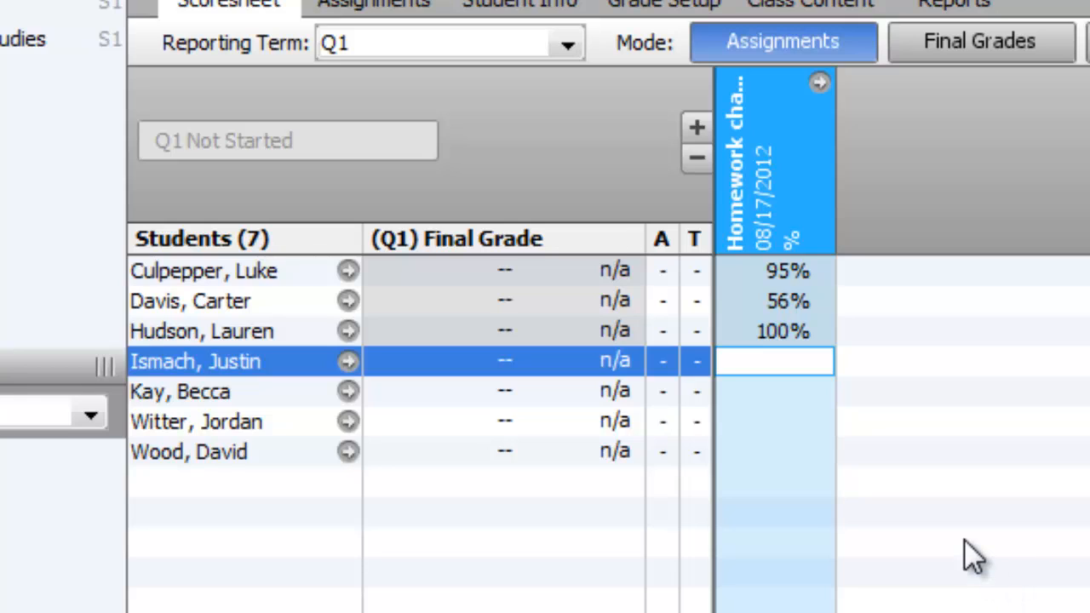
pyautogui.moveTo(496, 356)
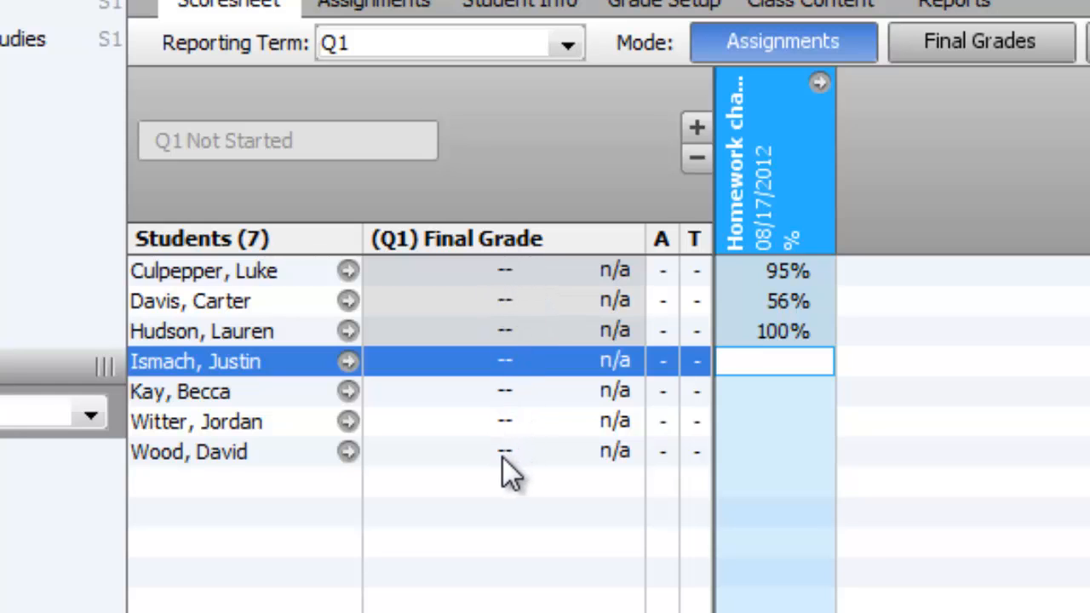
pyautogui.moveTo(877, 565)
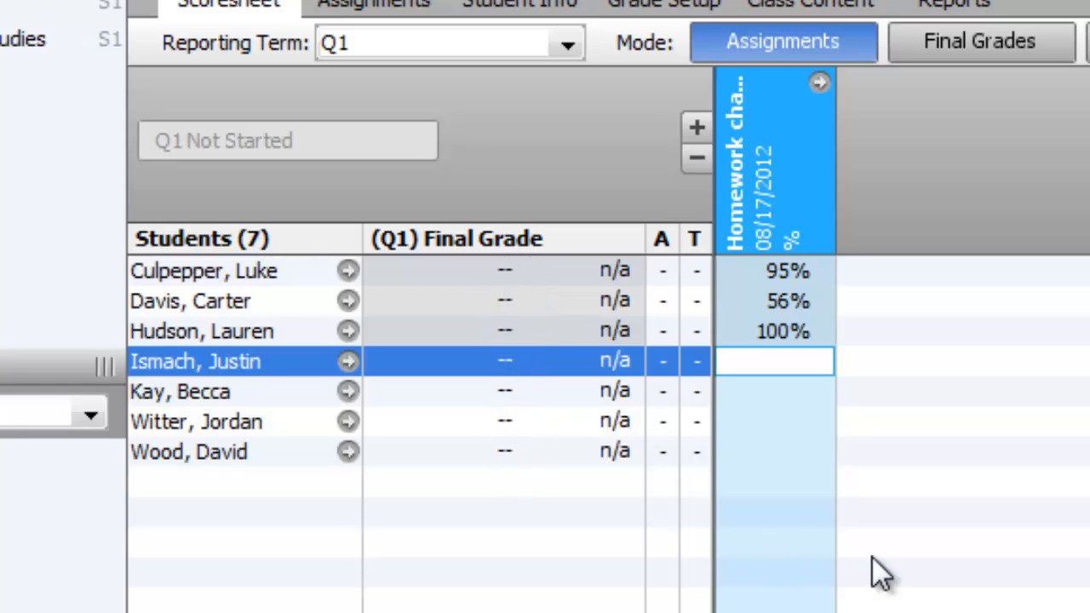
pyautogui.moveTo(945, 558)
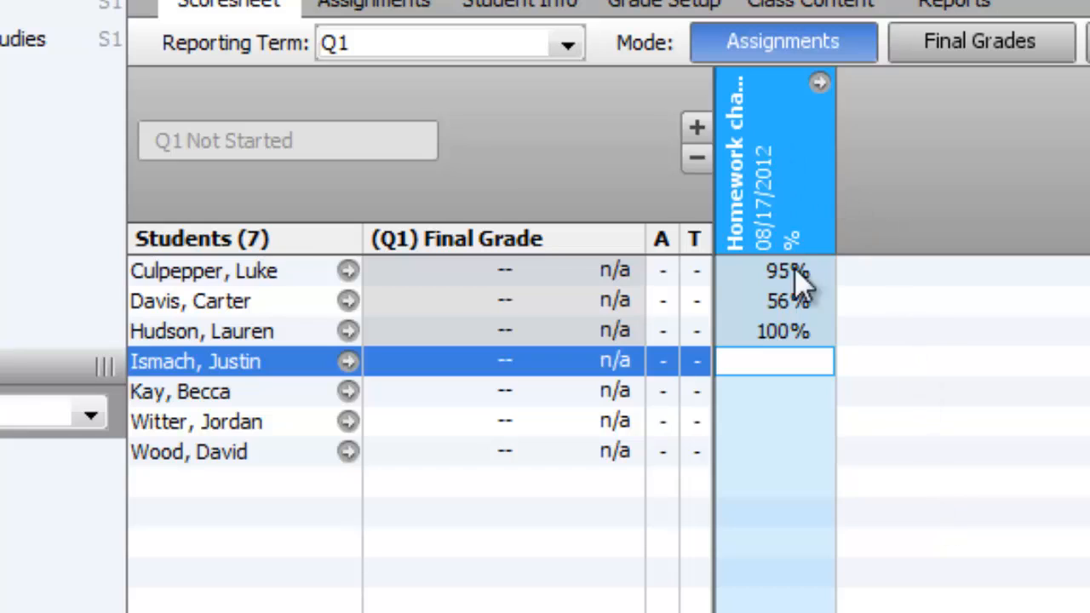
pyautogui.moveTo(852, 414)
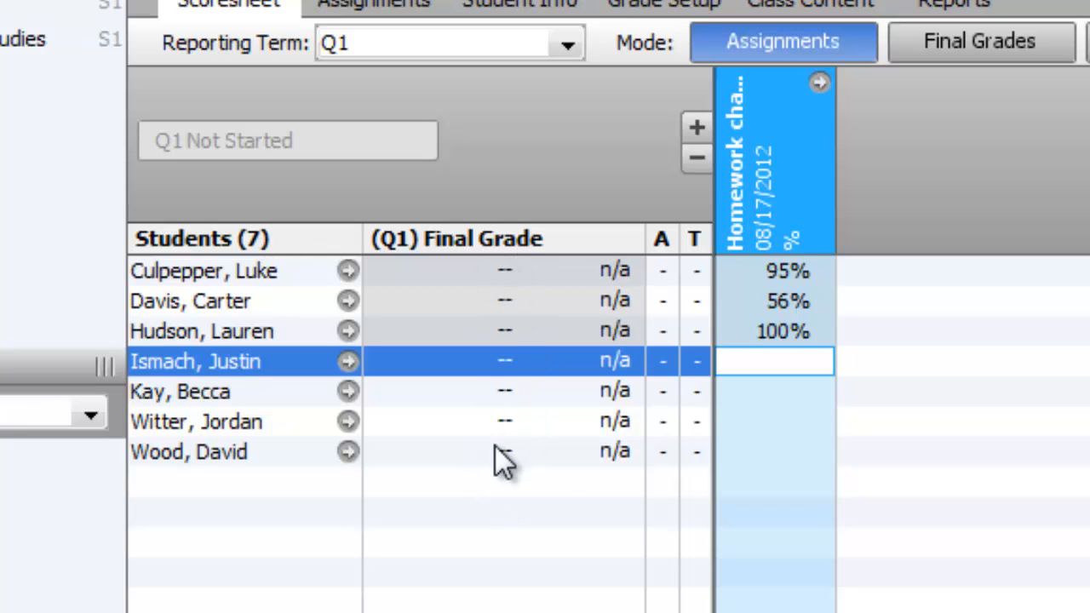
pyautogui.moveTo(899, 306)
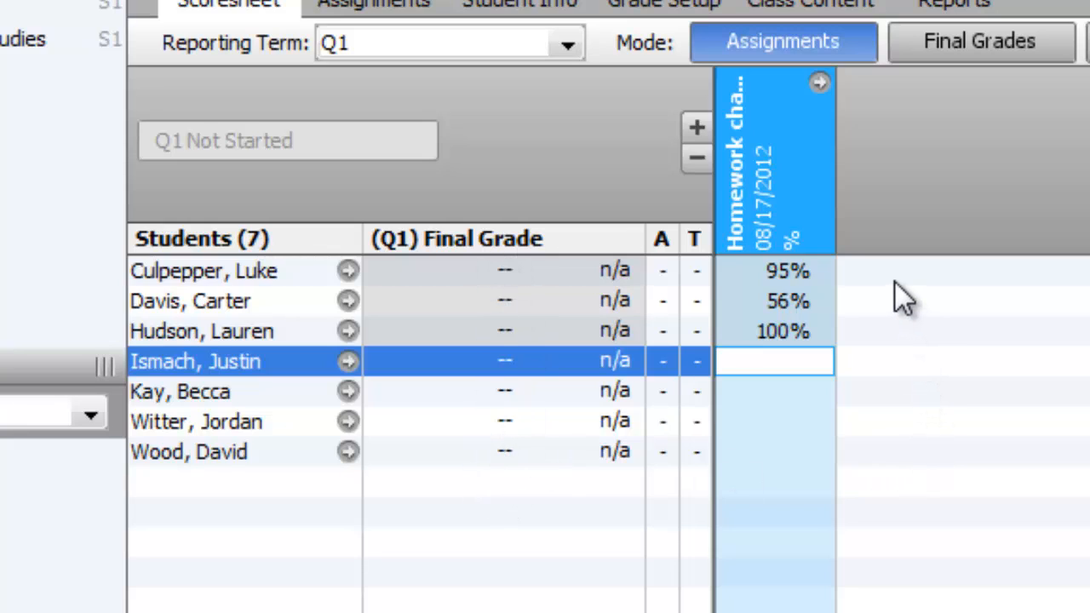
pyautogui.moveTo(554, 298)
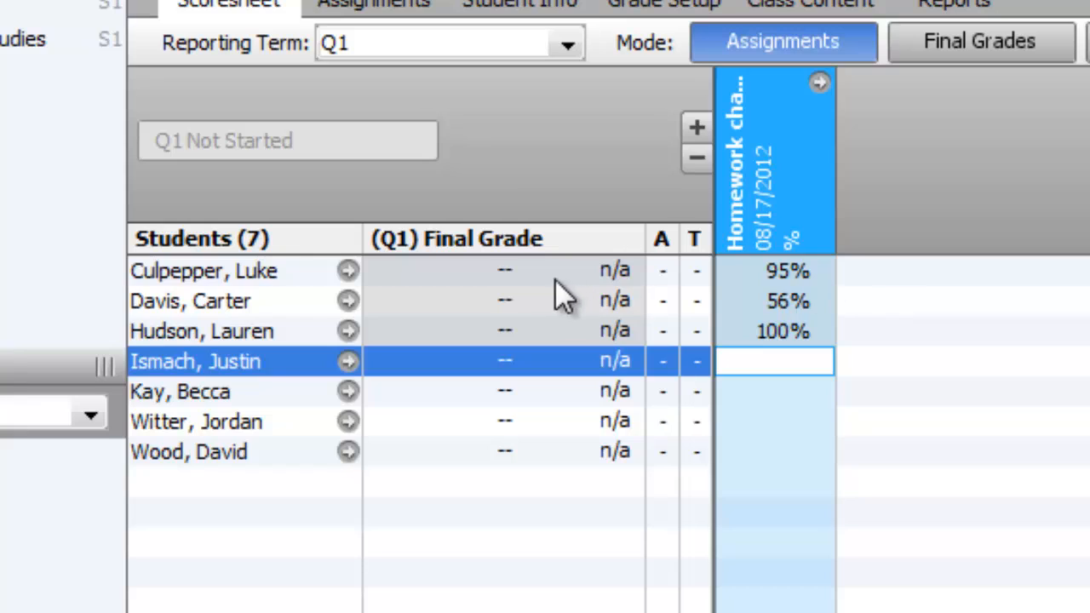
pyautogui.moveTo(542, 366)
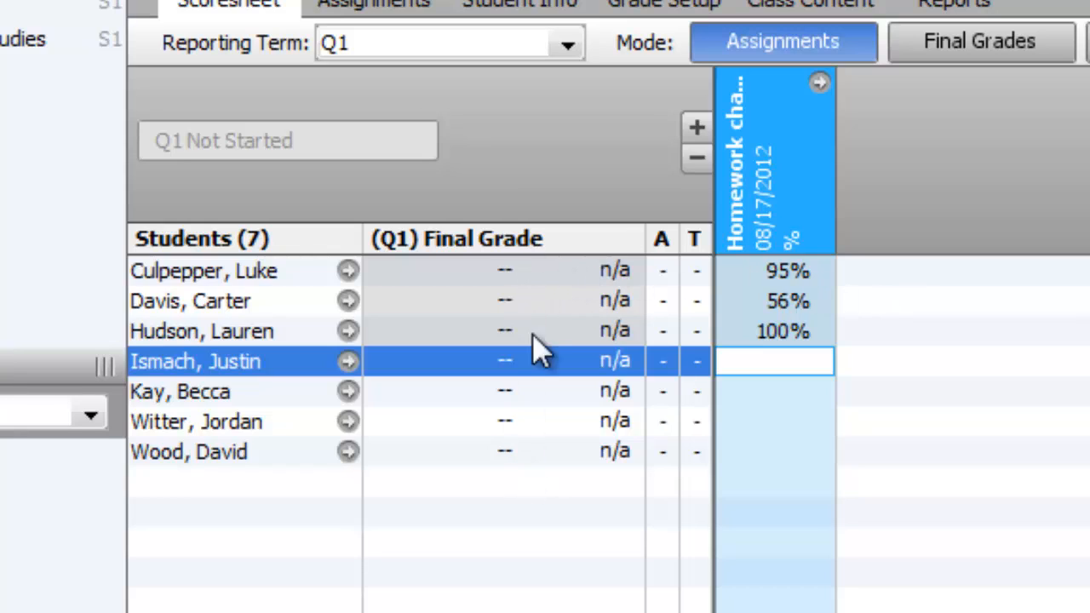
pyautogui.moveTo(502, 429)
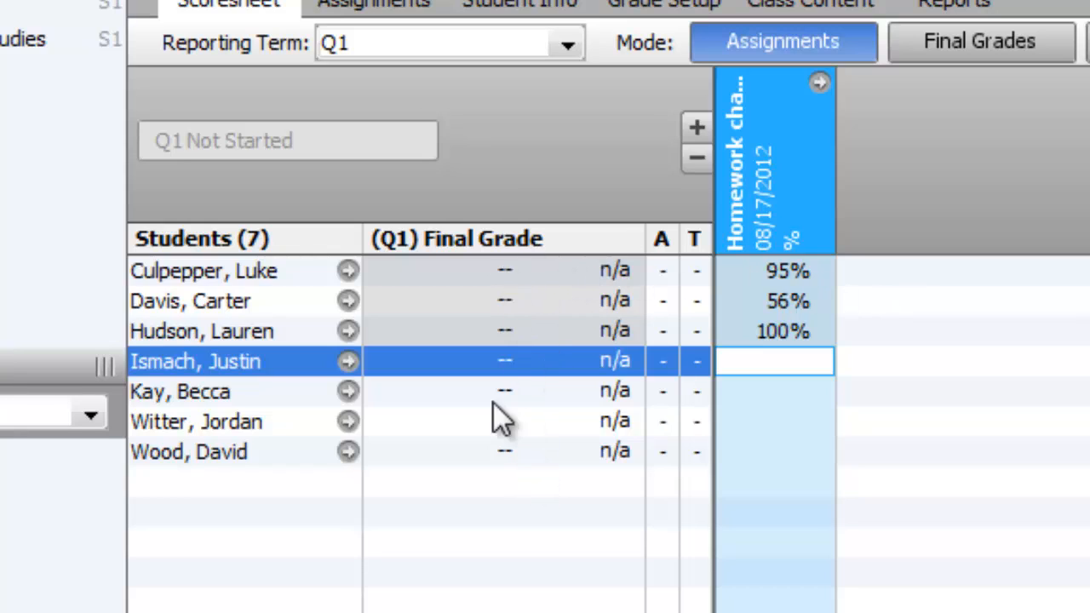
pyautogui.moveTo(531, 375)
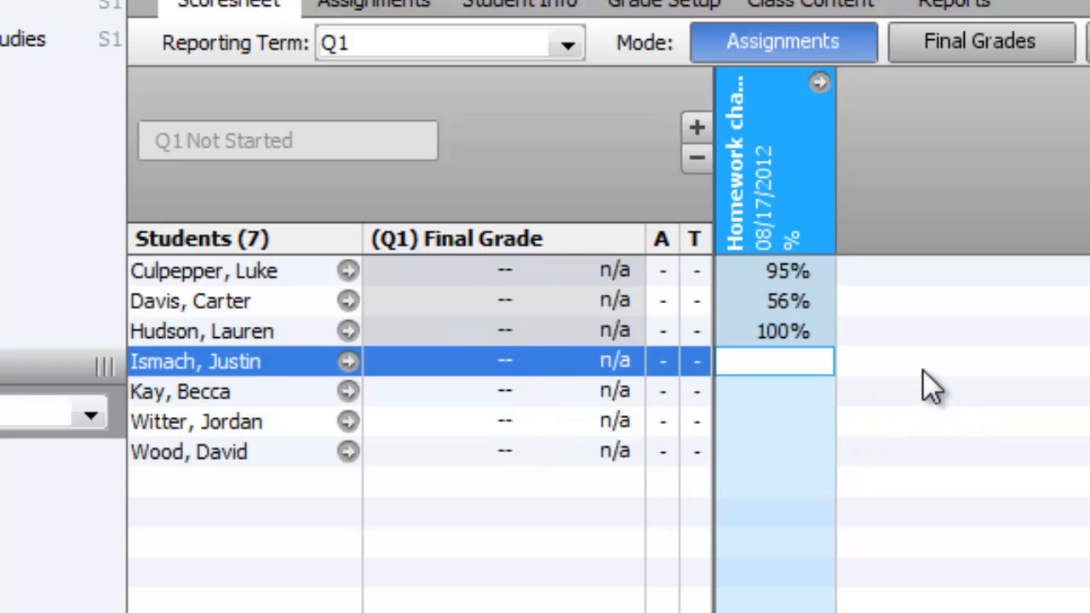
pyautogui.moveTo(531, 342)
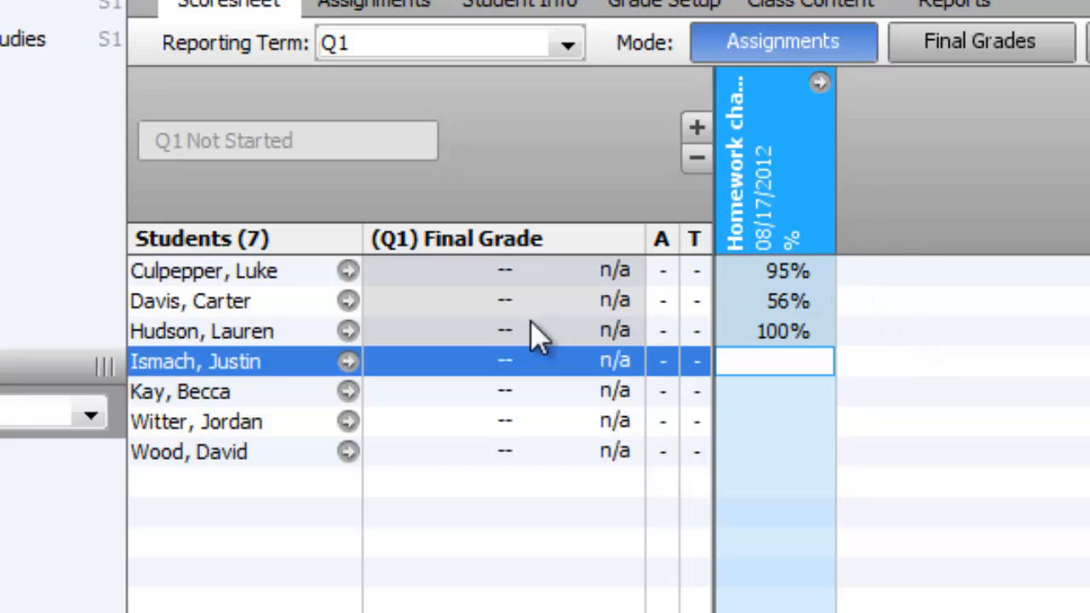
pyautogui.moveTo(491, 293)
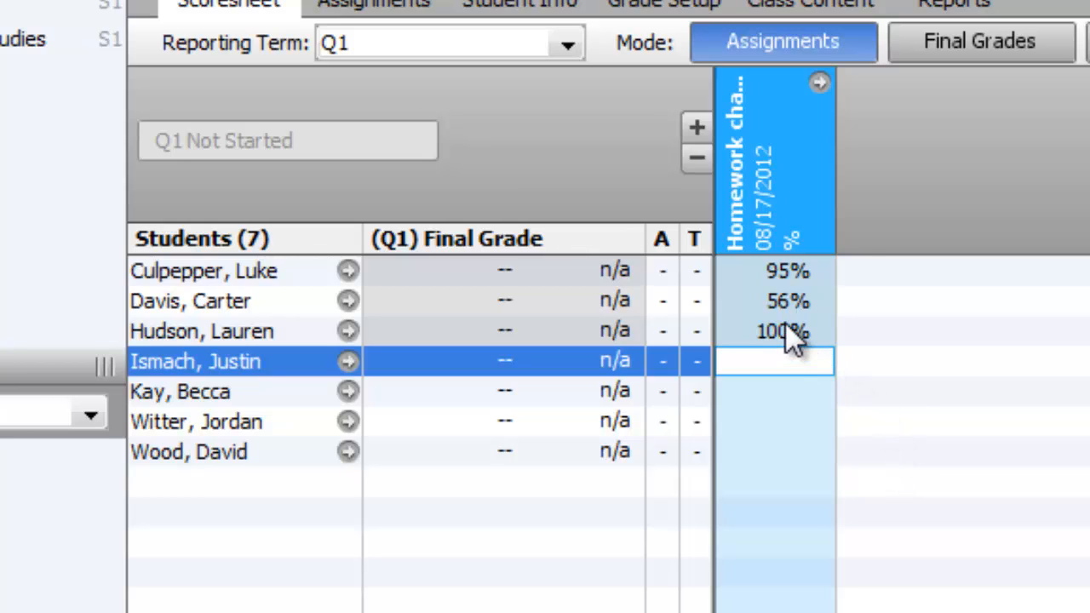
pyautogui.click(784, 300)
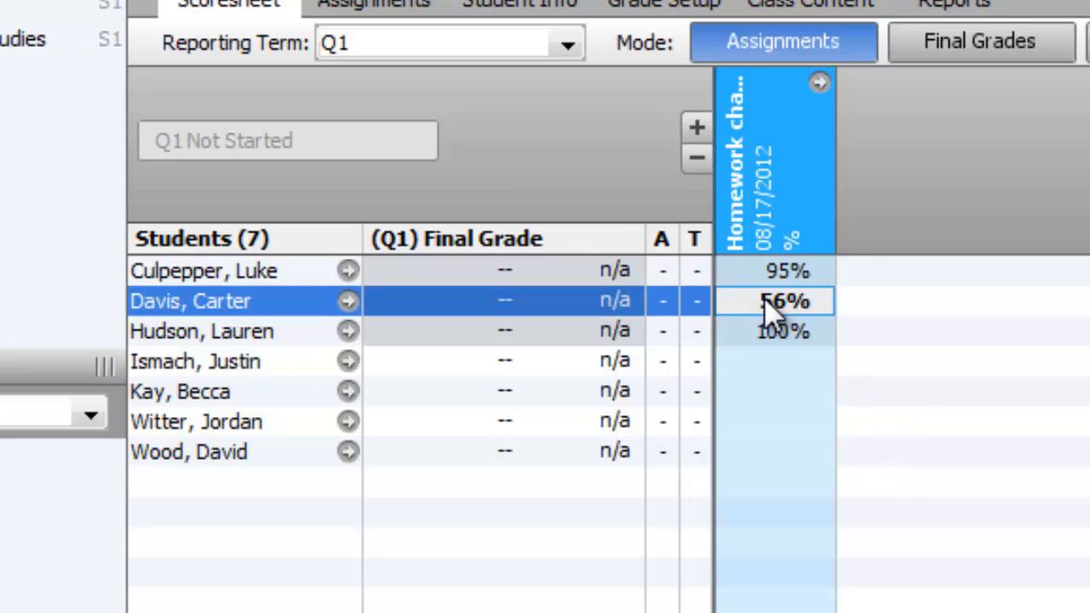
pyautogui.moveTo(739, 320)
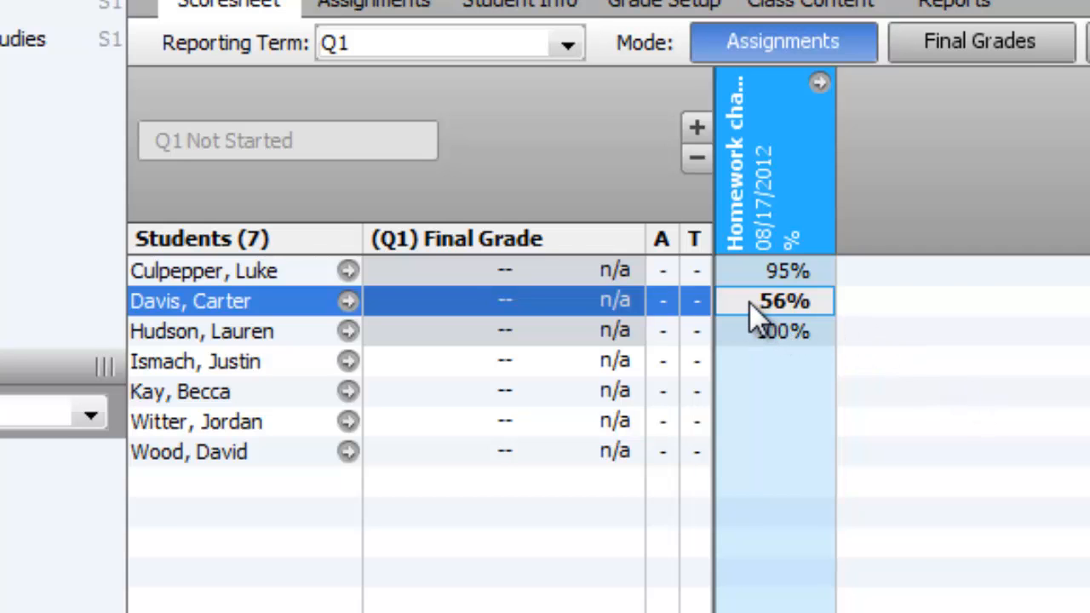
# Toggle the Late flag on and off for Davis's 56% score and reopen its options
pyautogui.rightClick(783, 299)
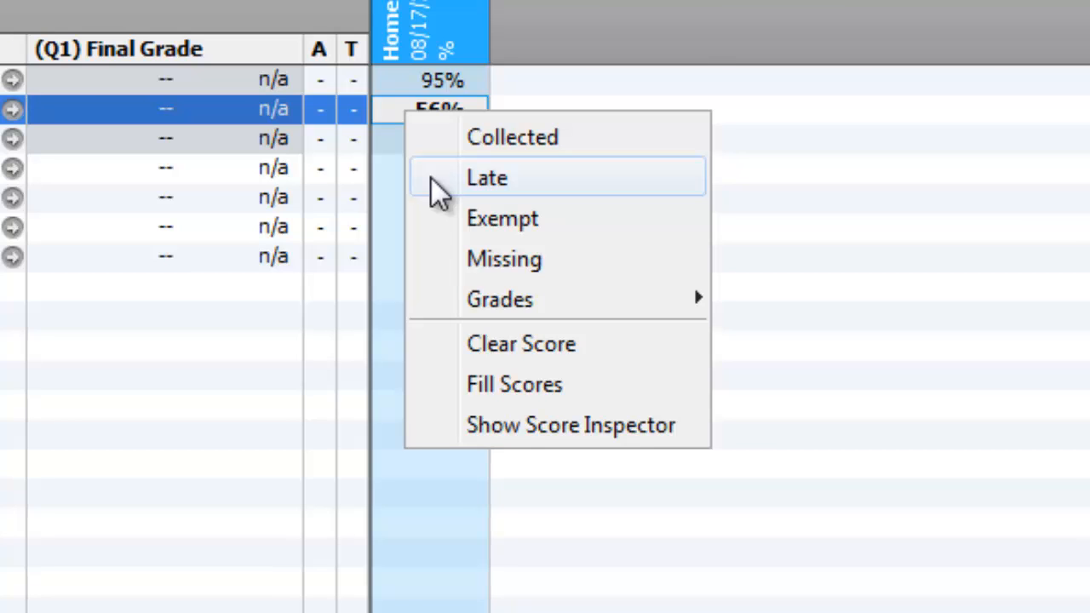
pyautogui.click(487, 178)
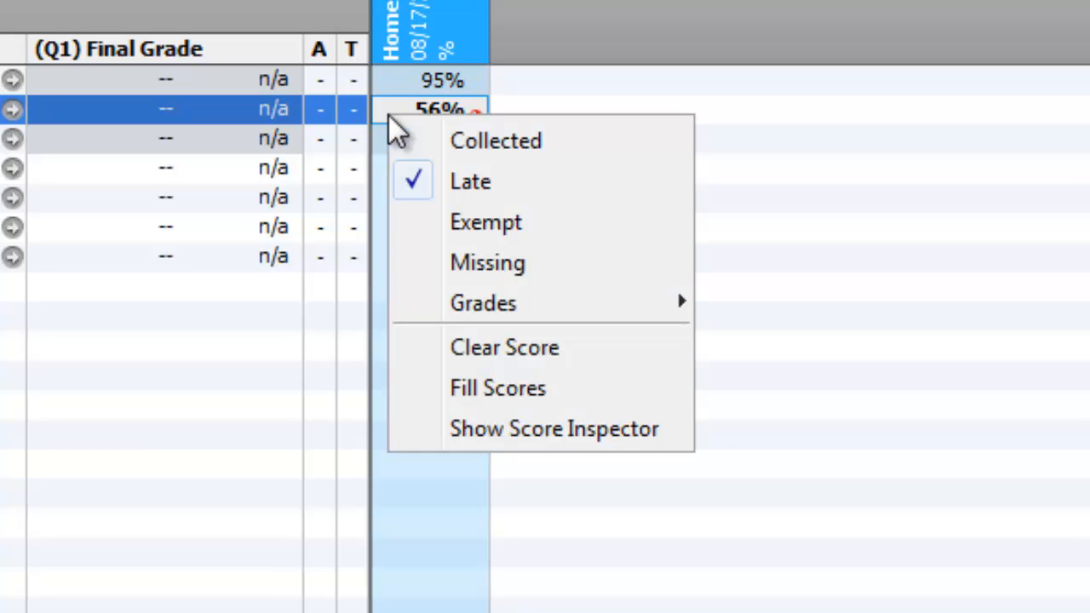
pyautogui.click(470, 181)
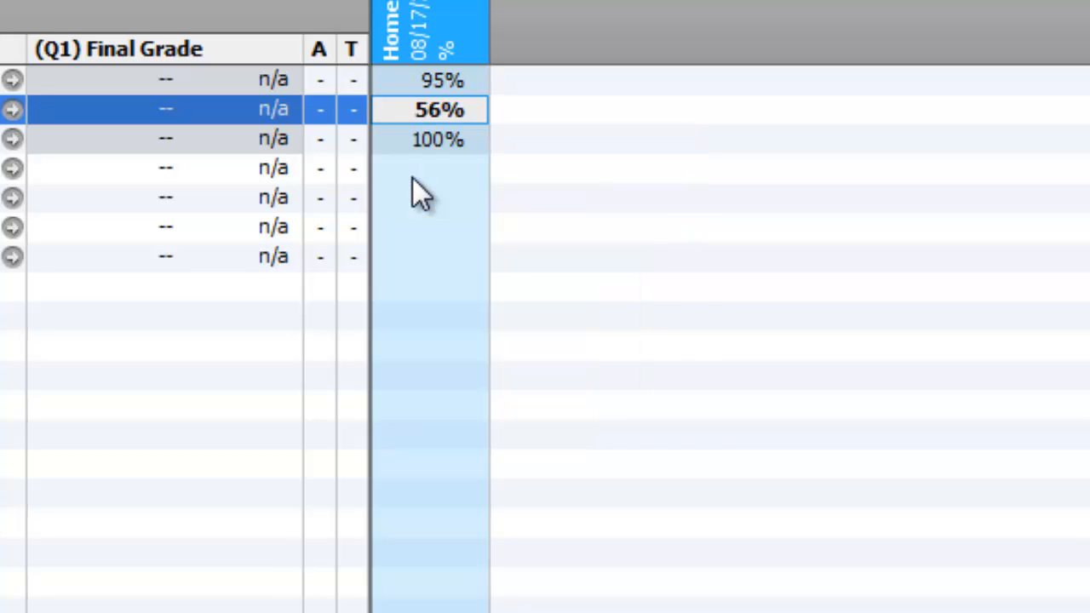
pyautogui.rightClick(421, 109)
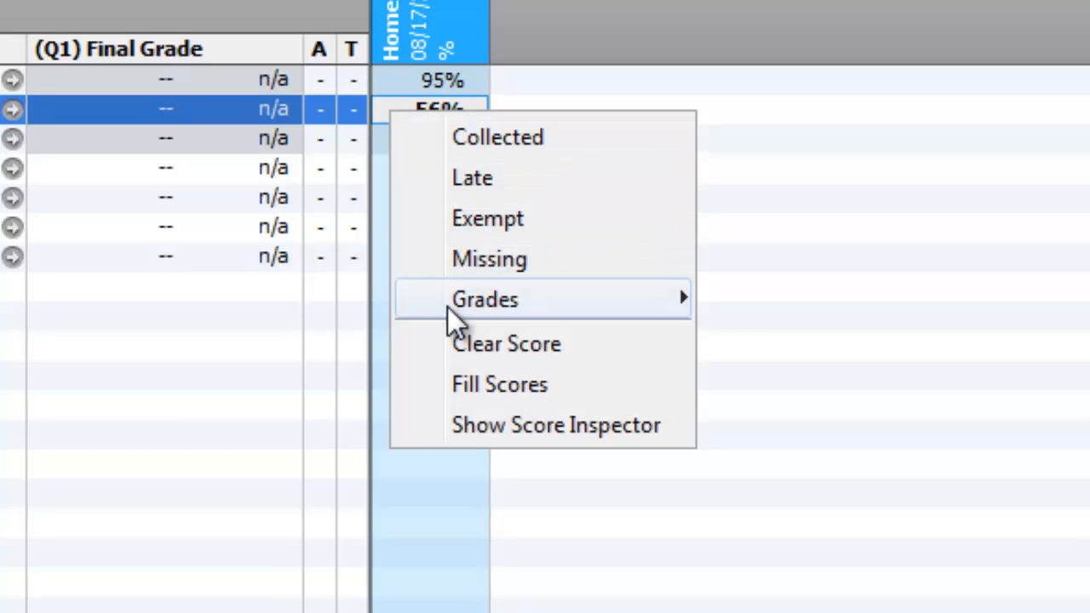
pyautogui.moveTo(464, 460)
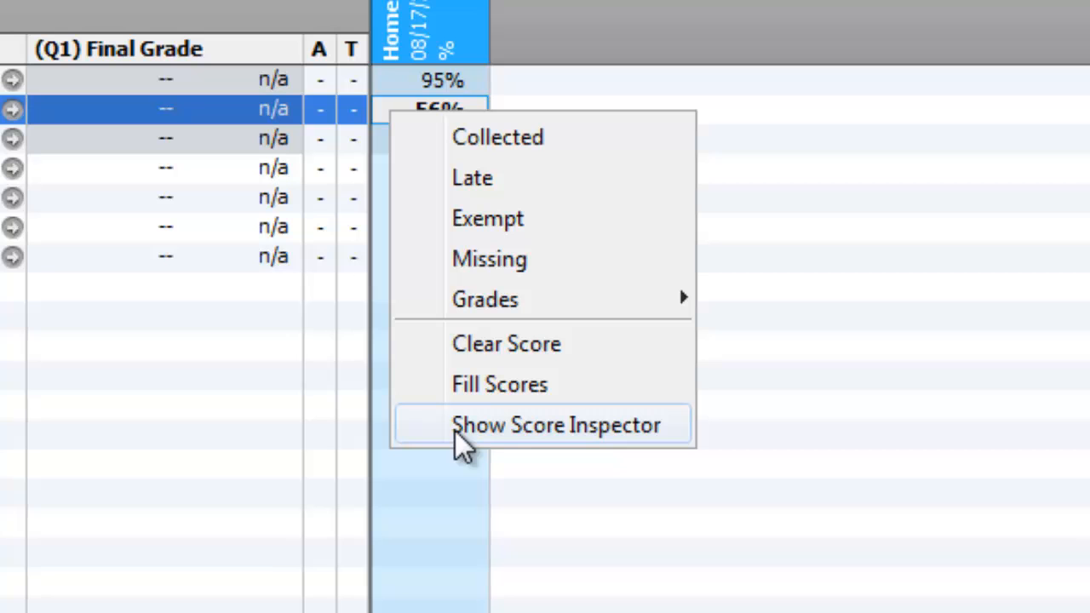
# In the Score Inspector, comment that Carter confused Moses and David killing Goliath
pyautogui.click(562, 424)
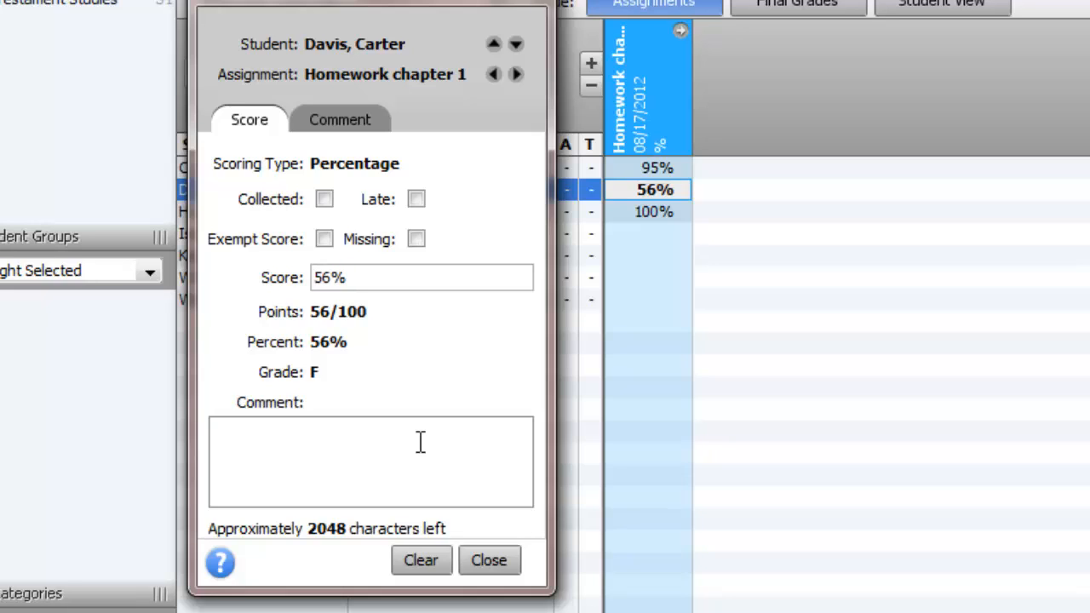
pyautogui.write('Car')
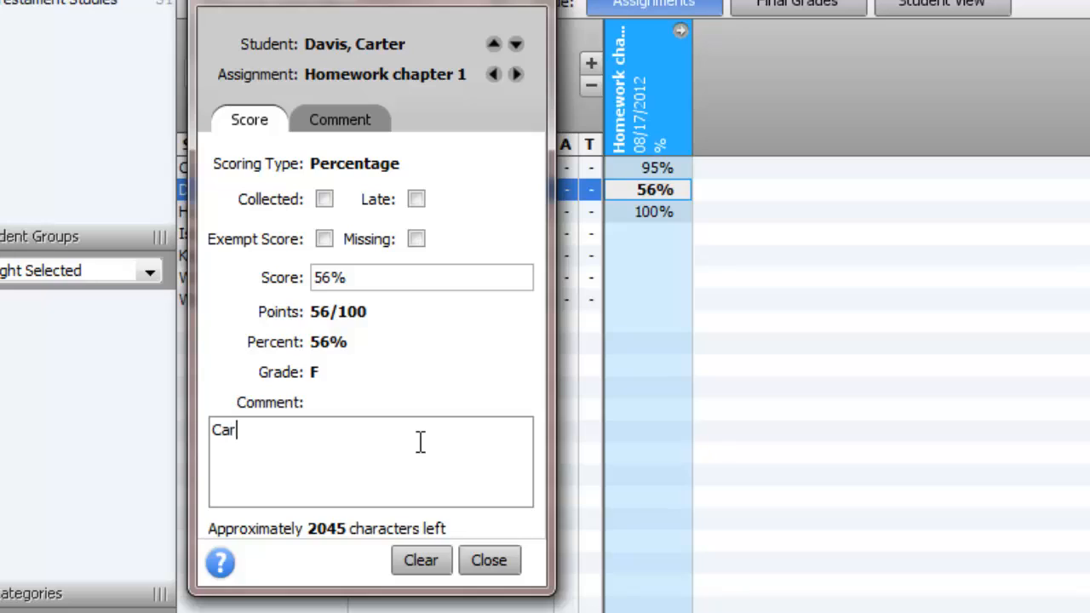
pyautogui.write('ter')
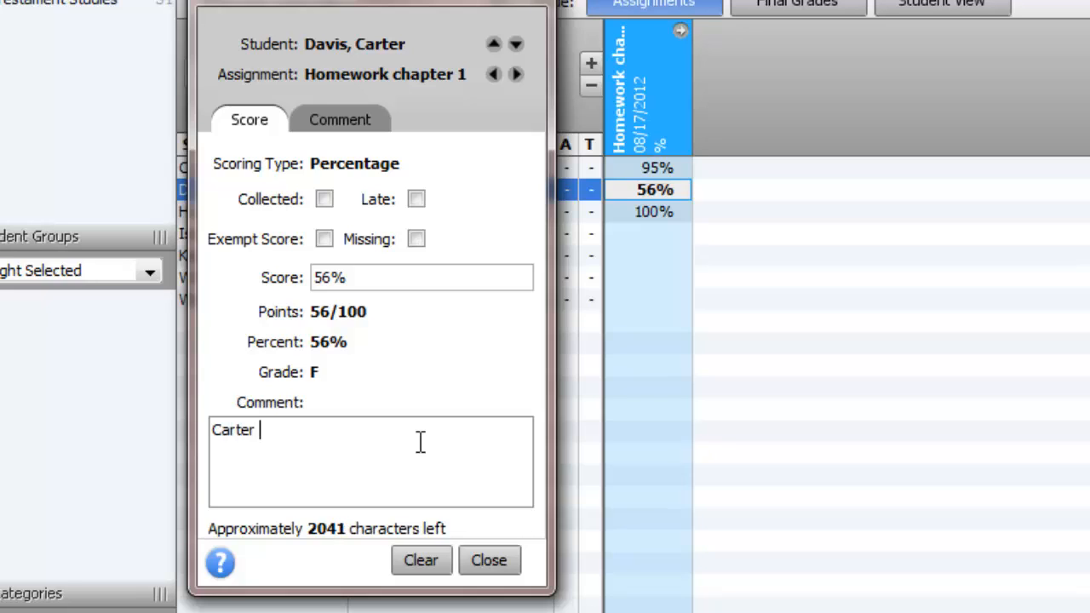
pyautogui.write("didn't understand the difference betwee")
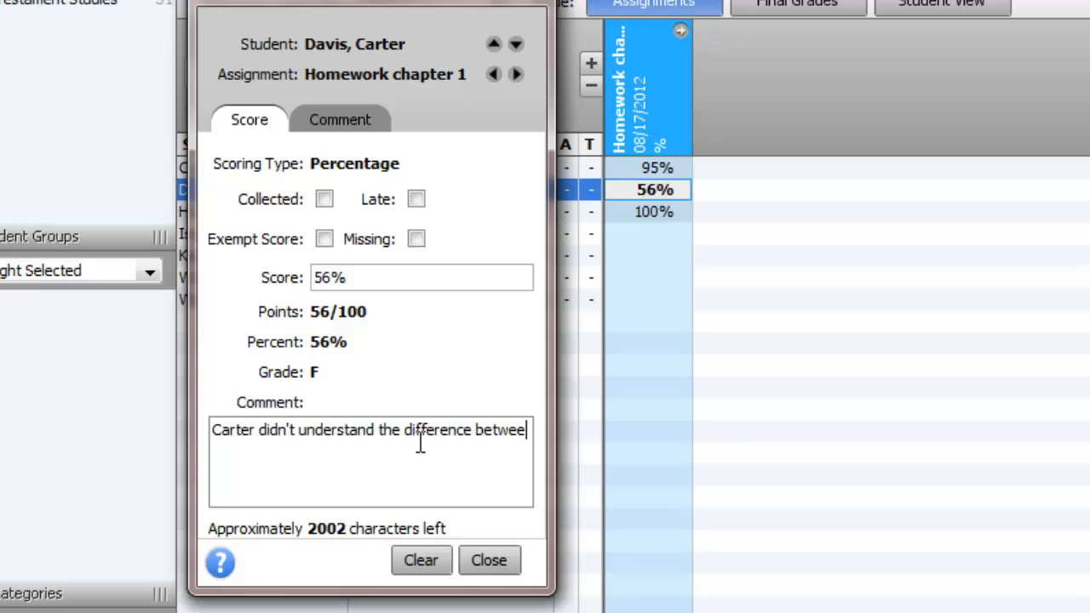
pyautogui.write('n Moses and')
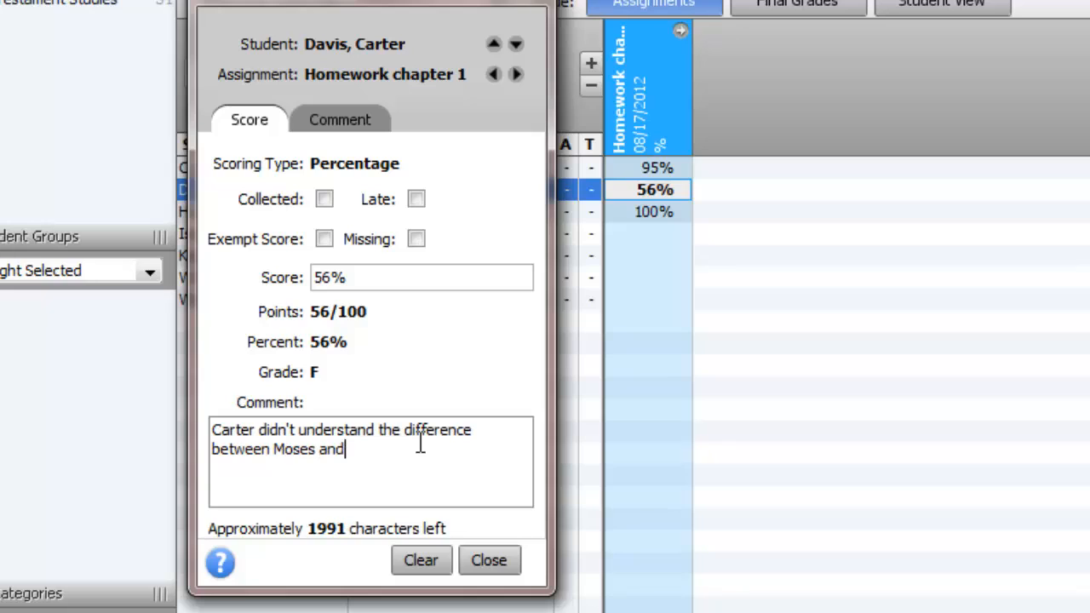
pyautogui.write('David and he thought Mose')
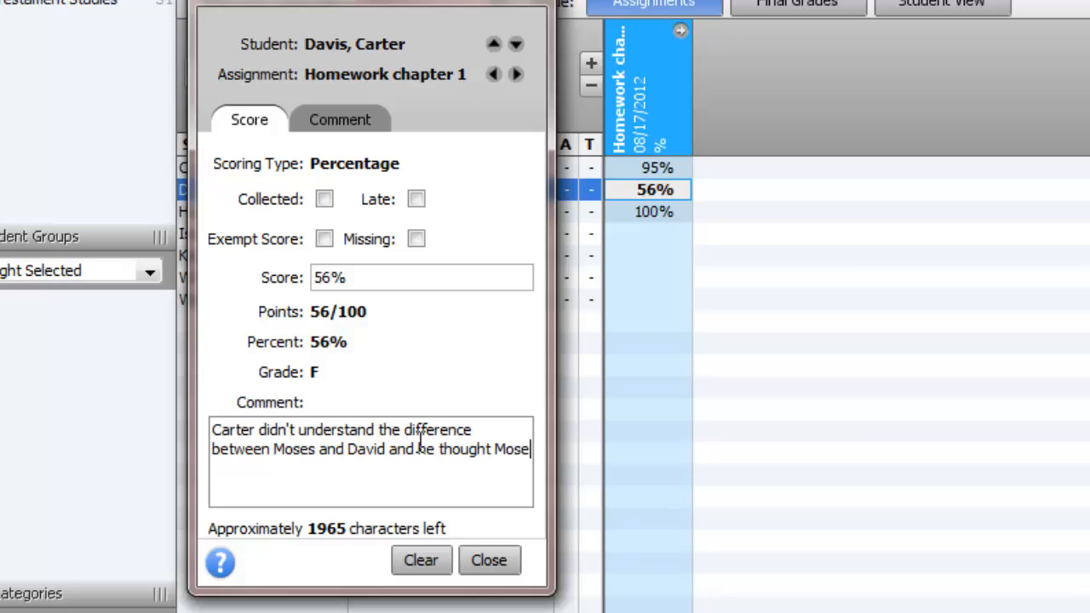
pyautogui.write('killed')
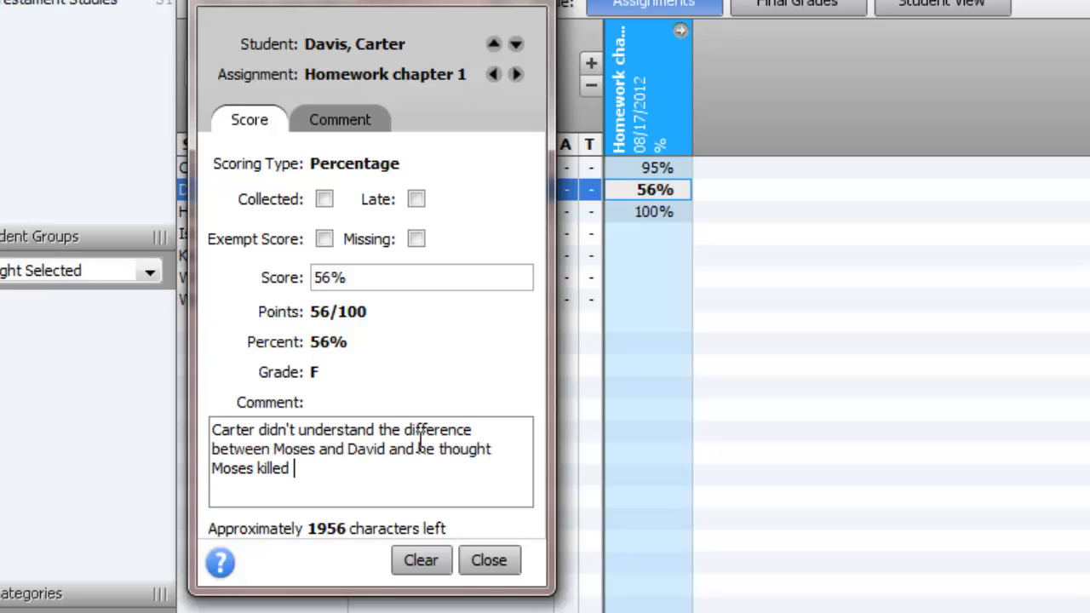
pyautogui.write('Goliath.')
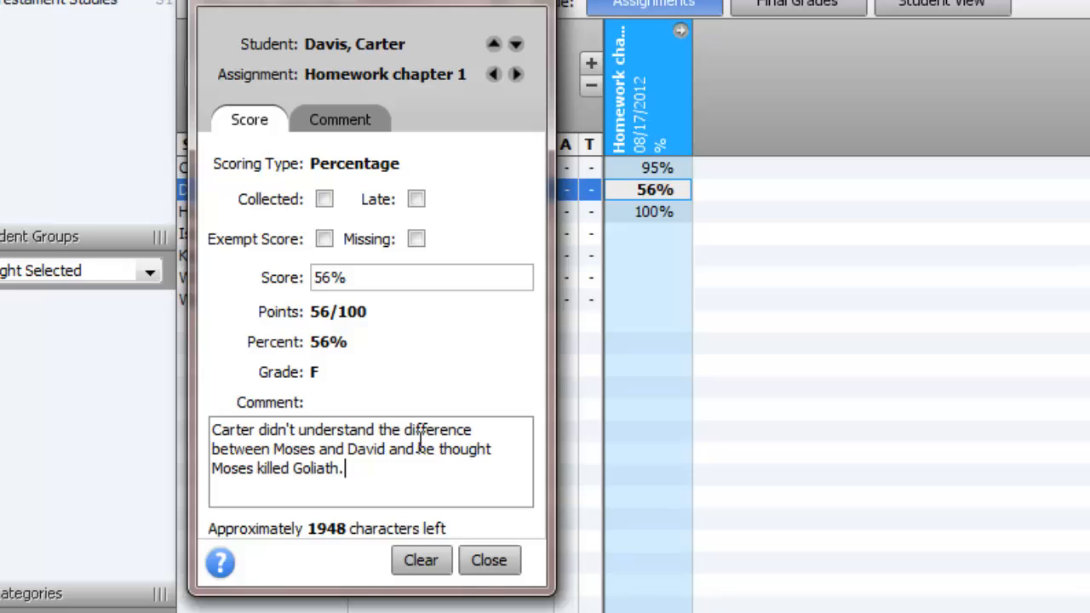
pyautogui.moveTo(409, 475)
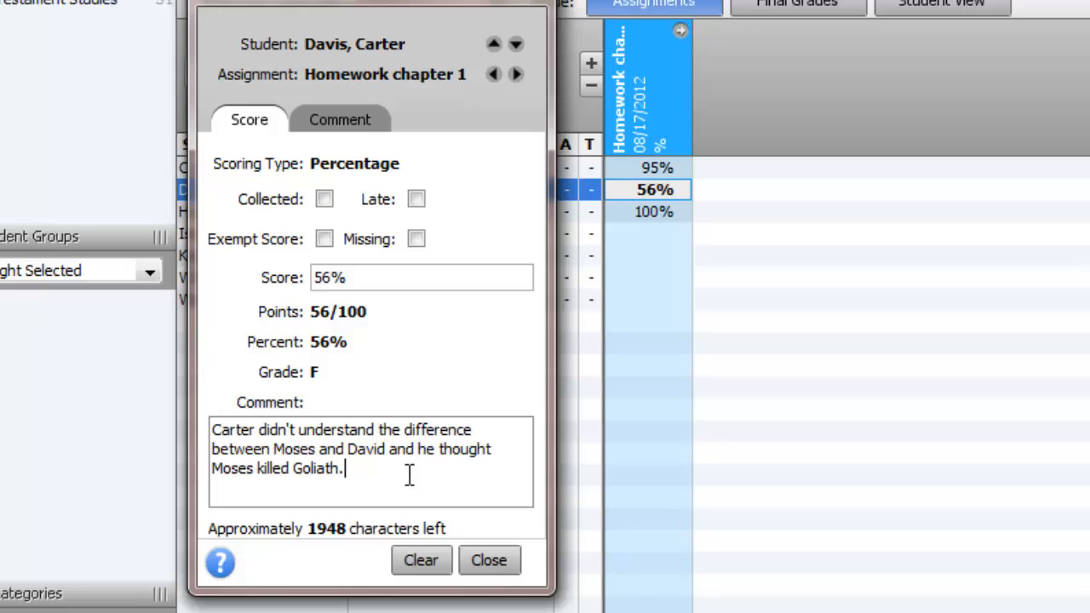
pyautogui.moveTo(402, 484)
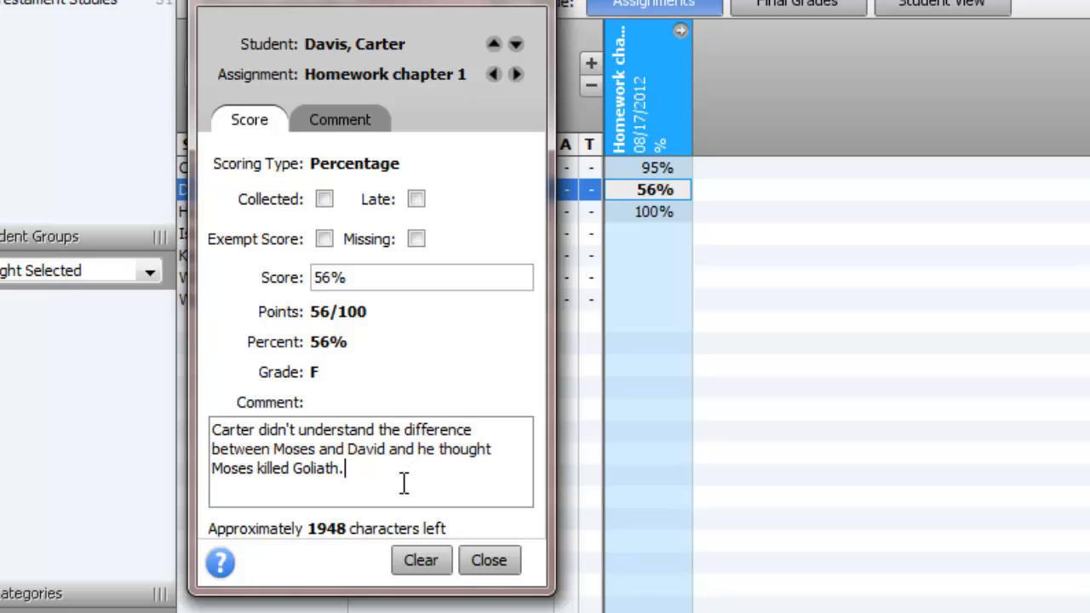
pyautogui.moveTo(354, 470)
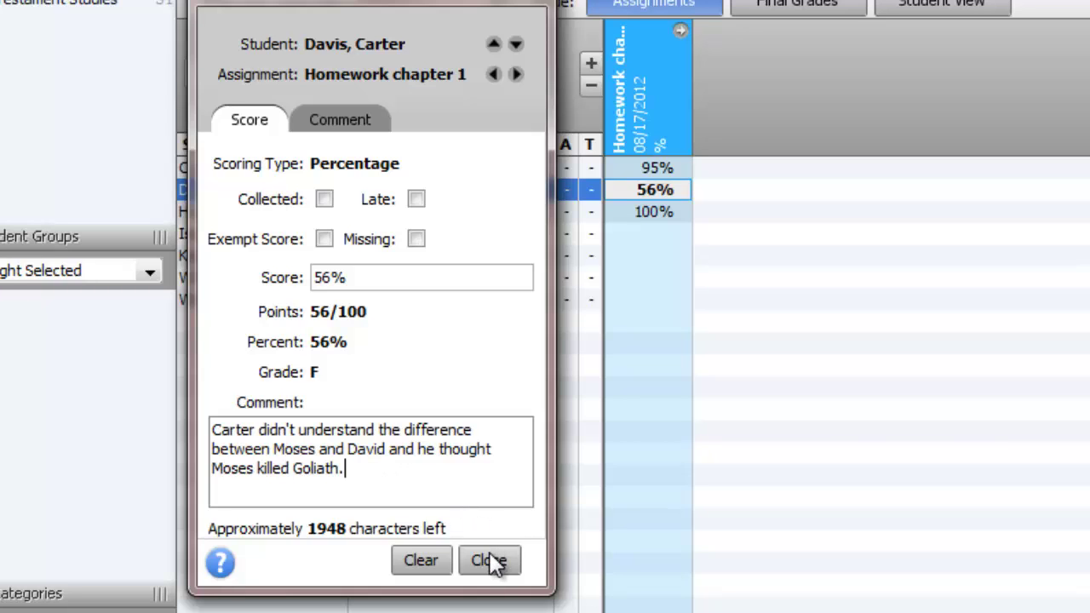
pyautogui.click(491, 560)
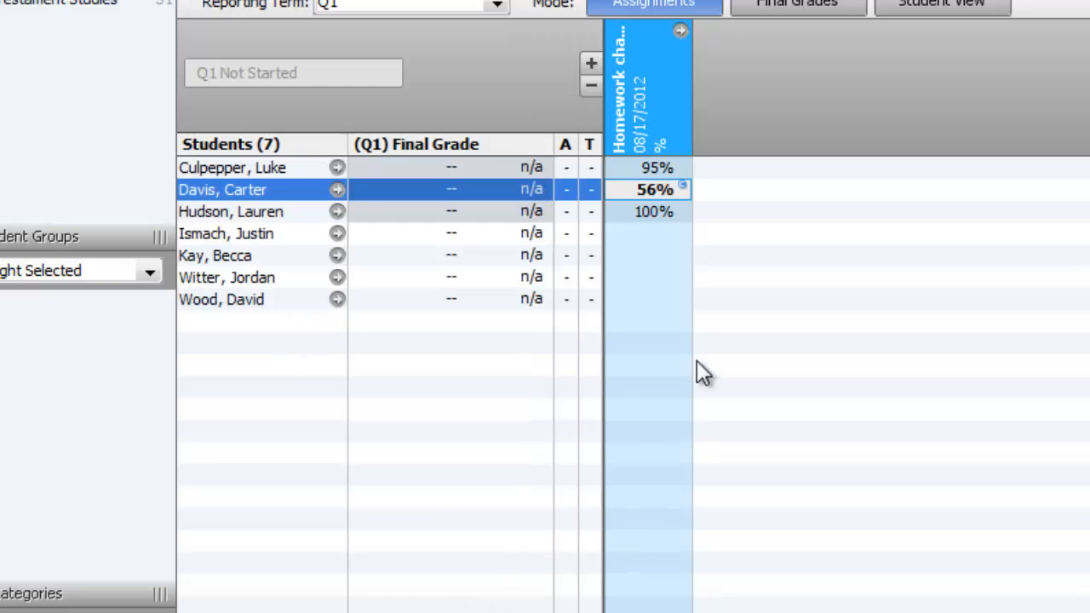
pyautogui.moveTo(801, 290)
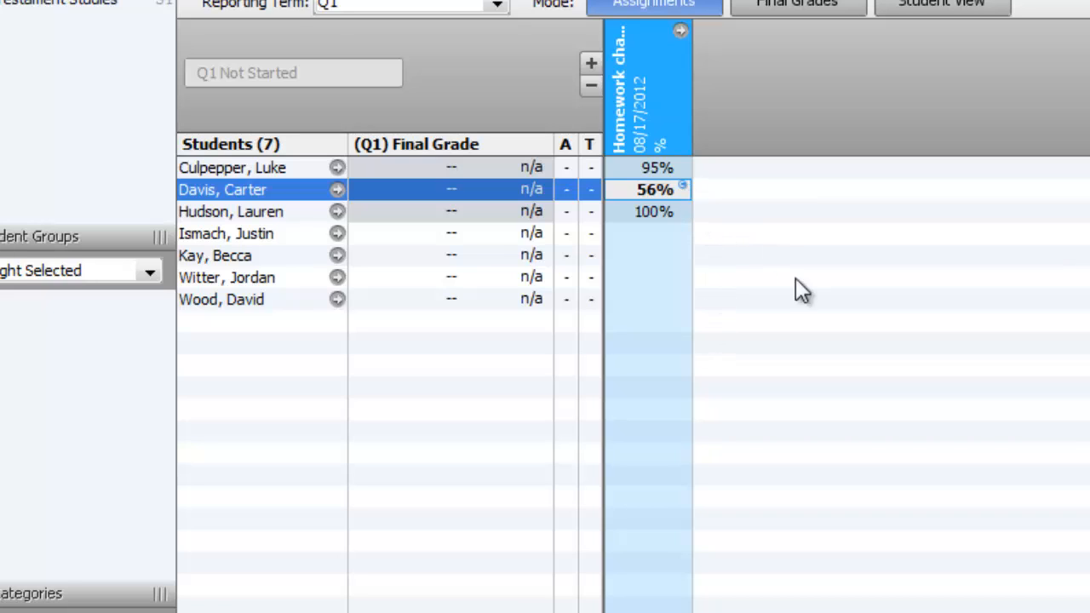
pyautogui.moveTo(814, 353)
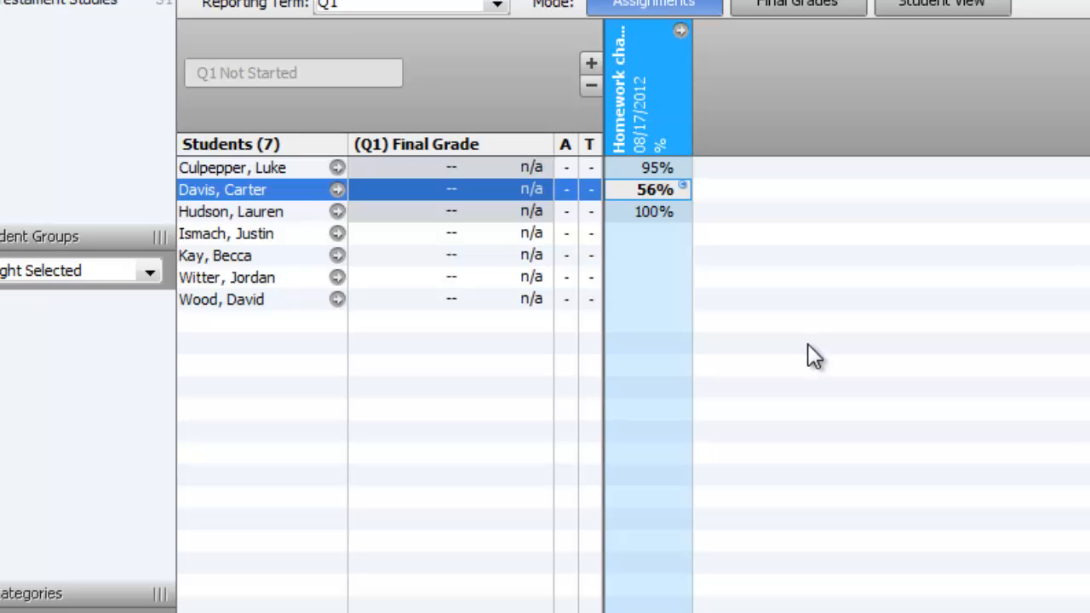
pyautogui.moveTo(780, 337)
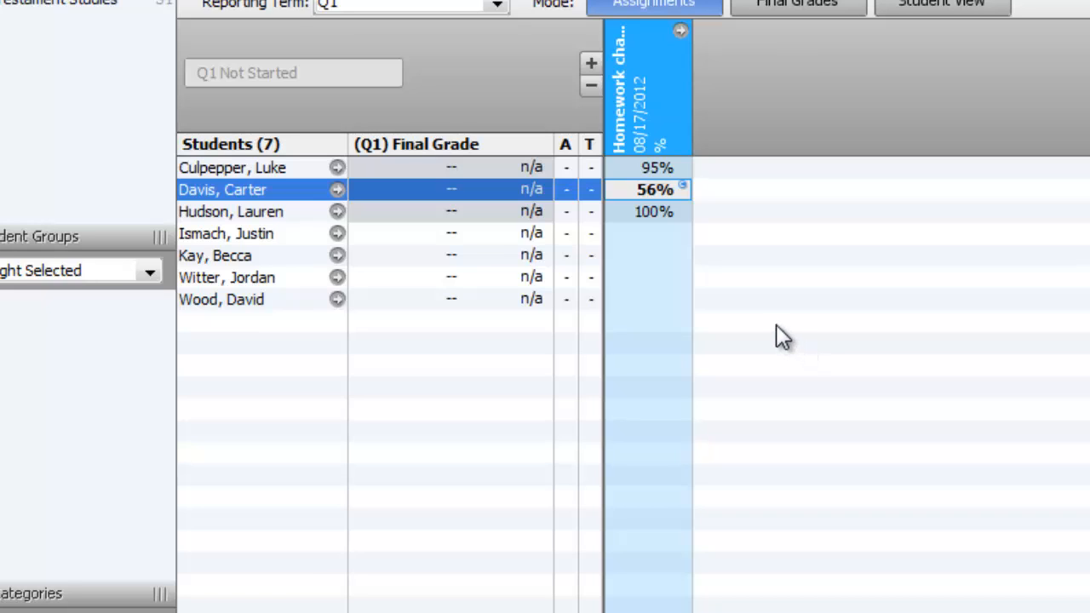
pyautogui.moveTo(650, 298)
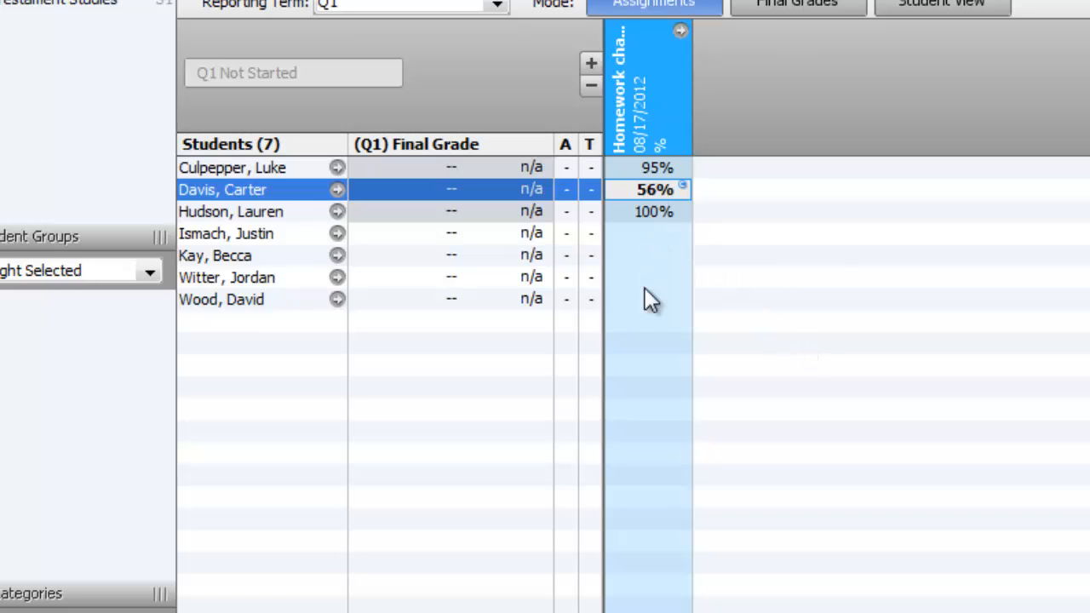
pyautogui.moveTo(792, 313)
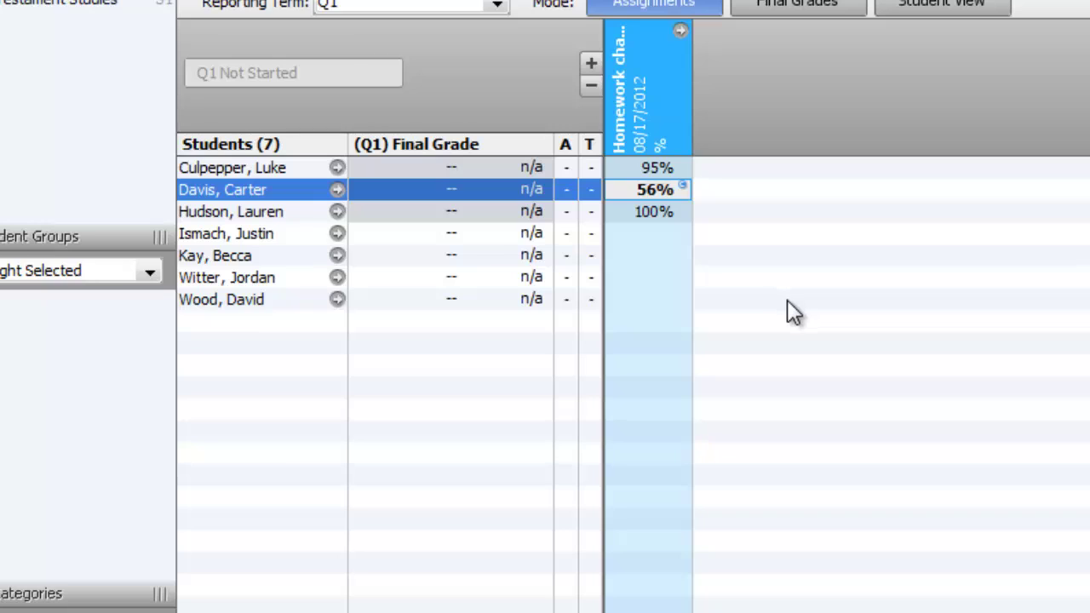
pyautogui.moveTo(627, 174)
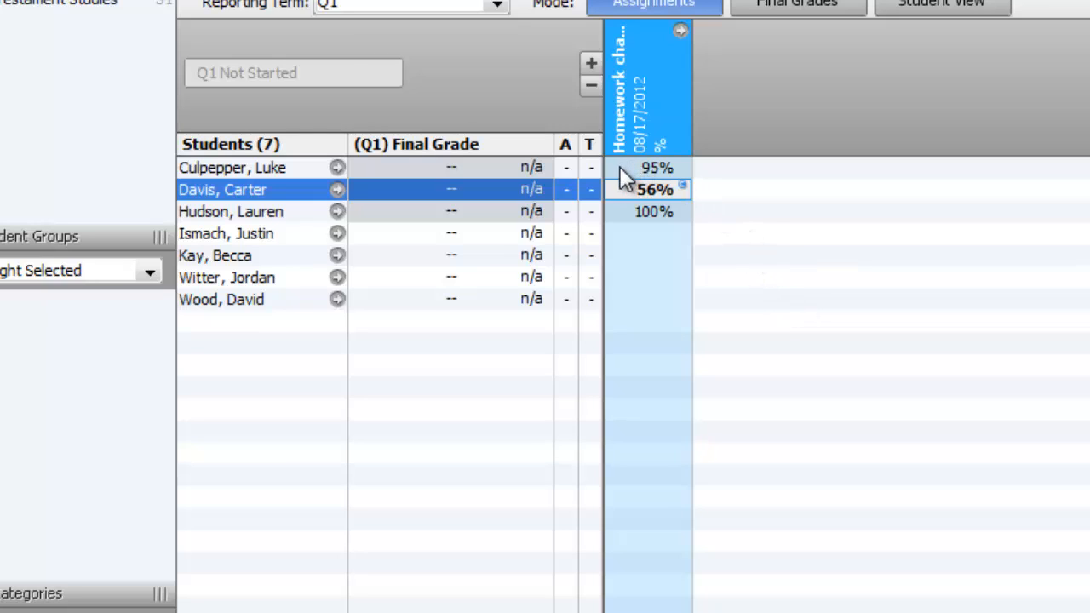
# Start Fill Scores for Homework chapter 1 with a score value of 100
pyautogui.rightClick(644, 169)
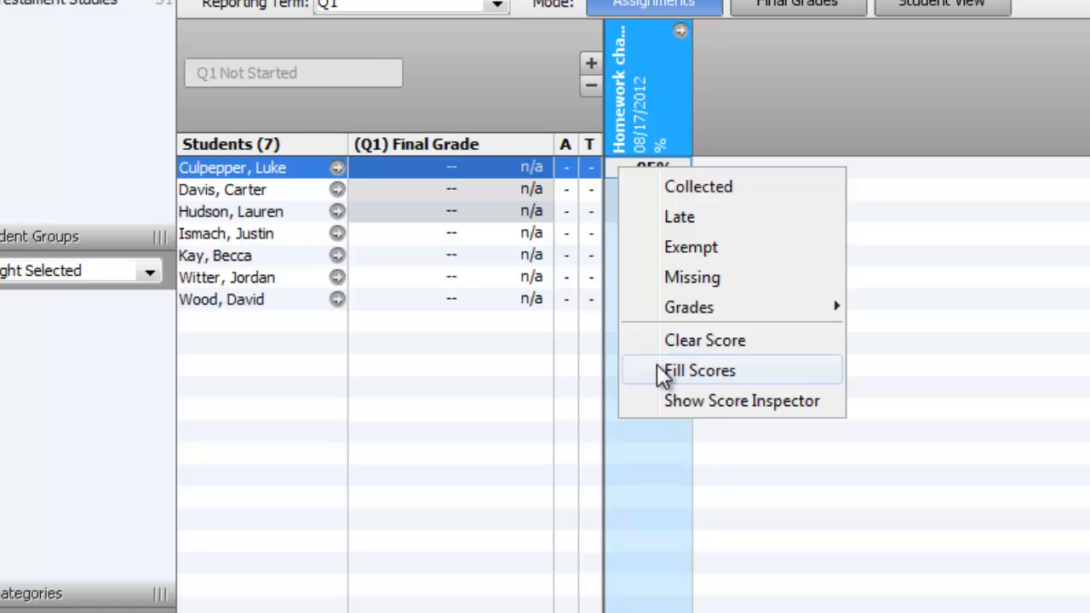
pyautogui.click(699, 371)
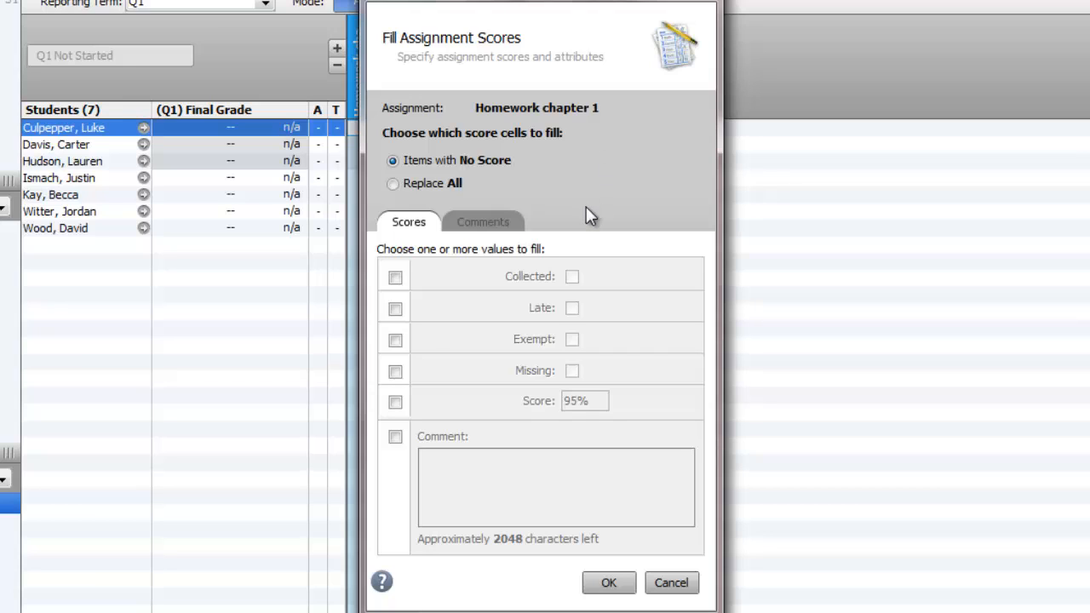
pyautogui.click(395, 402)
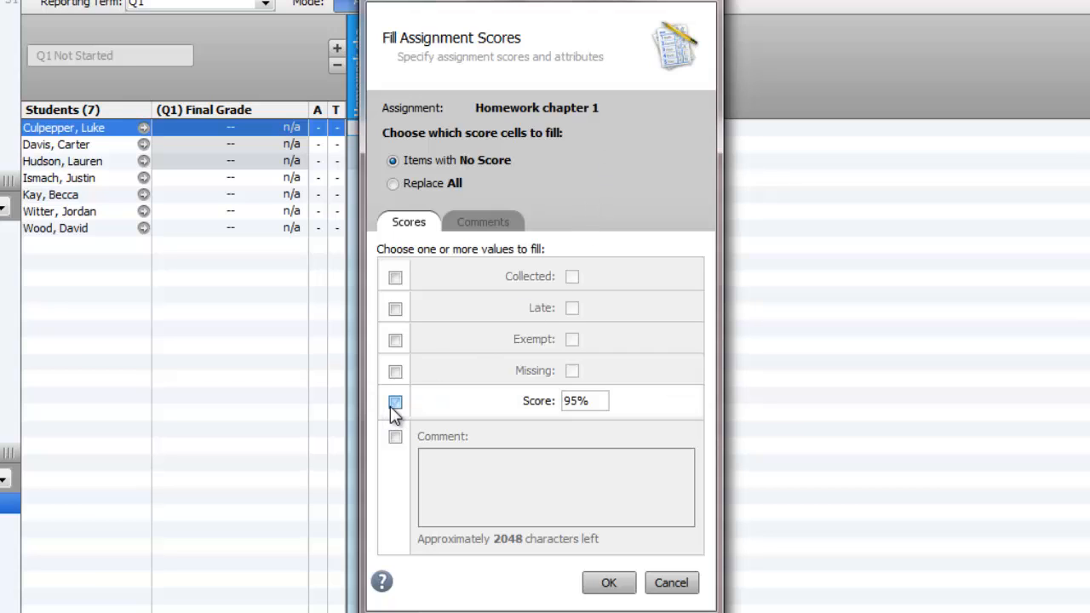
pyautogui.click(395, 402)
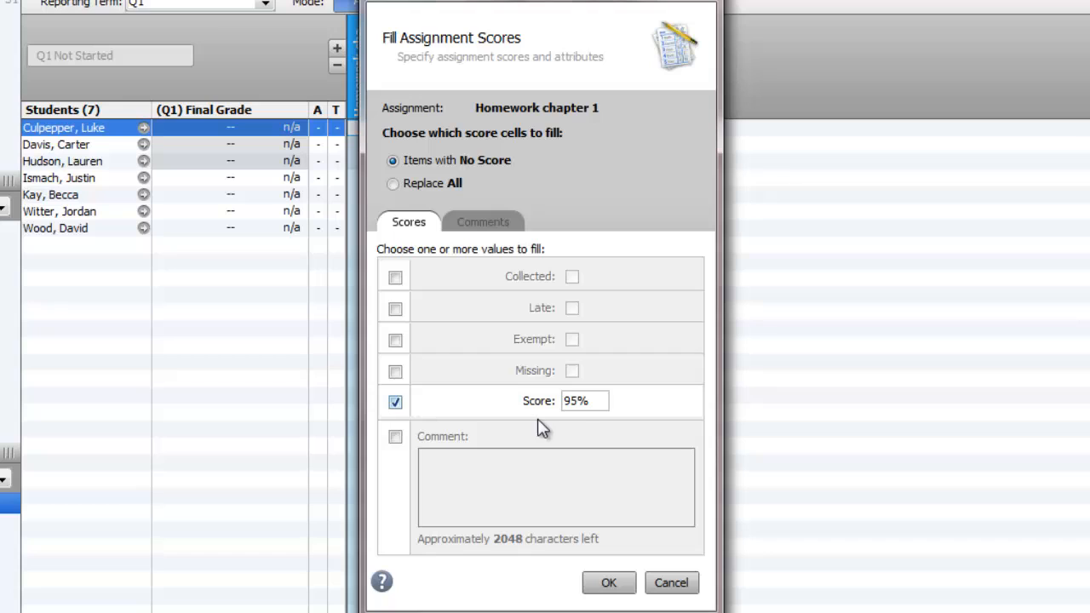
pyautogui.click(583, 402)
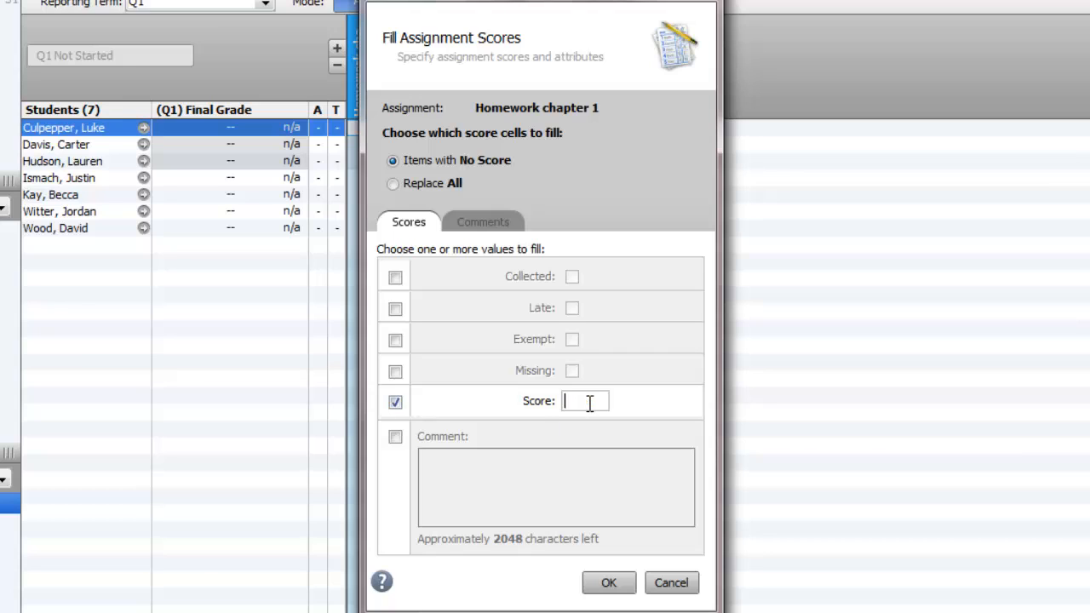
pyautogui.write('100')
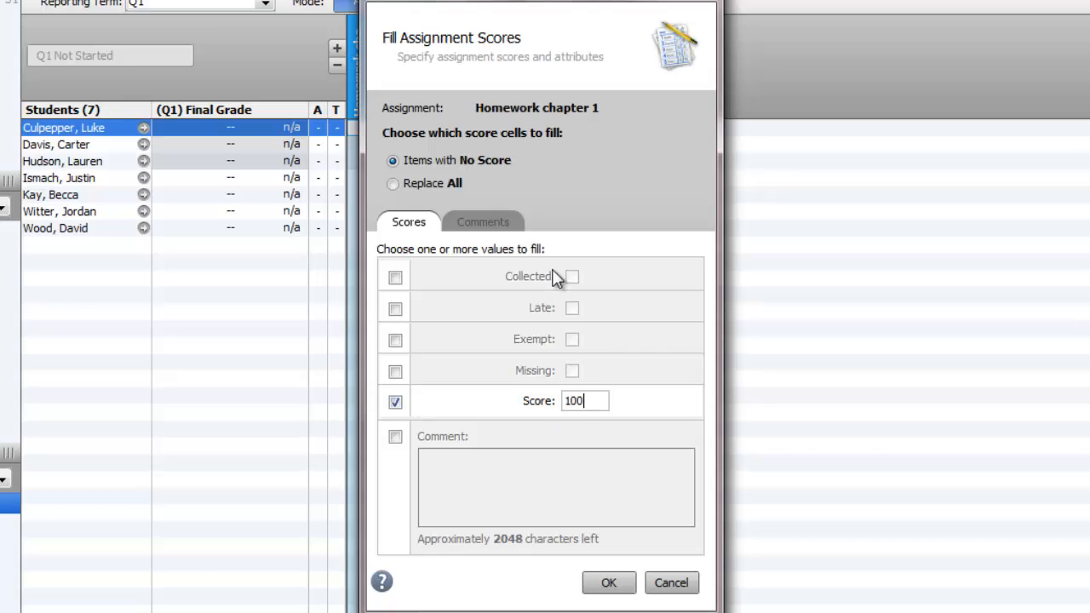
pyautogui.moveTo(547, 146)
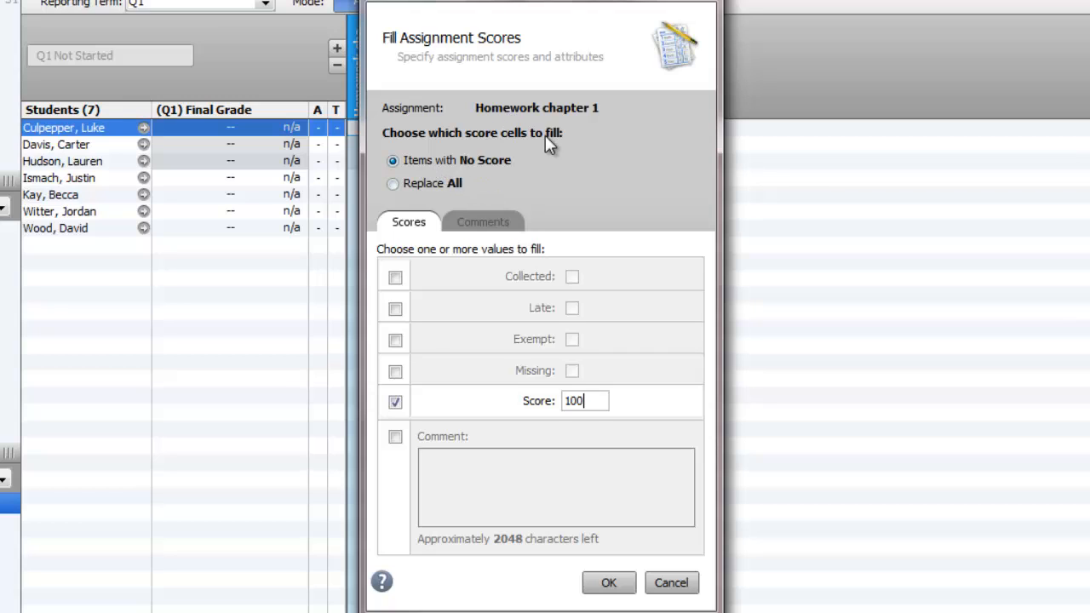
pyautogui.moveTo(504, 173)
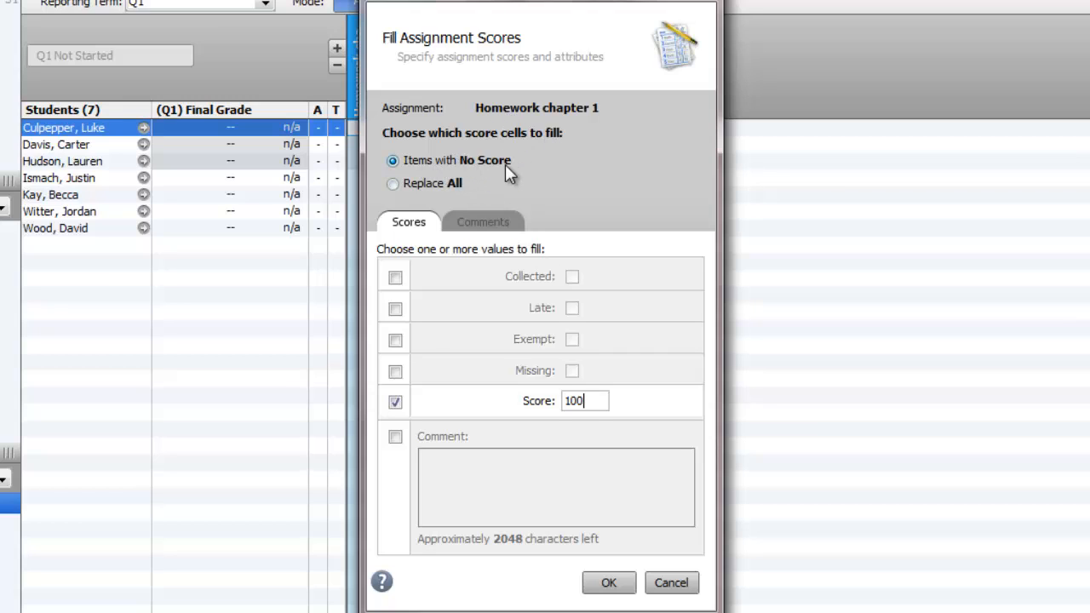
pyautogui.moveTo(545, 166)
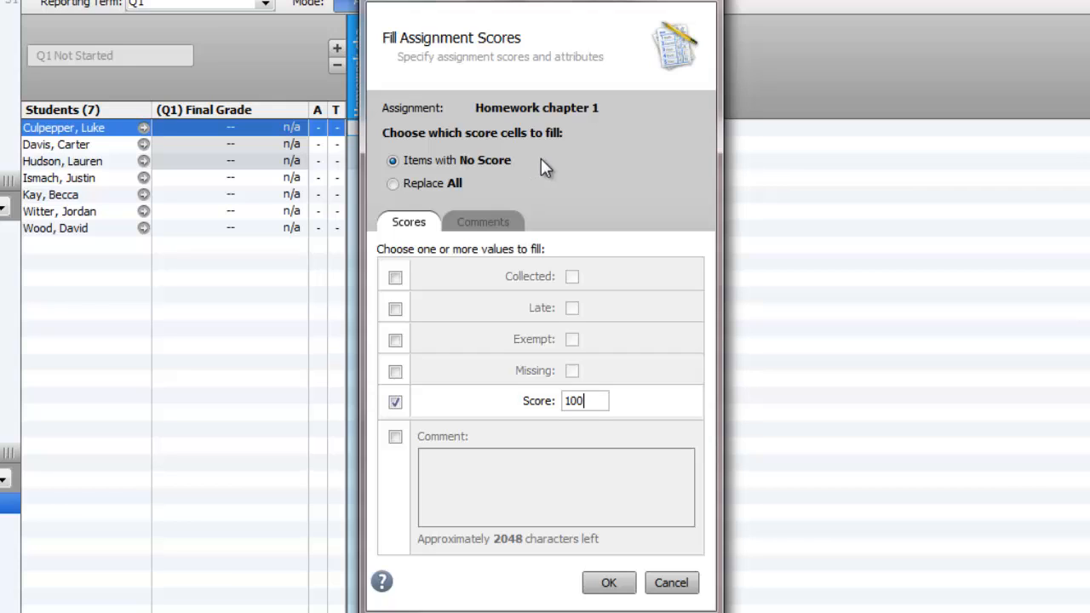
pyautogui.moveTo(515, 194)
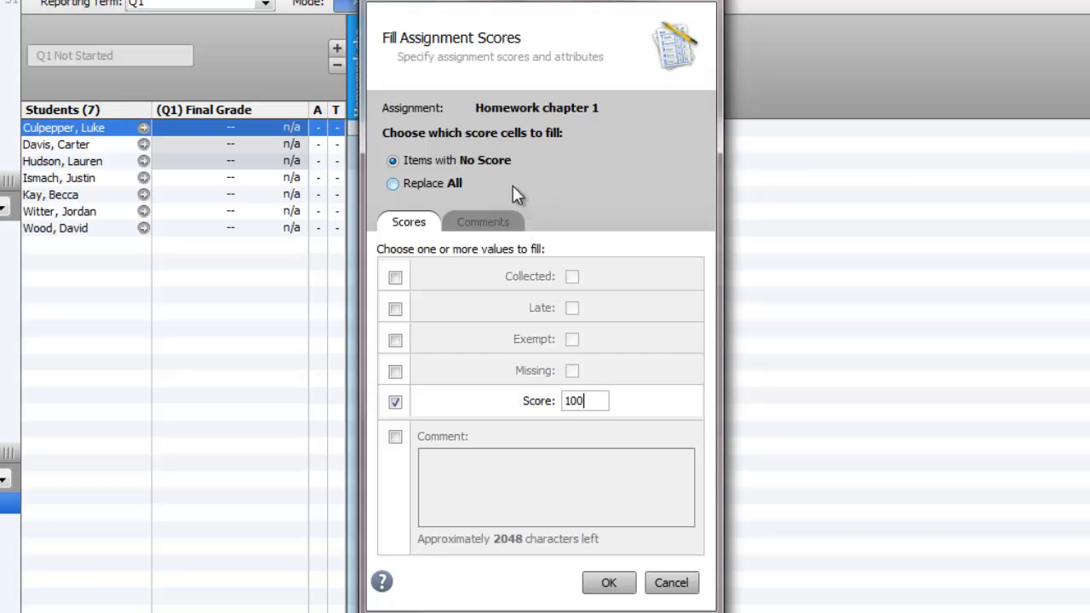
pyautogui.moveTo(598, 317)
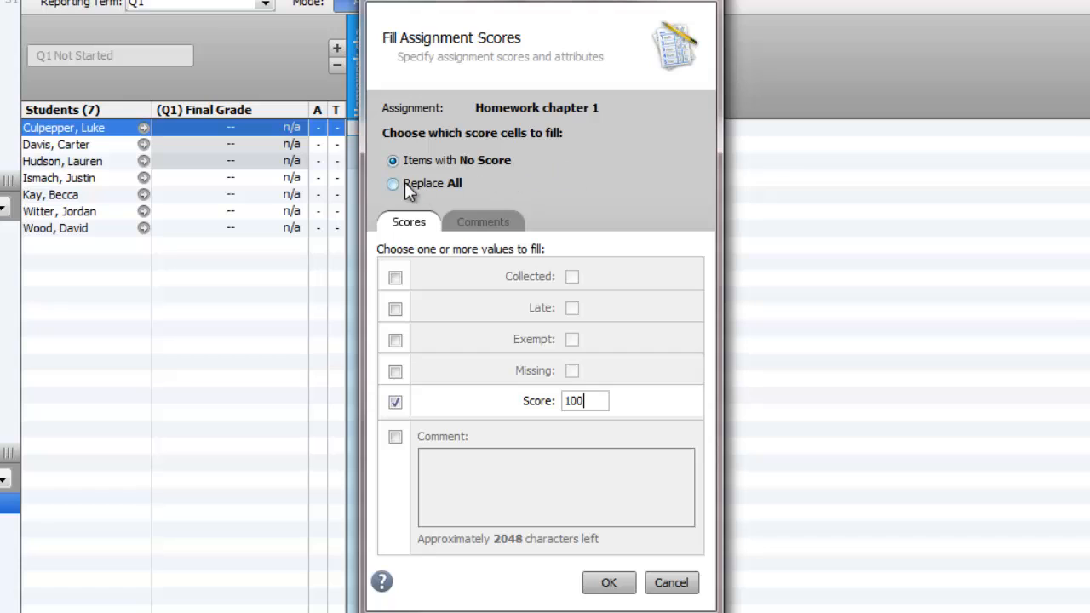
# Limit the fill to students with no score and leave the comment out
pyautogui.click(392, 184)
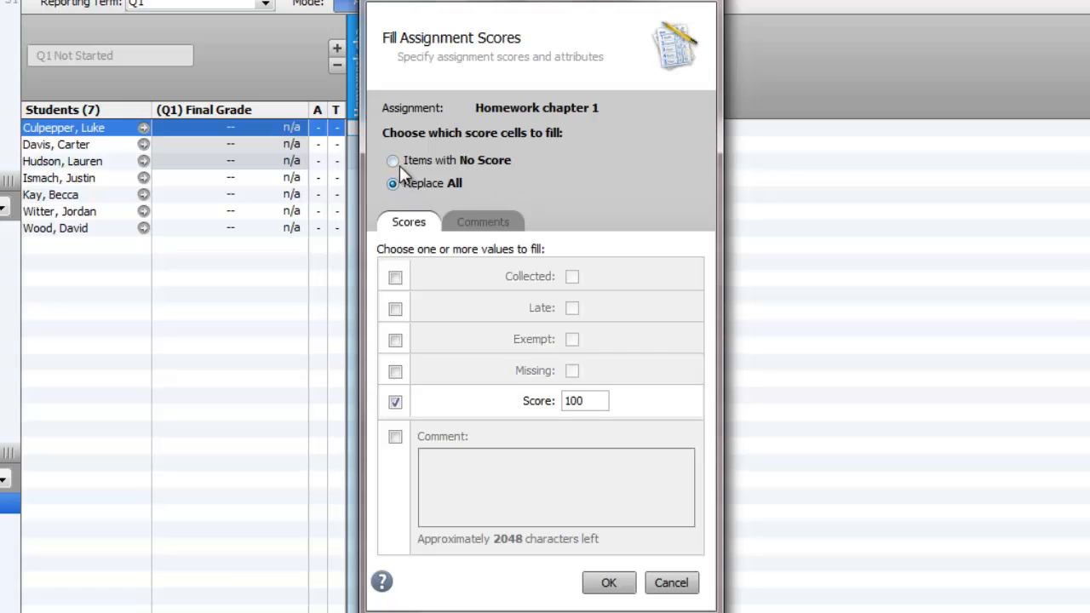
pyautogui.click(392, 160)
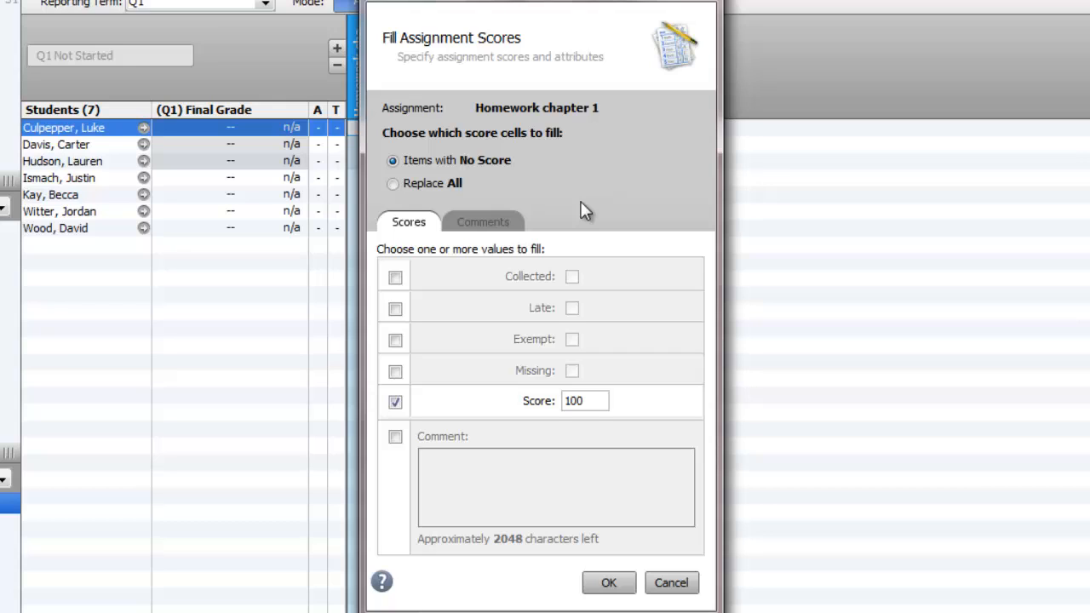
pyautogui.moveTo(402, 441)
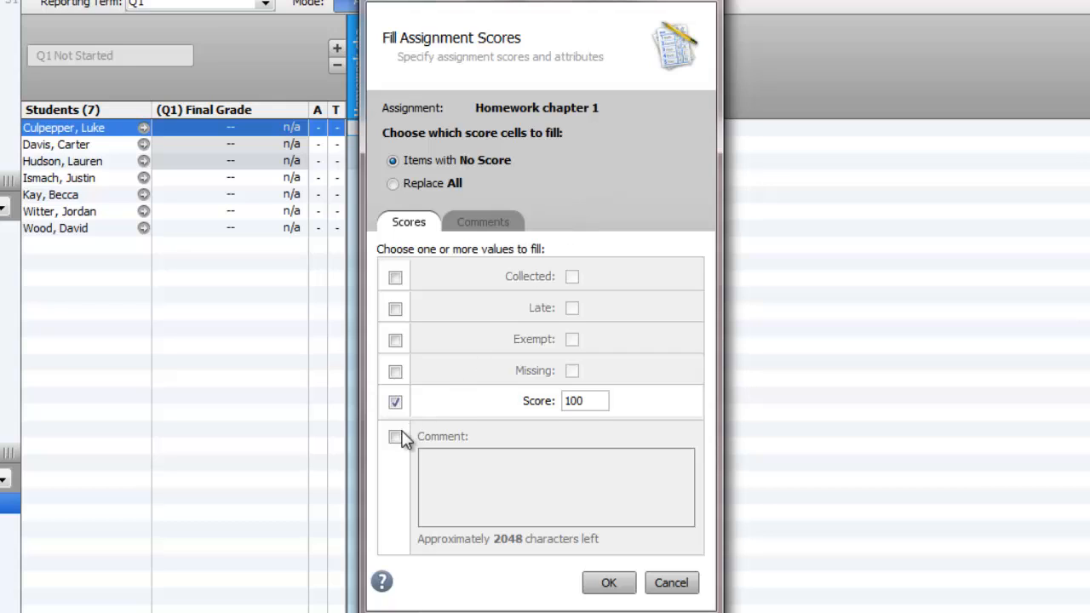
pyautogui.click(393, 439)
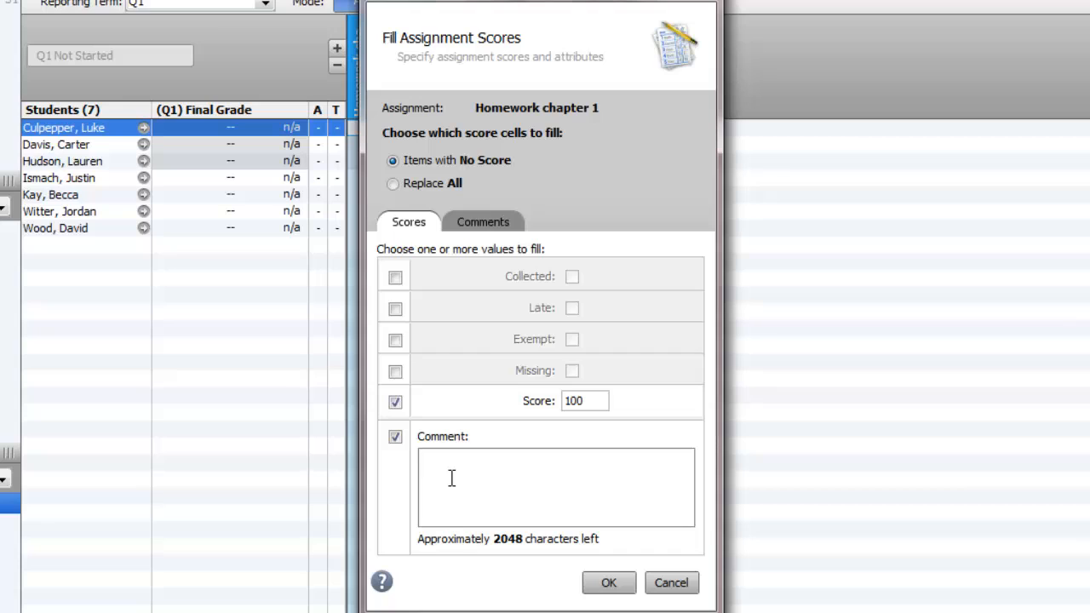
pyautogui.click(395, 436)
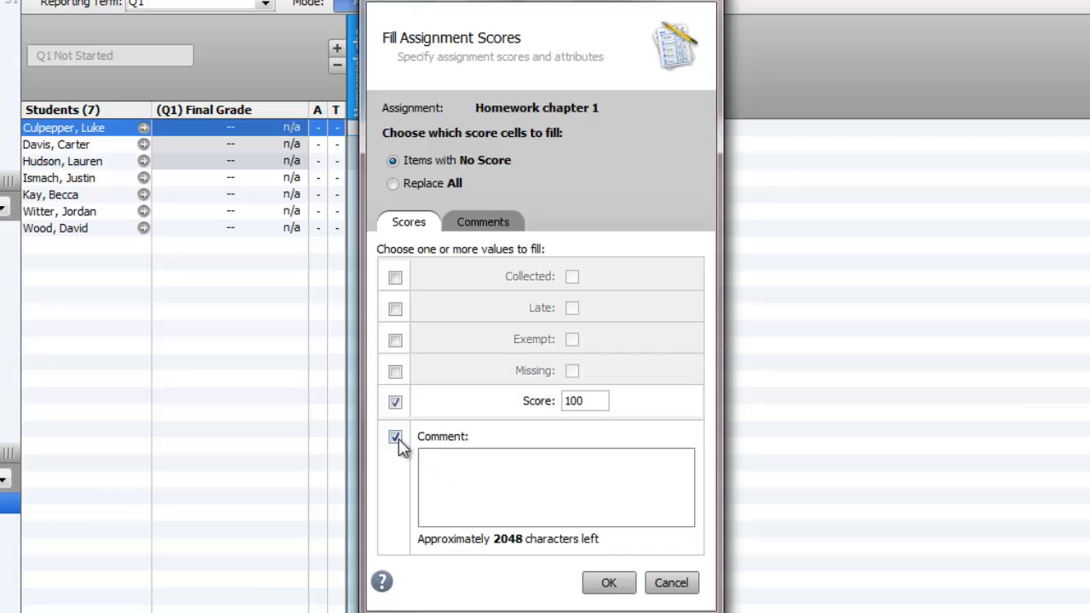
pyautogui.click(395, 436)
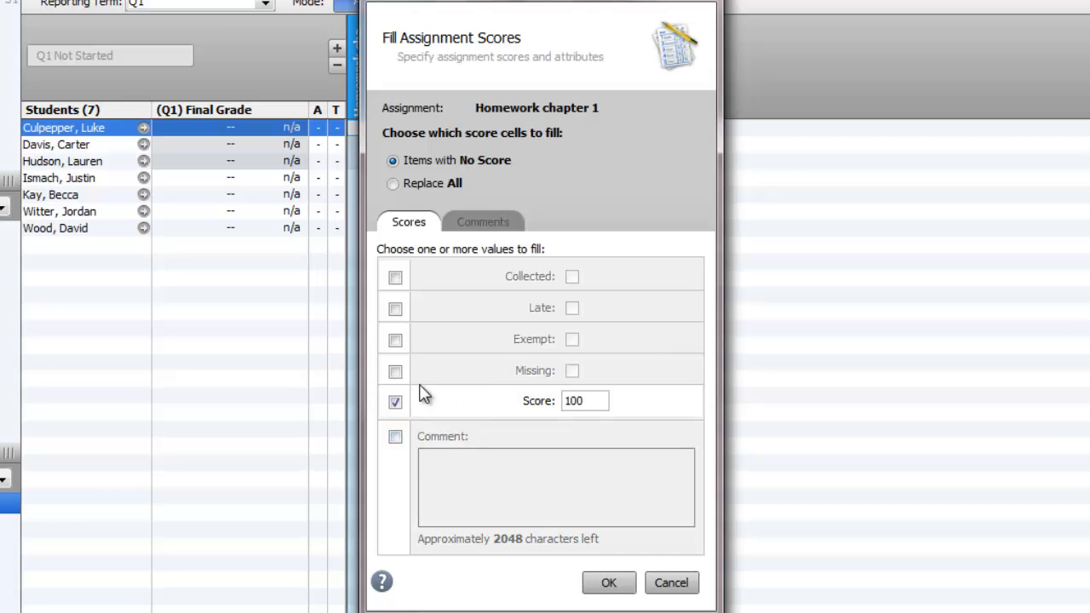
pyautogui.moveTo(460, 405)
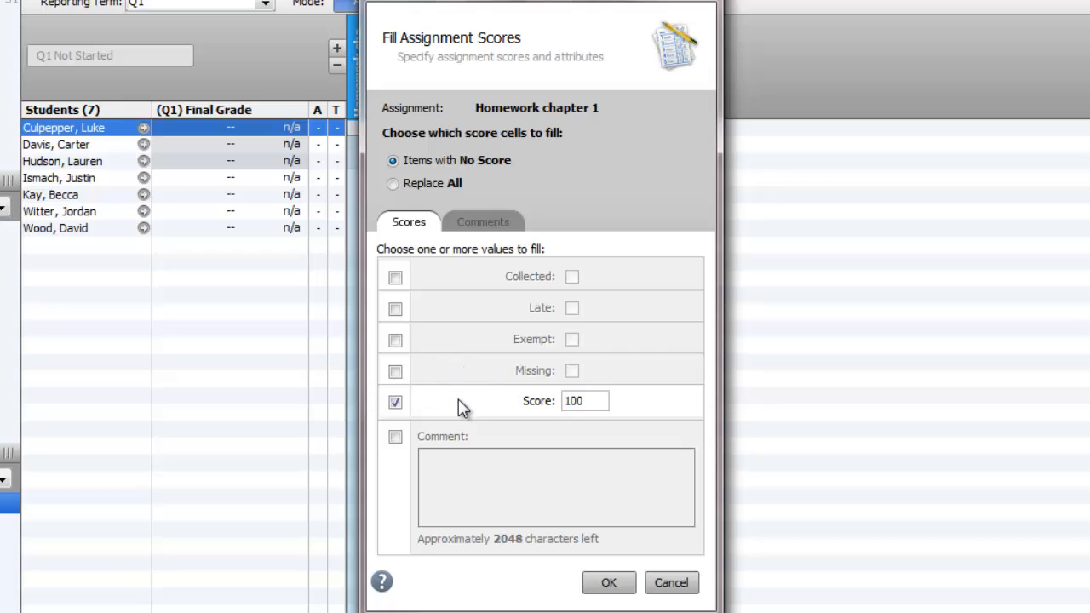
pyautogui.moveTo(574, 506)
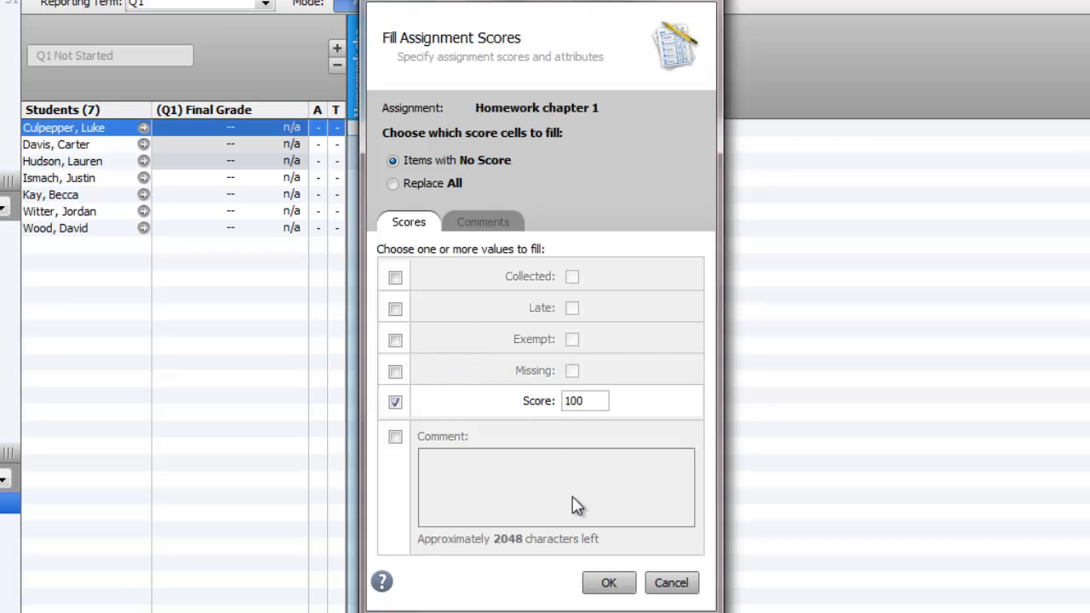
pyautogui.moveTo(595, 416)
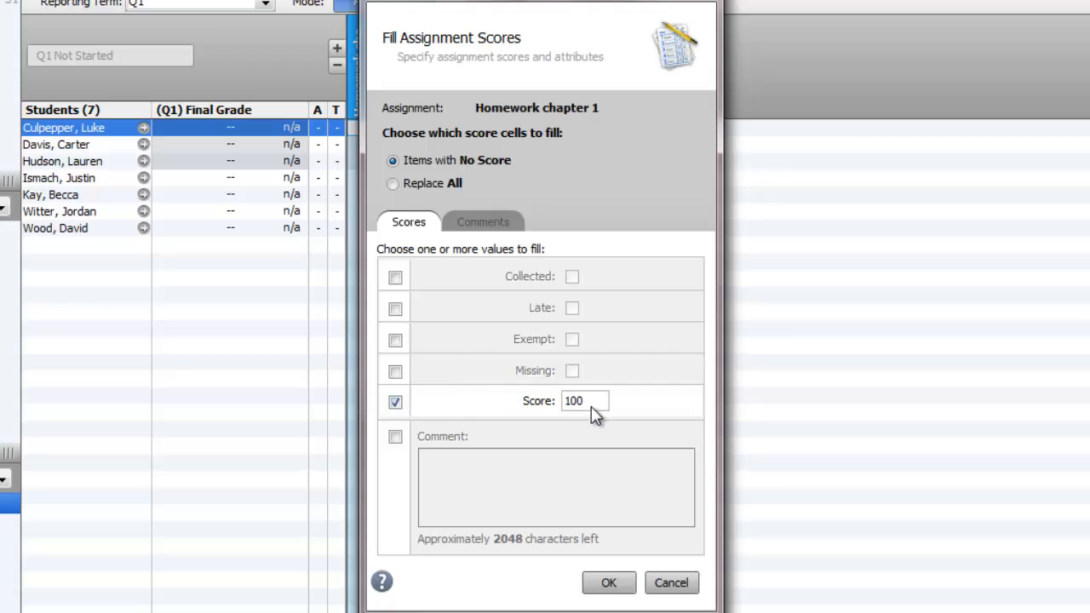
pyautogui.moveTo(453, 297)
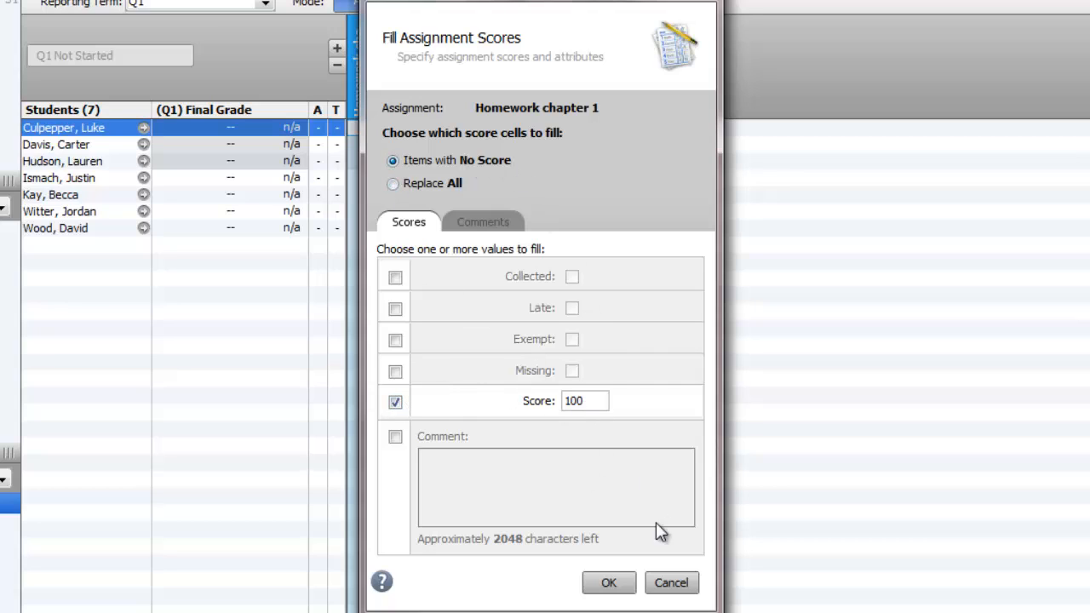
# Apply the fill so Ismach, Kay, Witter and Wood receive 100%
pyautogui.click(609, 582)
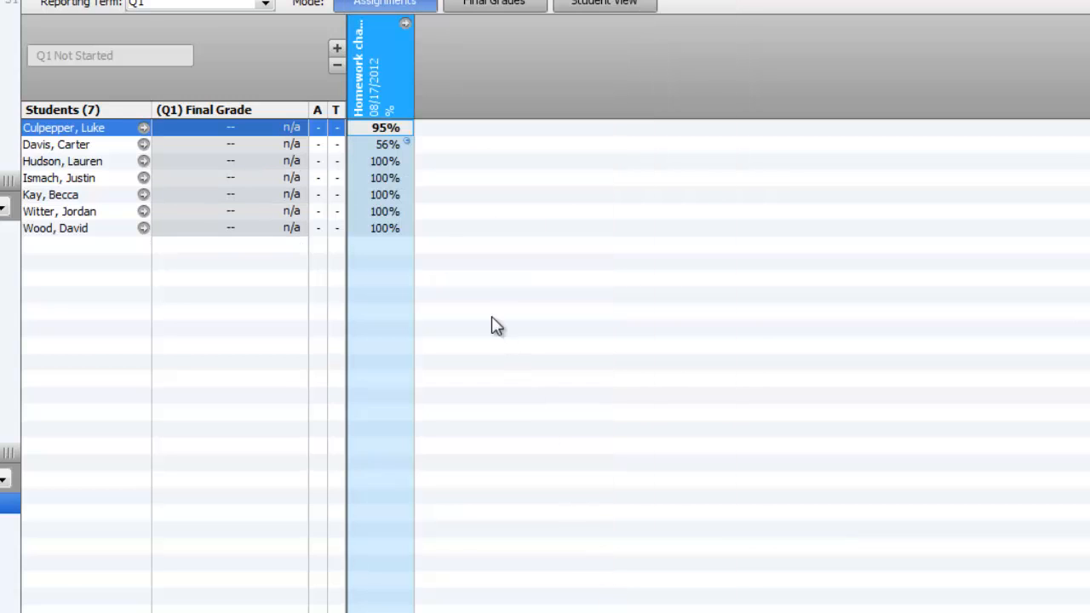
pyautogui.moveTo(405, 235)
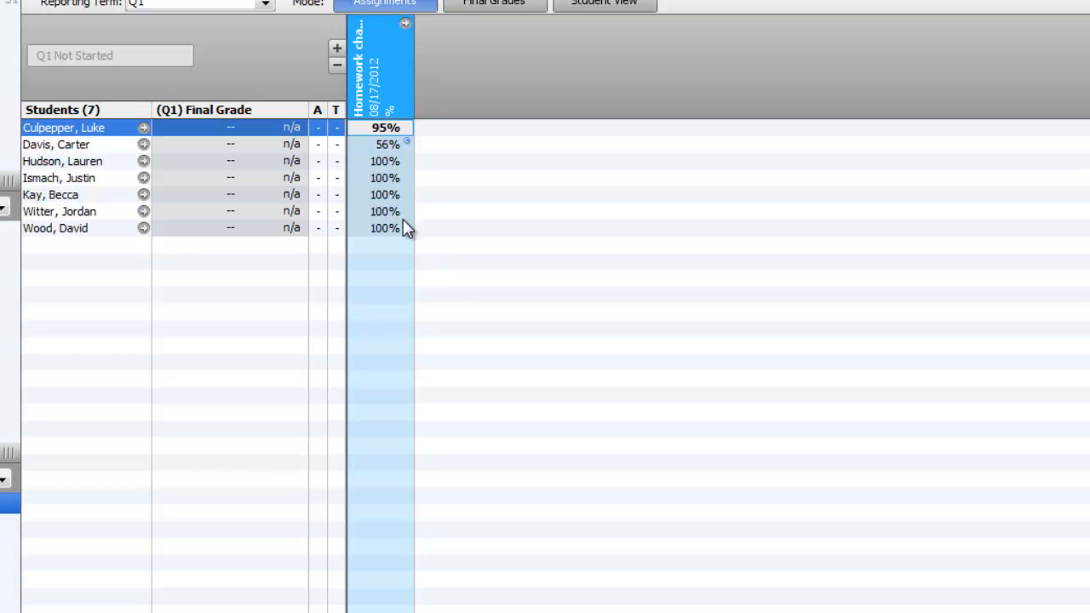
pyautogui.moveTo(409, 247)
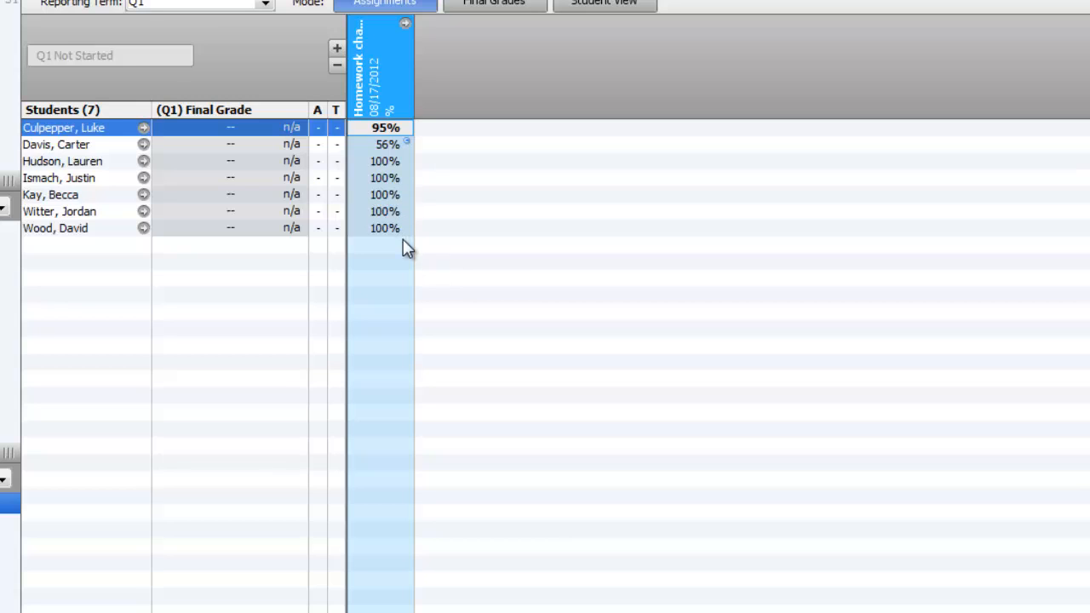
pyautogui.moveTo(436, 279)
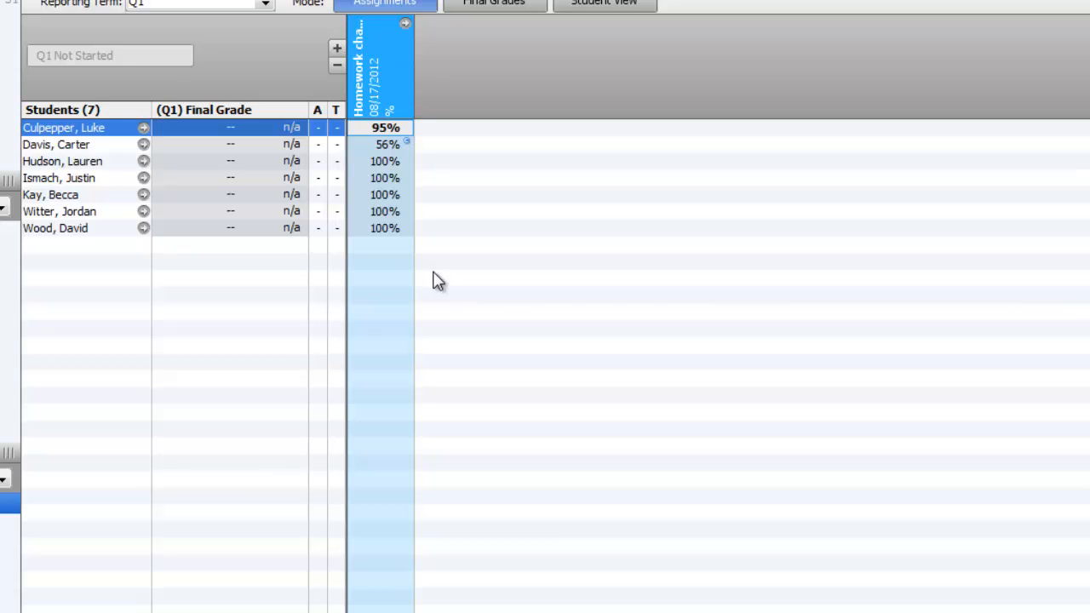
pyautogui.moveTo(415, 232)
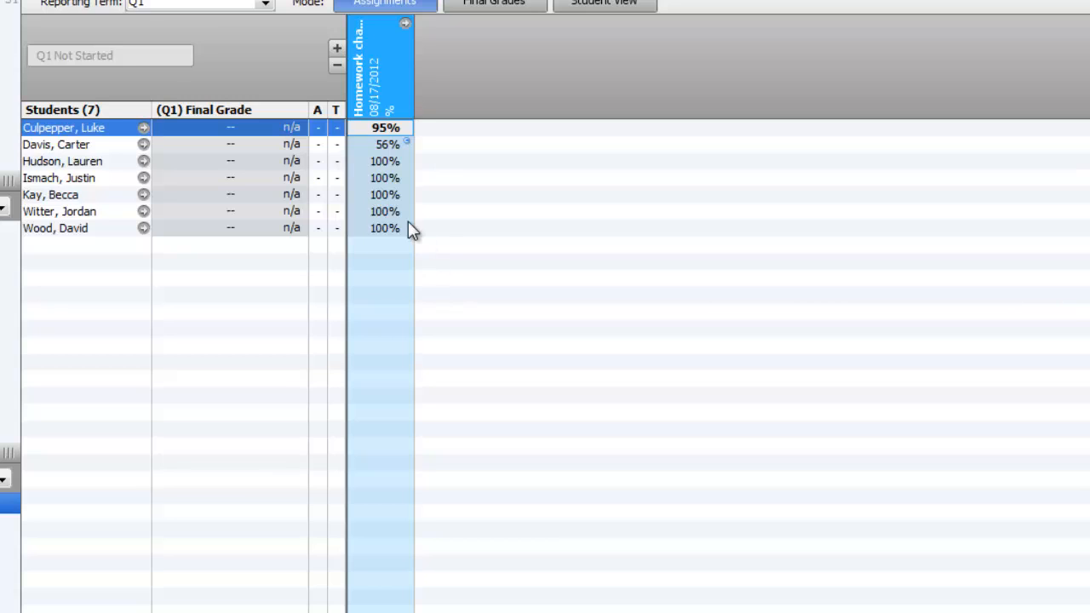
pyautogui.moveTo(385, 208)
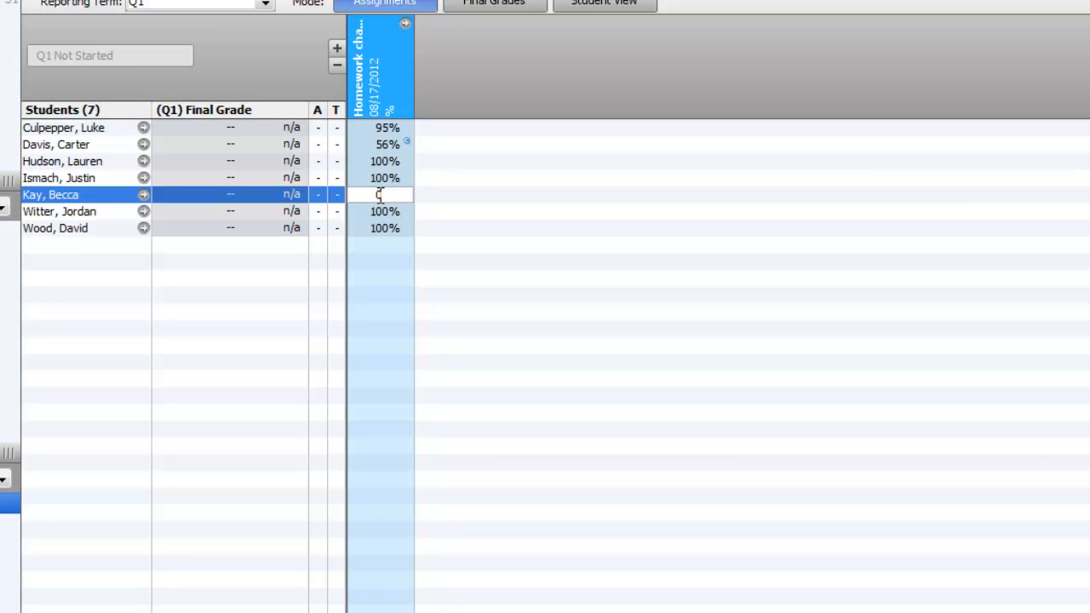
# Give Kay a Homework chapter 1 score of 0 and open its Score Inspector
pyautogui.write('0')
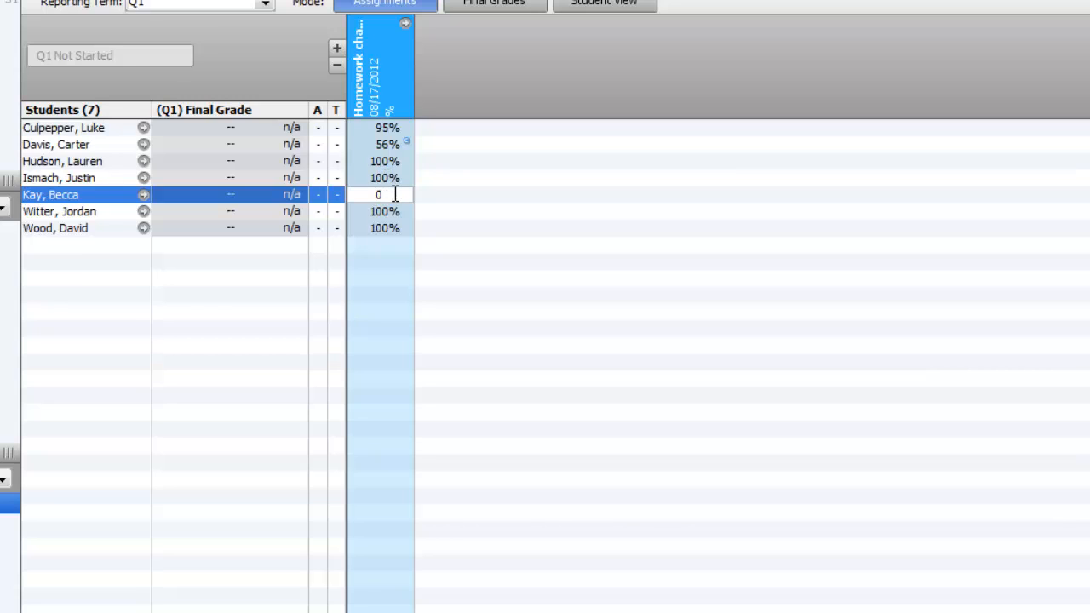
pyautogui.rightClick(382, 194)
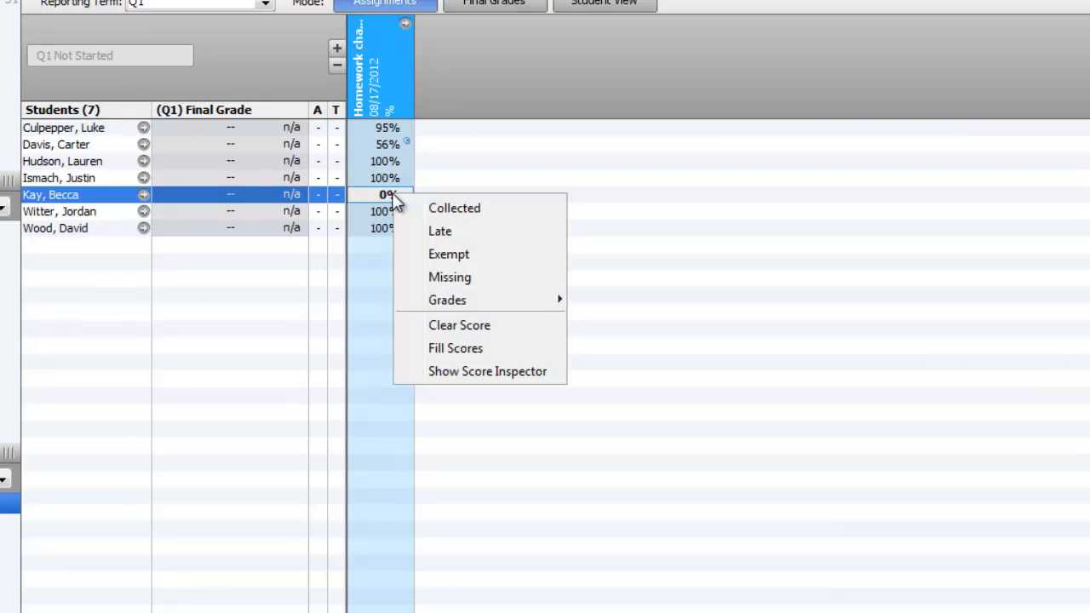
pyautogui.moveTo(491, 378)
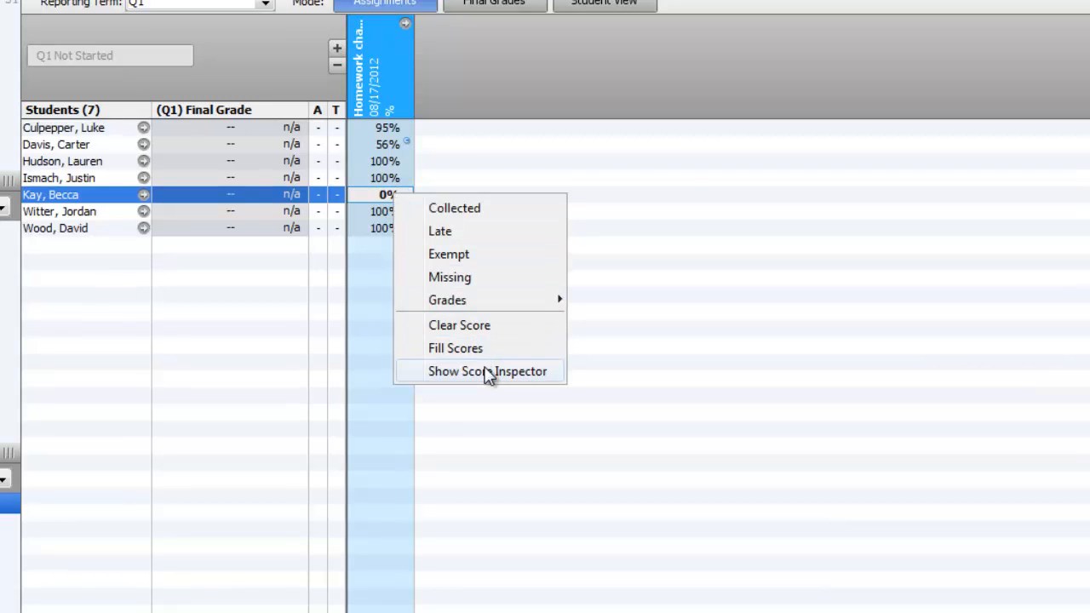
pyautogui.click(484, 371)
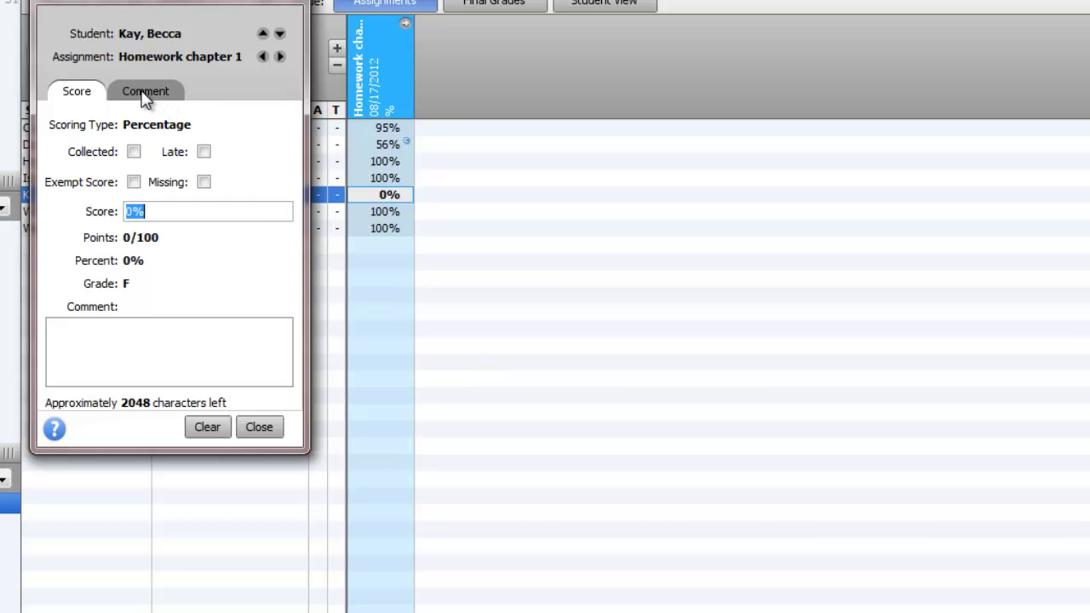
# Insert comment-bank code 007 'Not turned in or completed due to absence' on Kay's 0% score
pyautogui.click(145, 92)
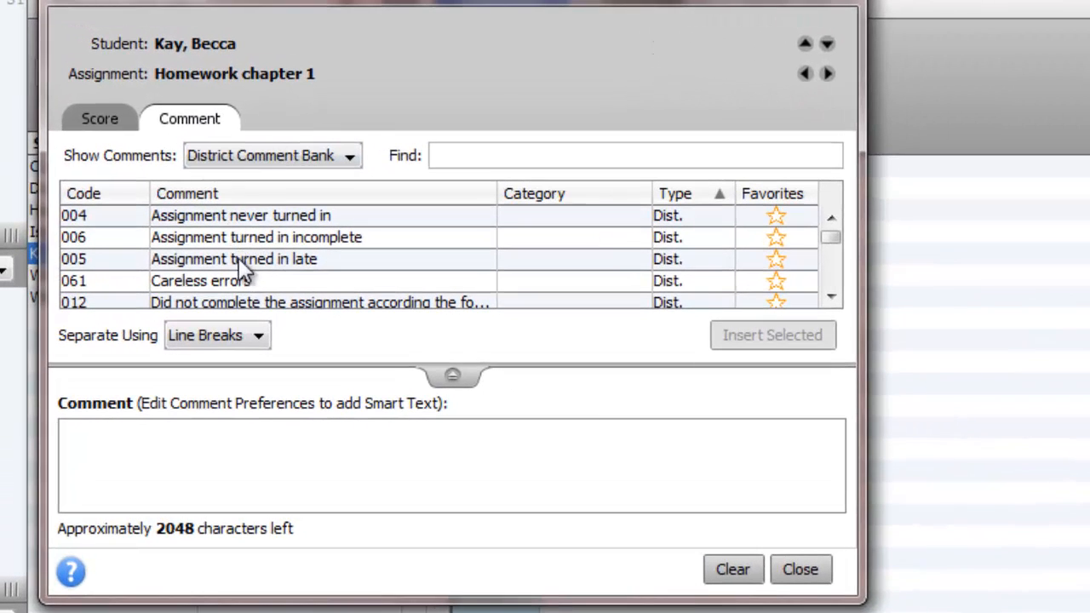
pyautogui.moveTo(289, 289)
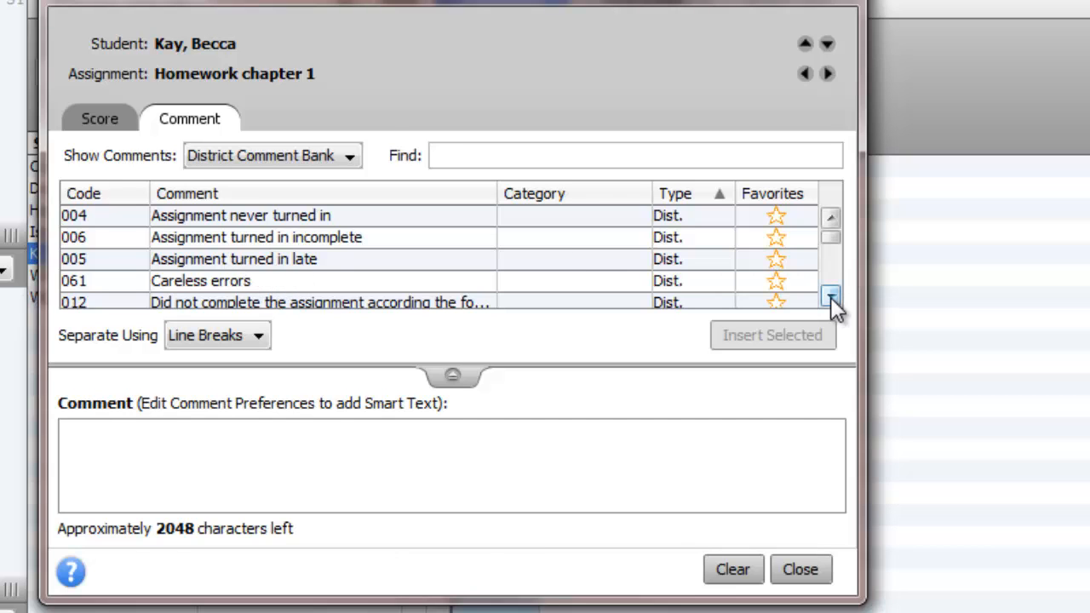
pyautogui.click(831, 296)
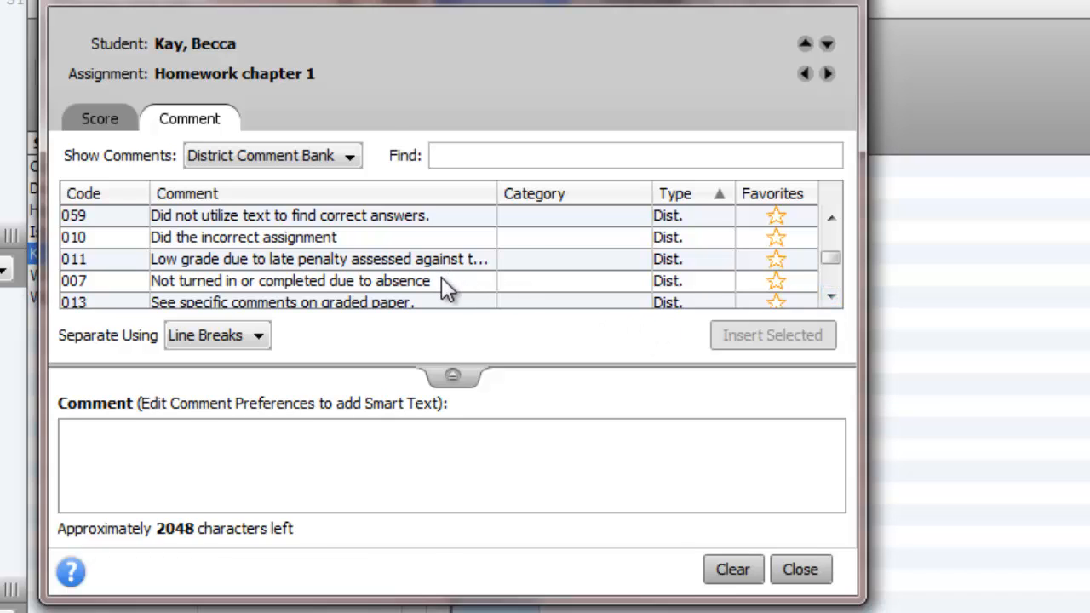
pyautogui.click(290, 279)
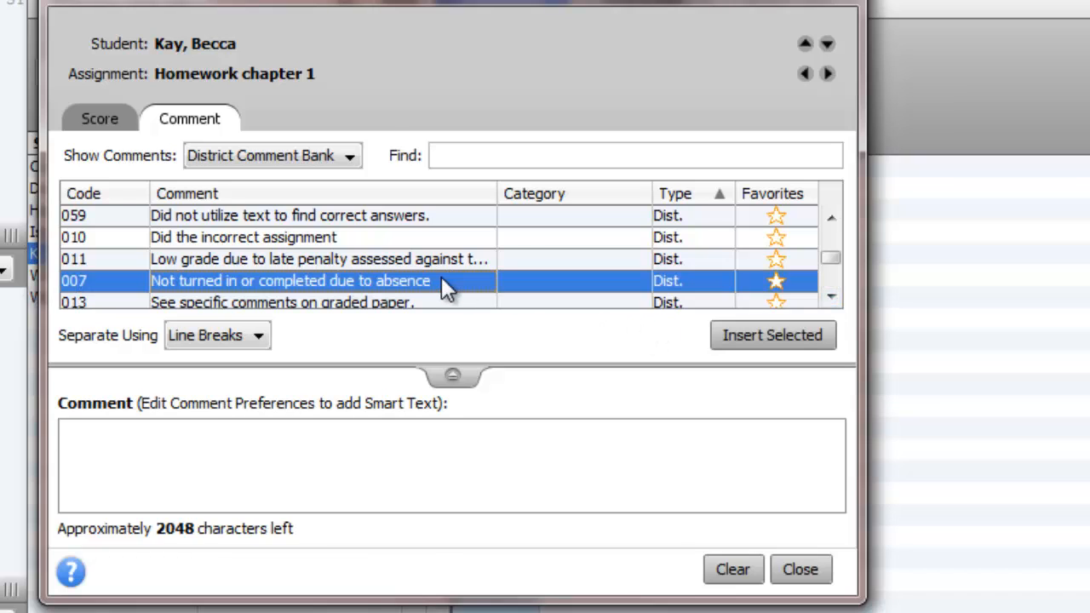
pyautogui.click(773, 335)
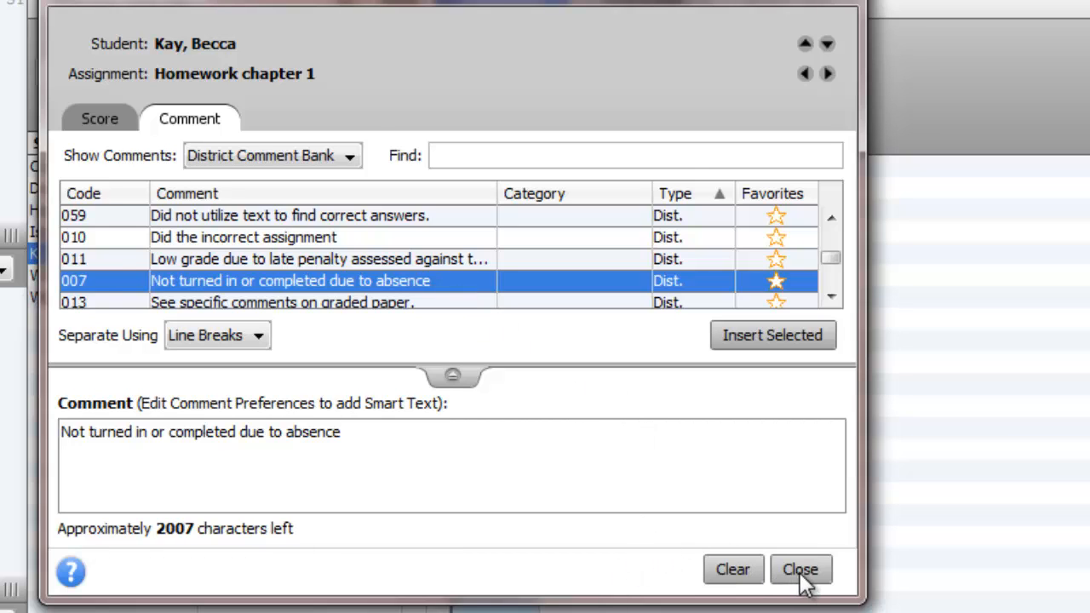
pyautogui.click(802, 569)
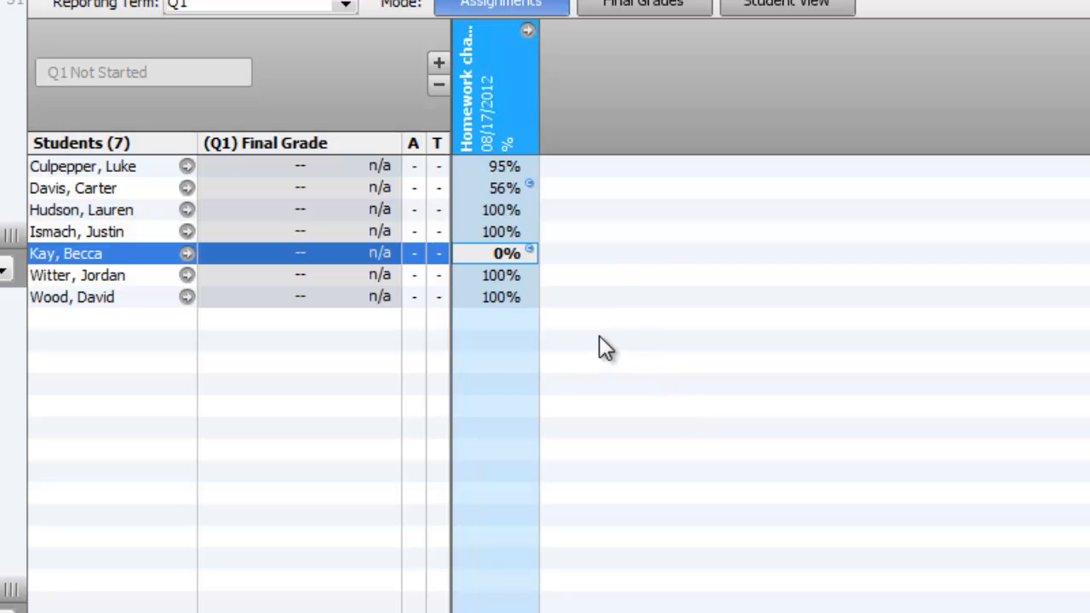
pyautogui.moveTo(486, 264)
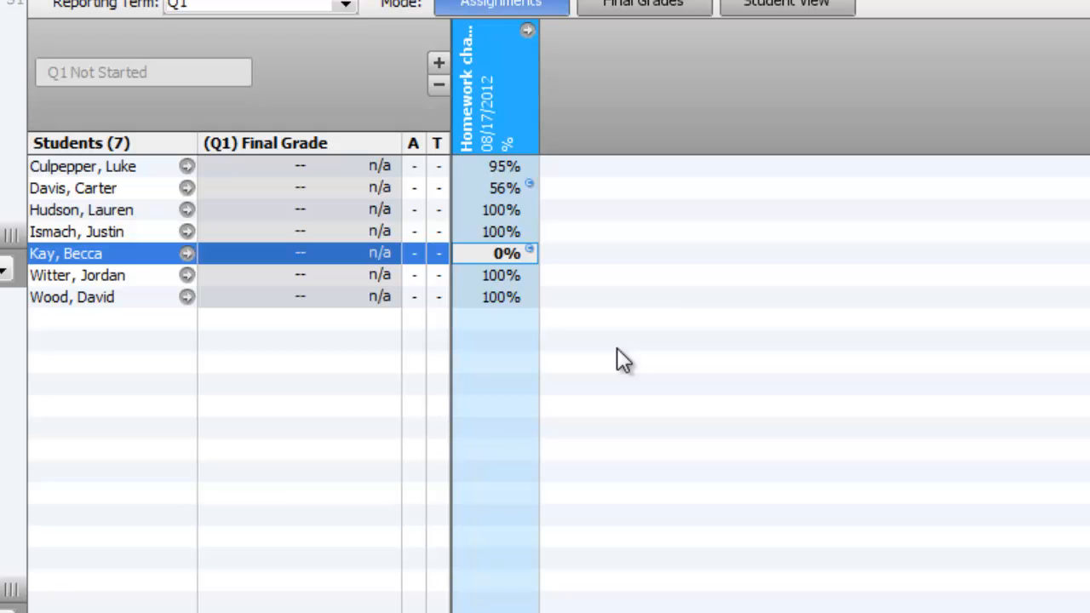
pyautogui.moveTo(569, 273)
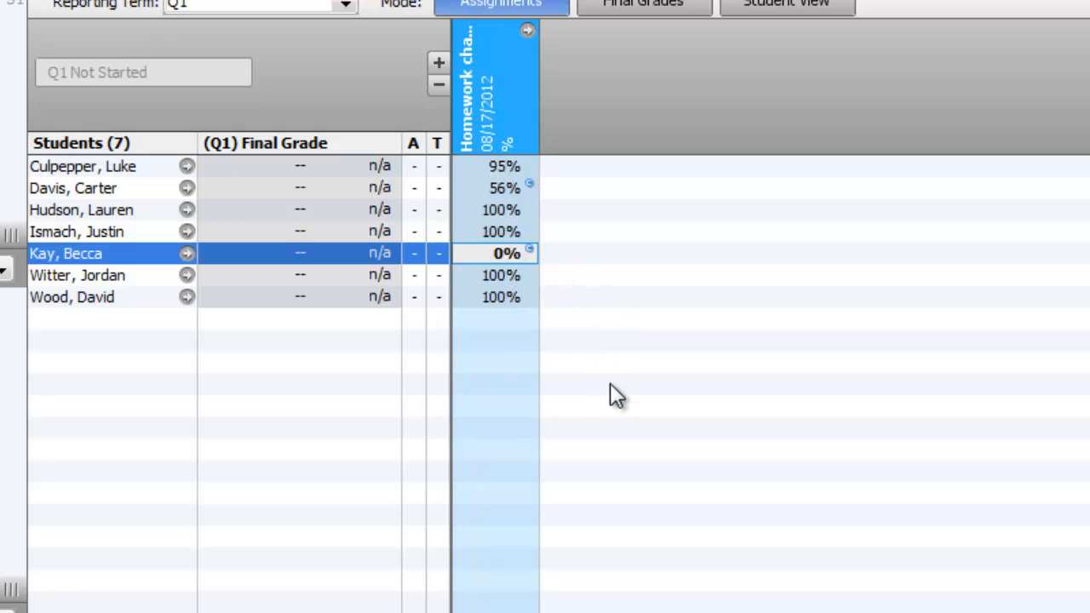
pyautogui.moveTo(284, 158)
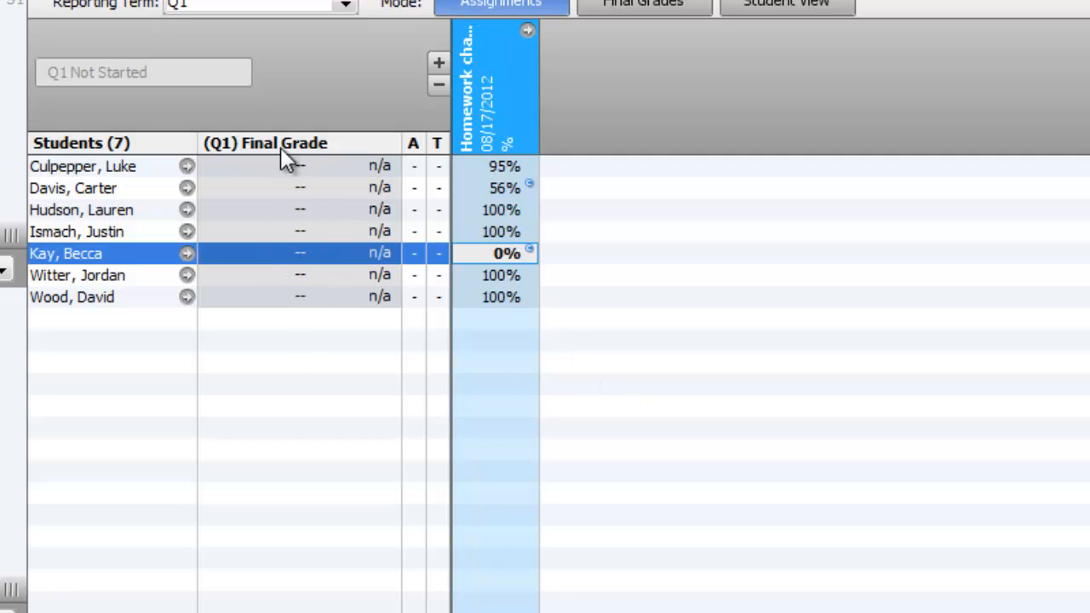
pyautogui.moveTo(307, 256)
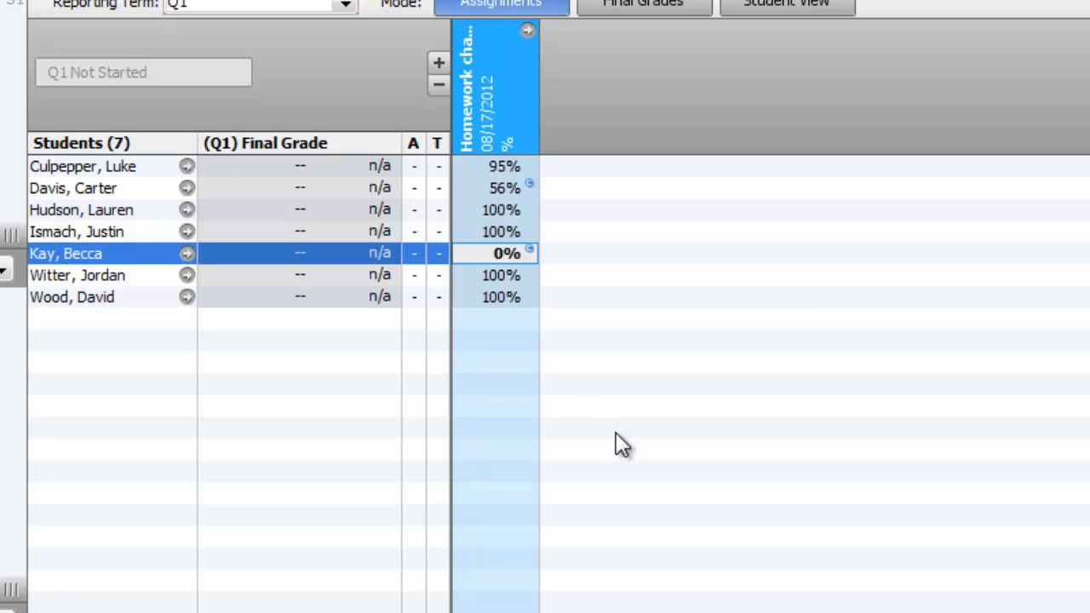
pyautogui.moveTo(634, 392)
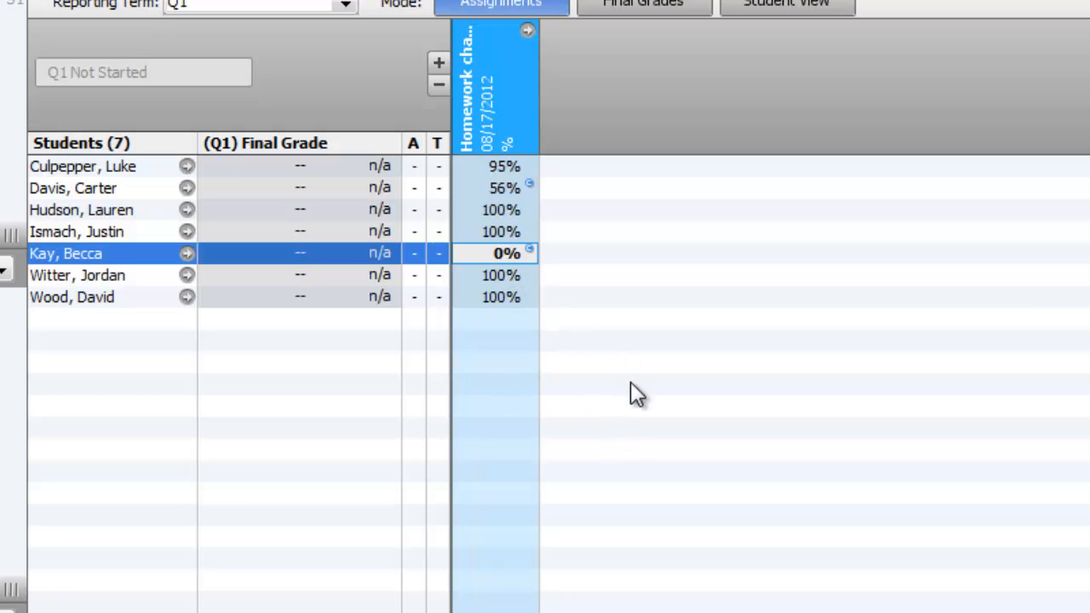
pyautogui.moveTo(524, 286)
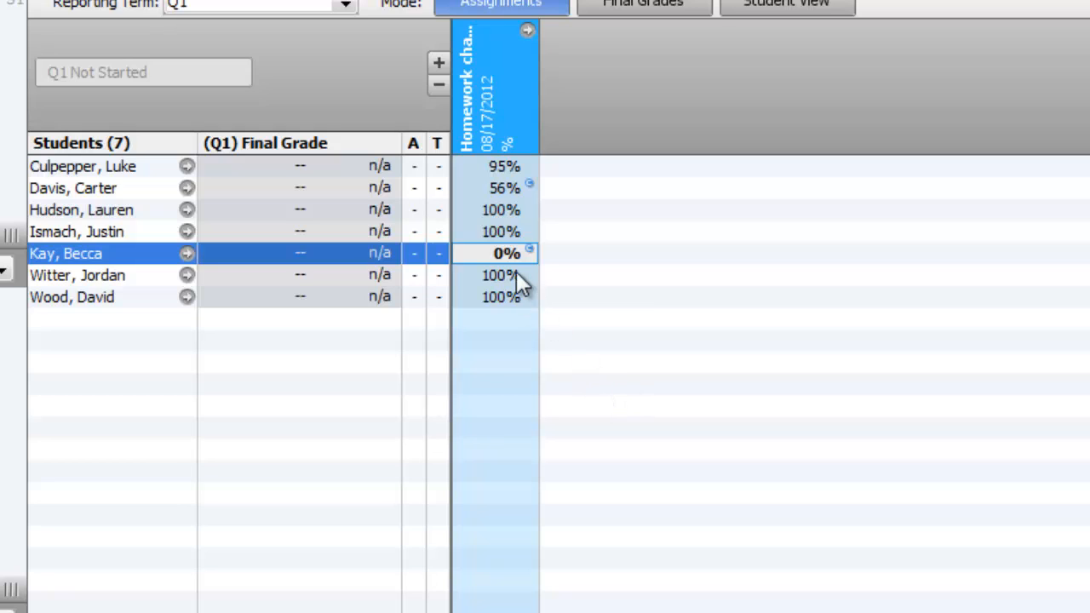
pyautogui.moveTo(509, 262)
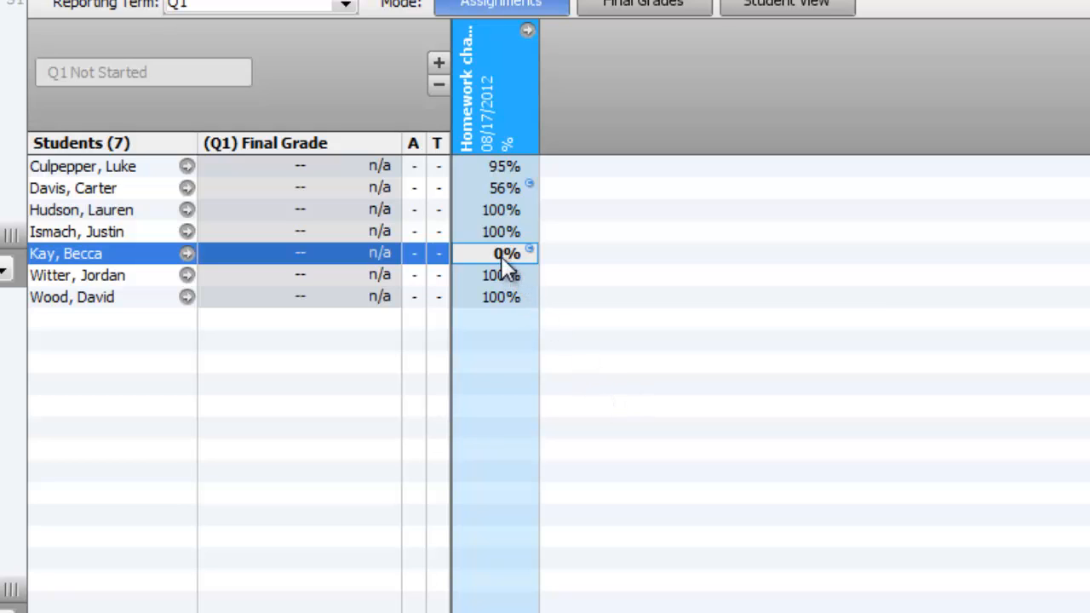
pyautogui.moveTo(561, 339)
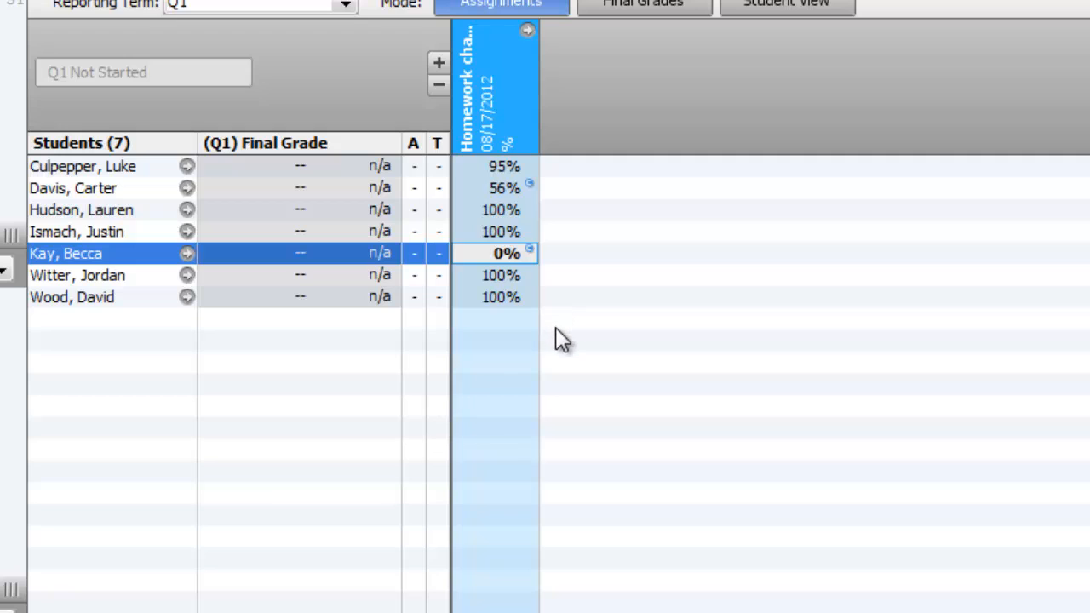
pyautogui.moveTo(565, 364)
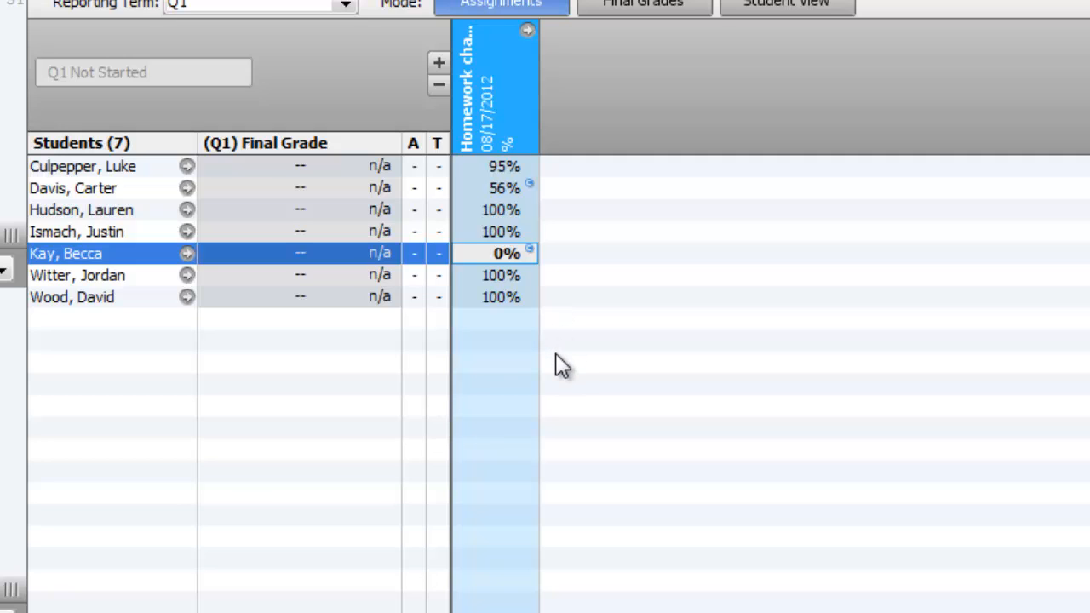
pyautogui.moveTo(507, 220)
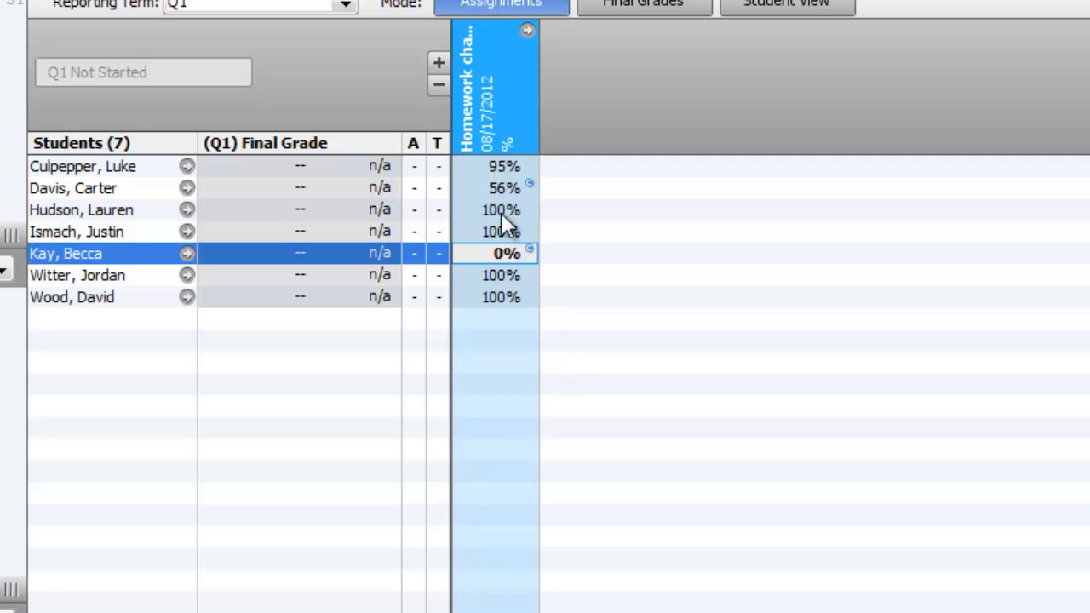
pyautogui.moveTo(601, 374)
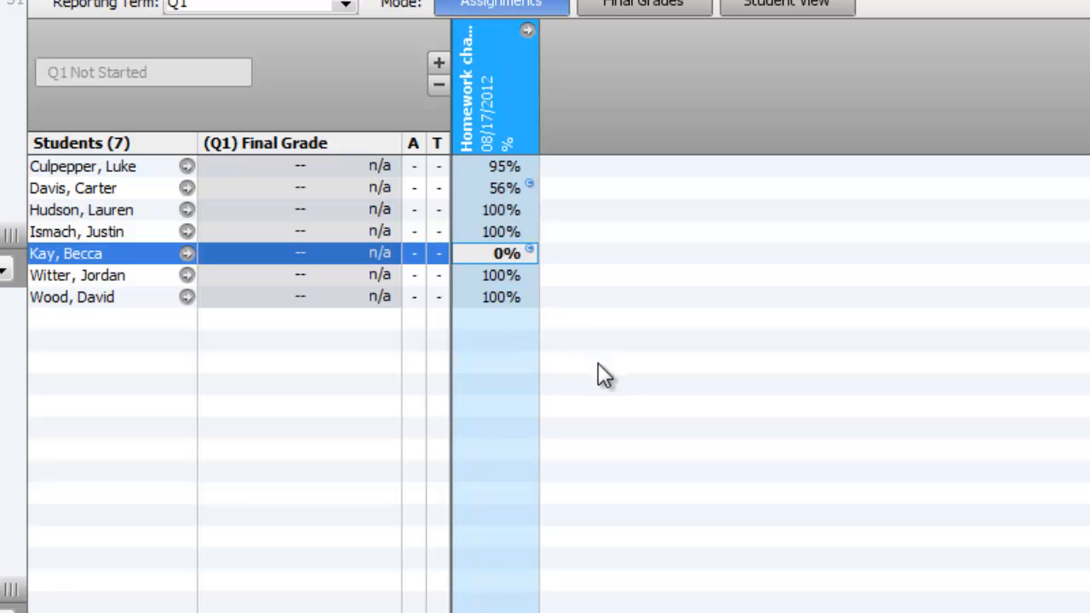
pyautogui.moveTo(787, 426)
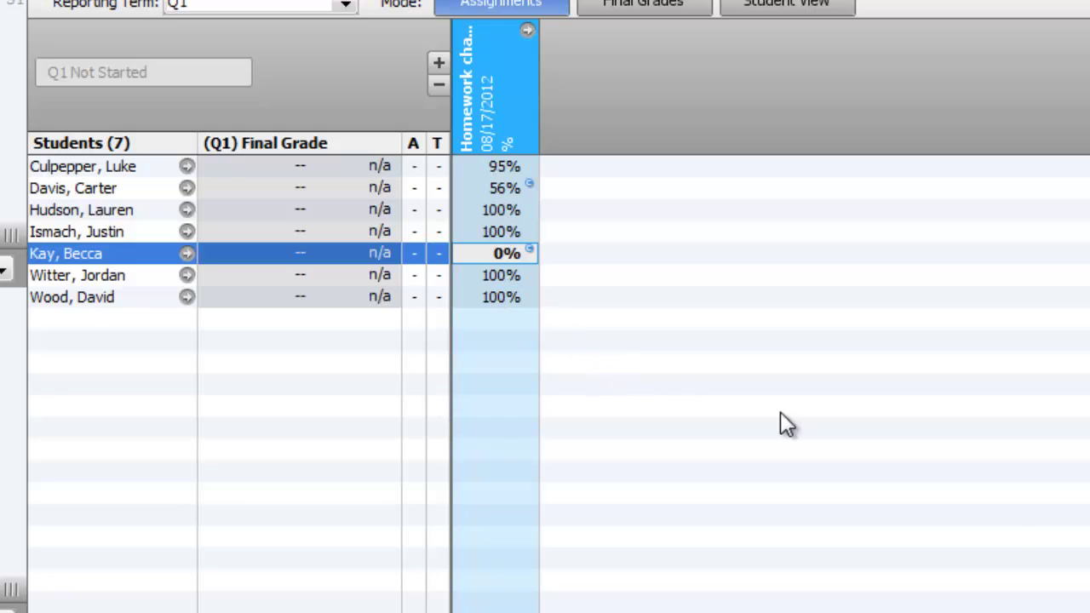
pyautogui.moveTo(344, 109)
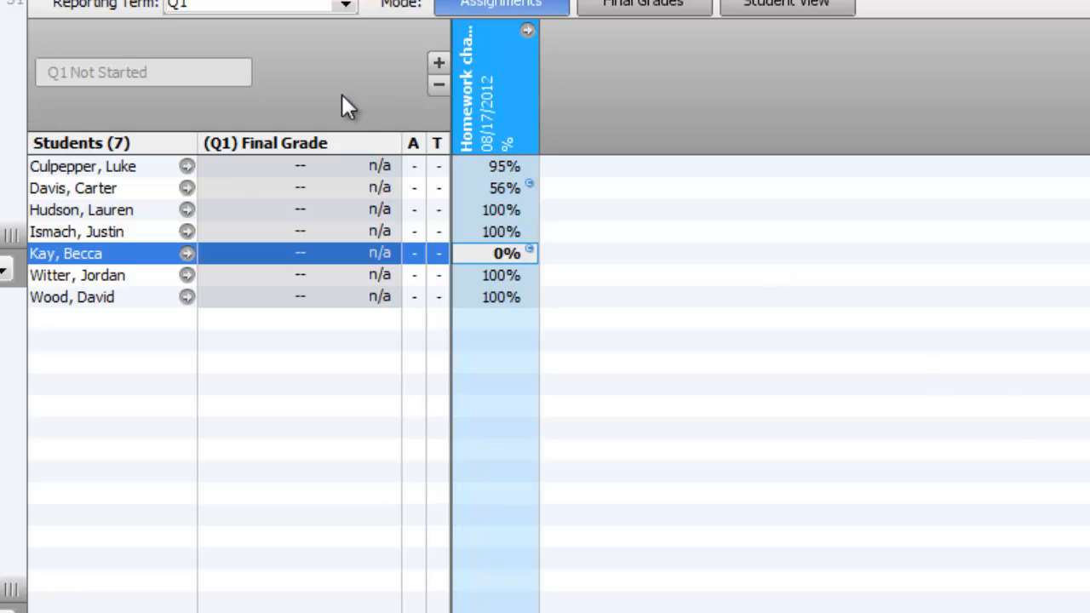
pyautogui.moveTo(259, 247)
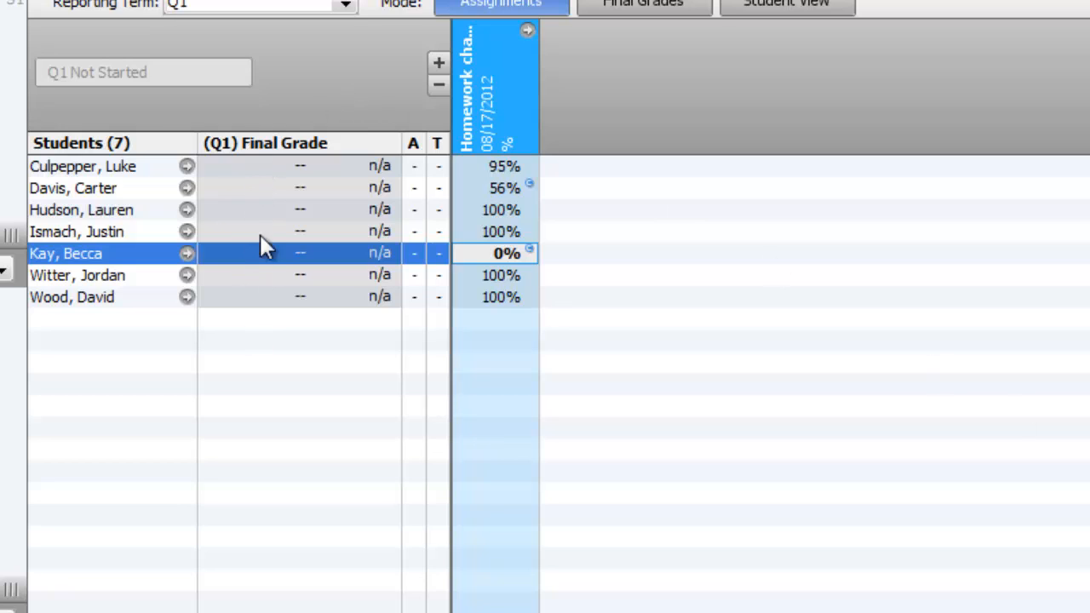
pyautogui.moveTo(511, 307)
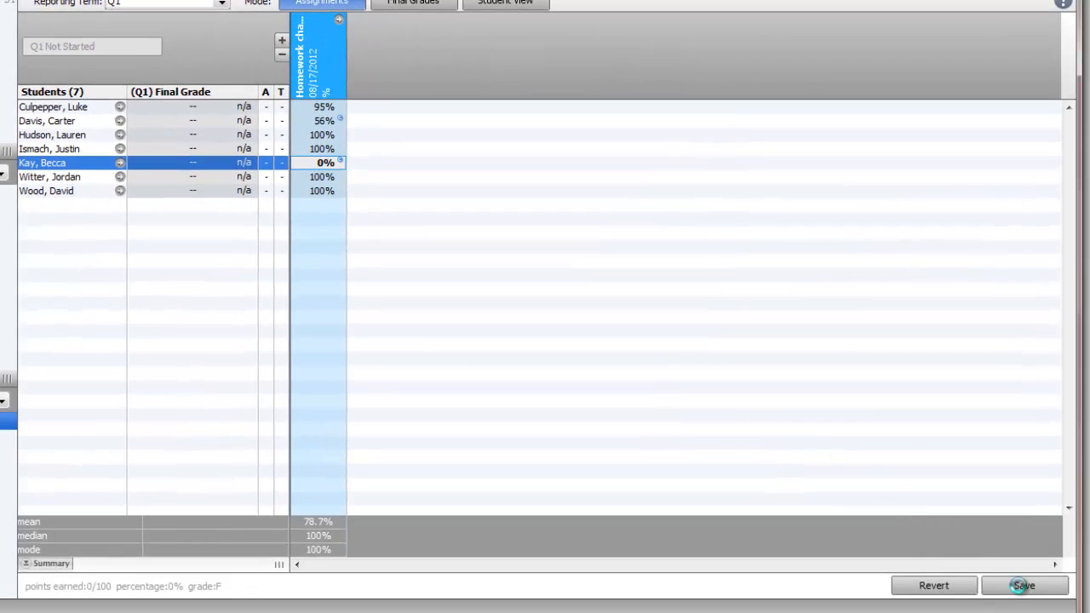
# Save the Homework chapter 1 scores and comments to the gradebook
pyautogui.click(1024, 586)
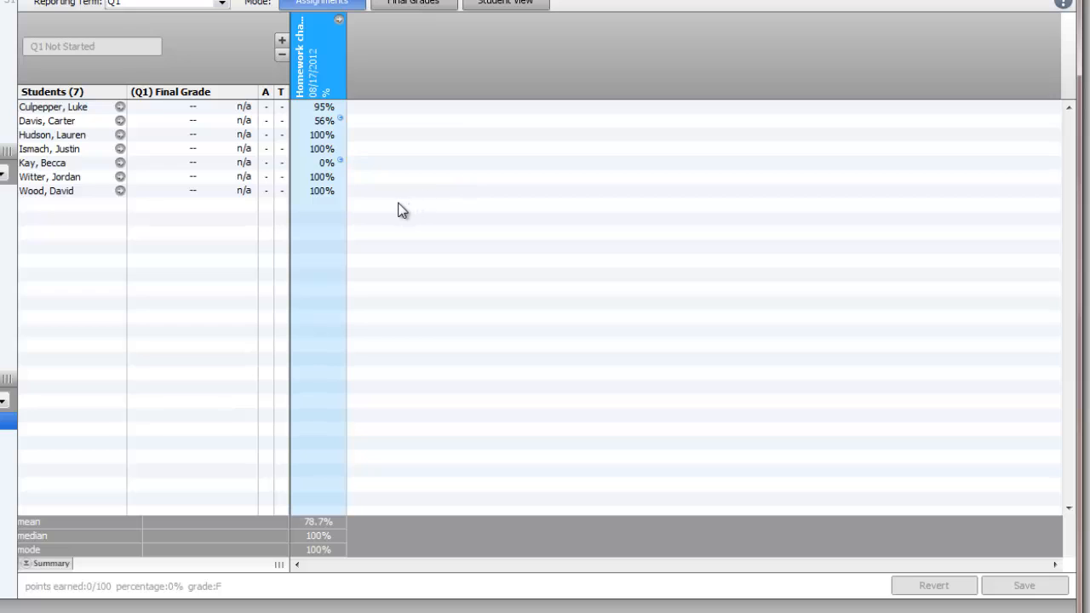
pyautogui.moveTo(363, 211)
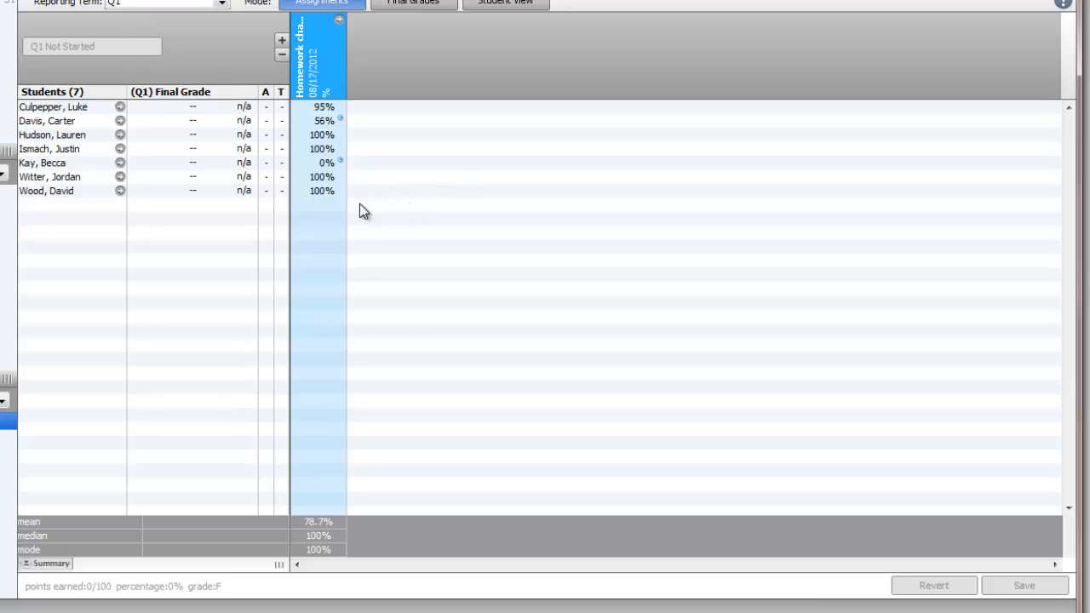